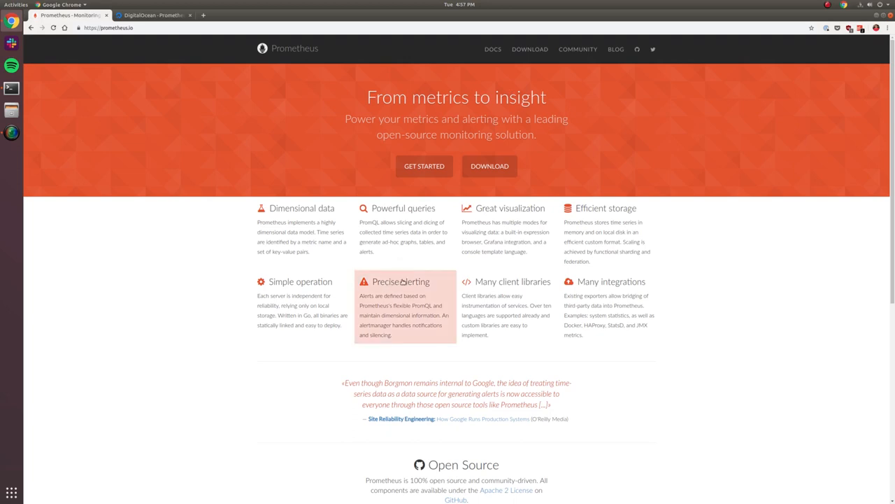
mouse_move(392, 159)
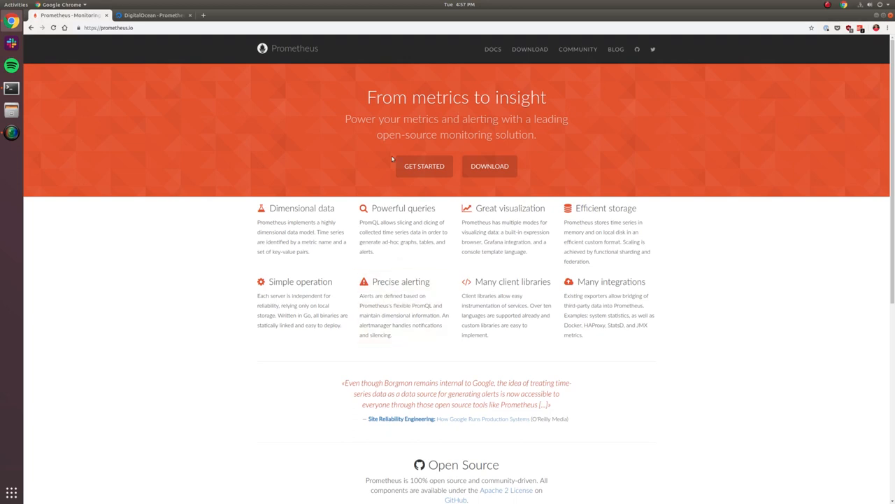
mouse_move(399, 156)
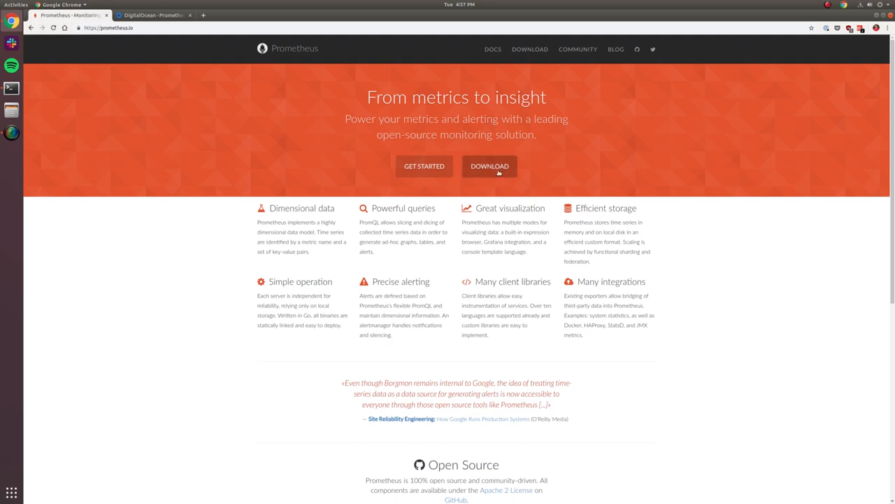
Go to the Prometheus downloads page and get the prometheus-2.6.1.linux-amd64.tar.gz archive
left_click(489, 165)
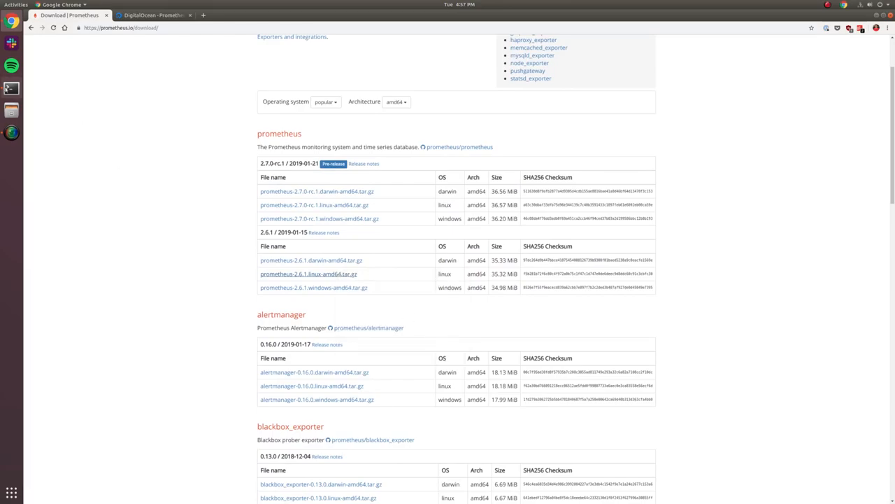
left_click(11, 88)
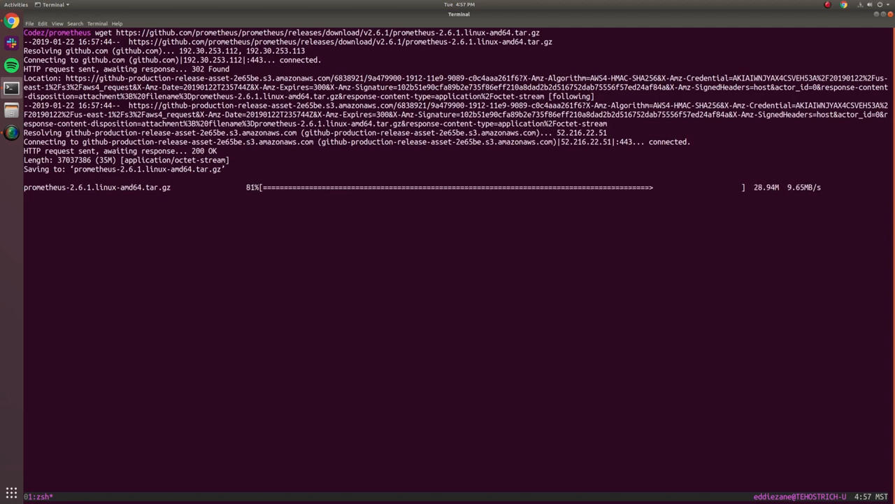
Extract the 2.6.1 tarball with tar -xzf and cd into prometheus-2.6.1.linux-amd64
type("tar -xzf prometheus-2.6.1.linux-amd64.tar.gz")
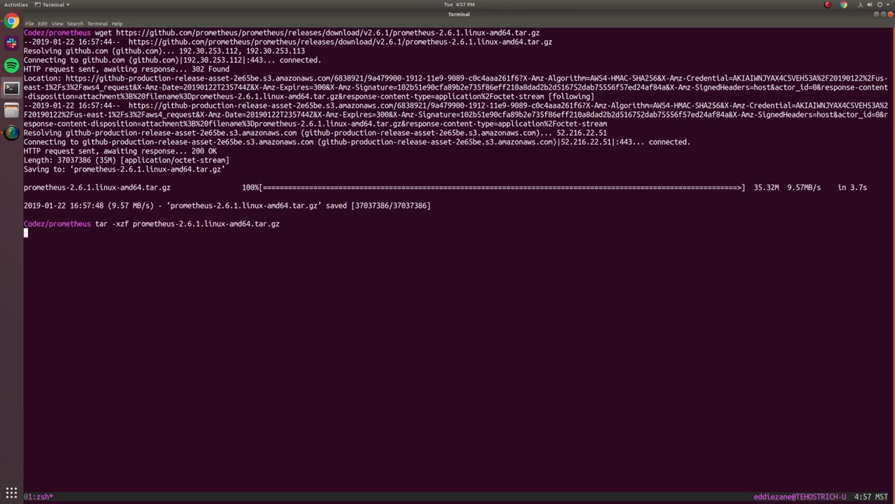
type("cd prometheus-2.6.1.linux-amd64/o")
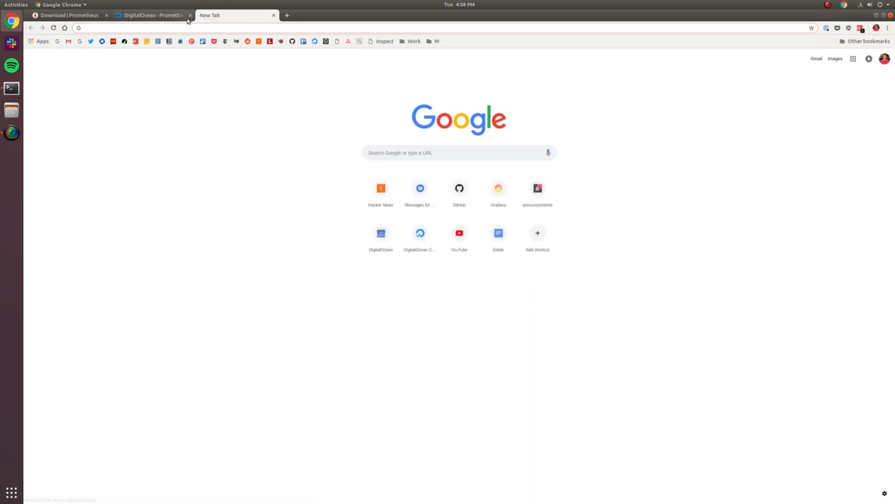
Load localhost:9090 in Chrome and view Status > Targets with the prometheus job UP
type("lc")
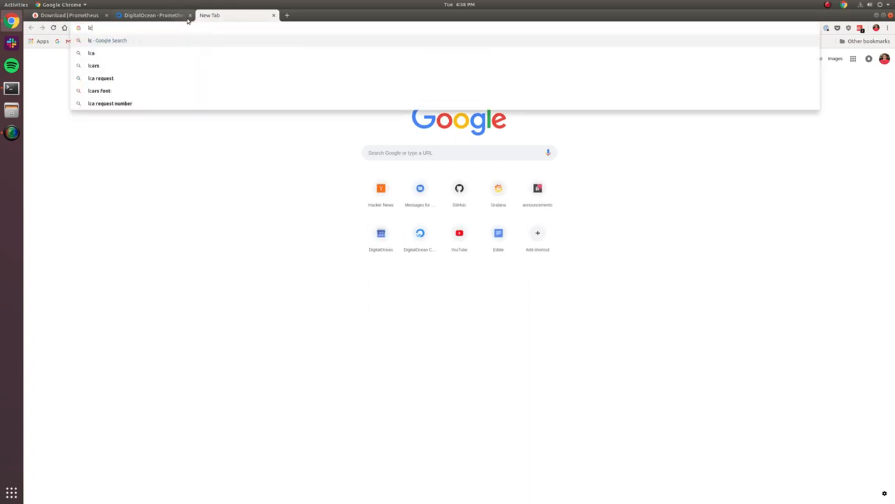
type("localhost:9090/graph")
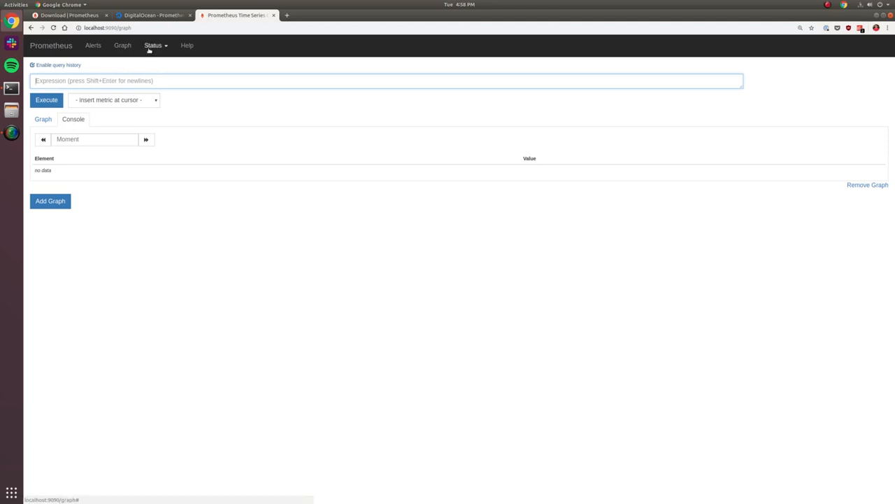
left_click(153, 46)
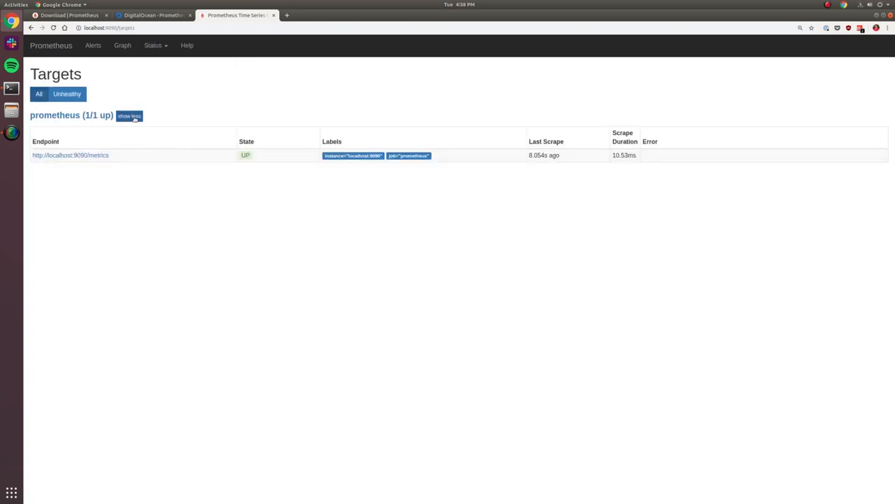
mouse_move(175, 152)
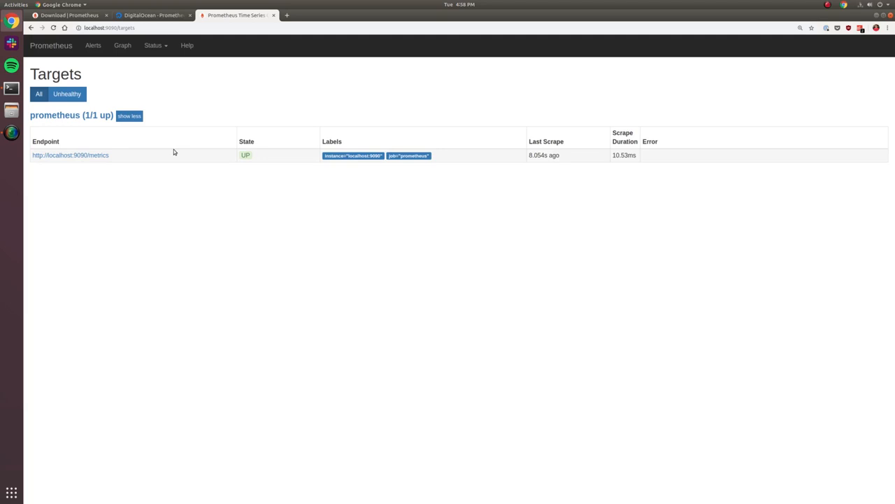
mouse_move(122, 158)
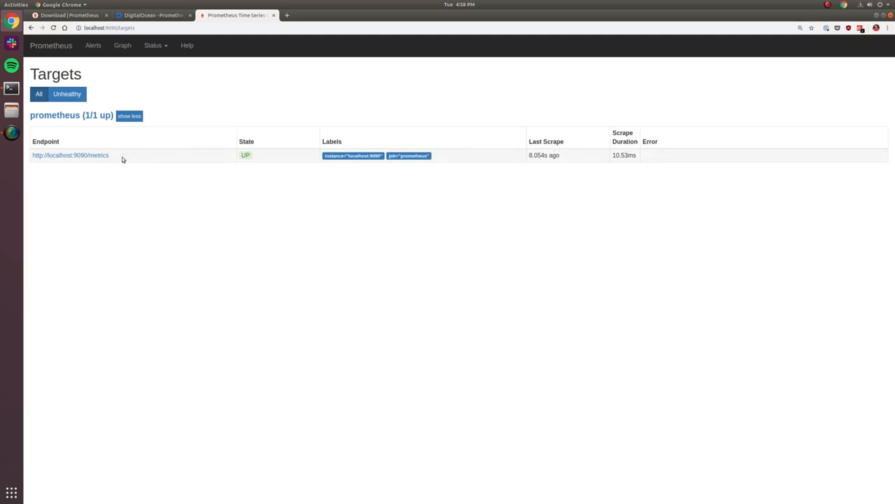
mouse_move(136, 160)
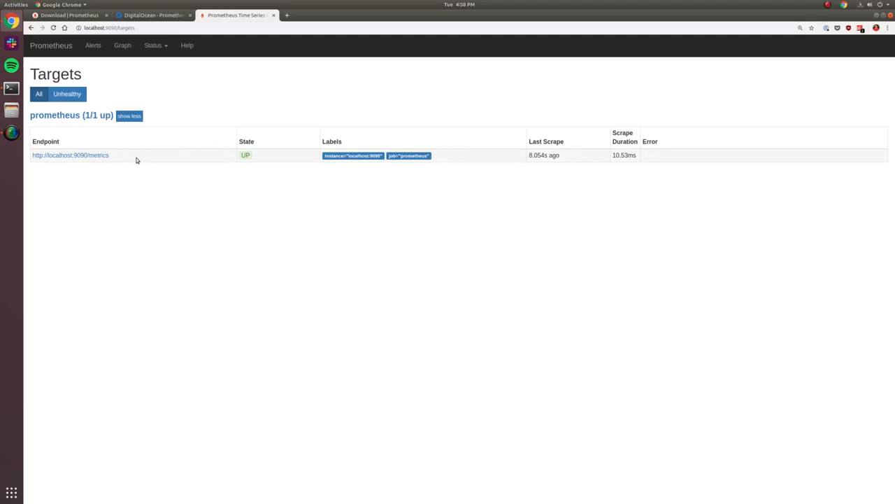
mouse_move(70, 154)
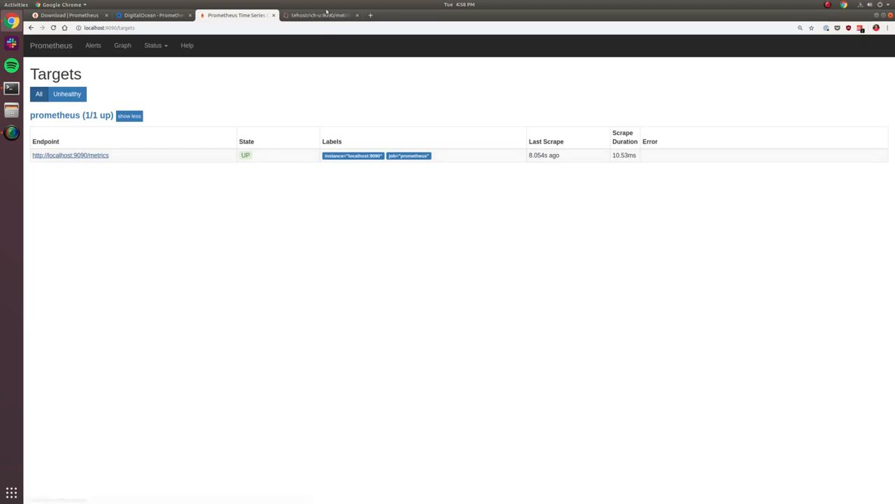
Switch to the /metrics tab and scroll from go_gc_duration_seconds down to promhttp entries
left_click(320, 15)
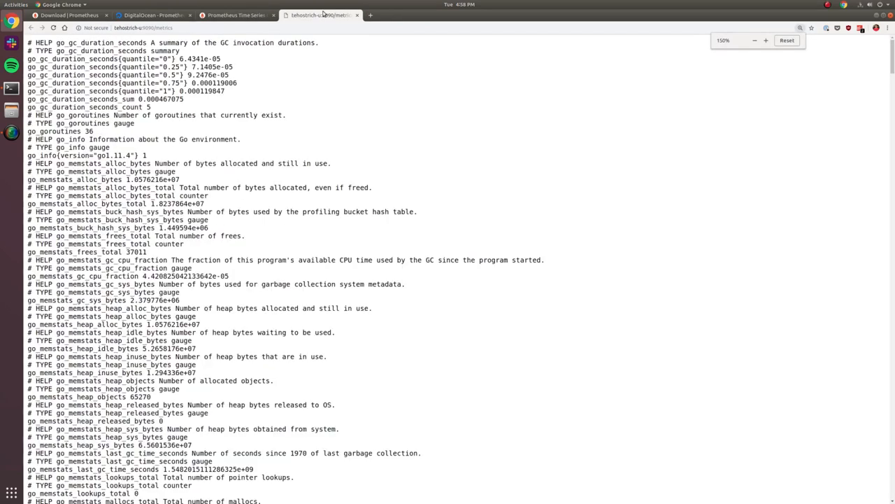
double_click(75, 58)
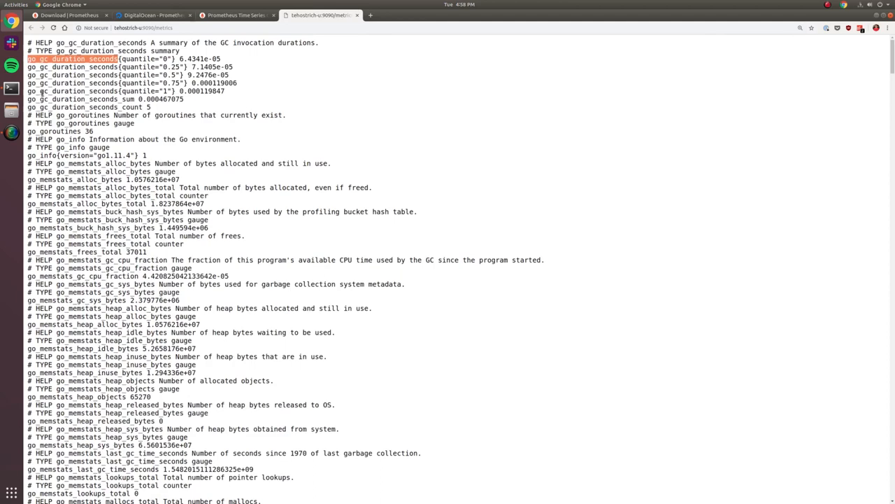
scroll("down", 3)
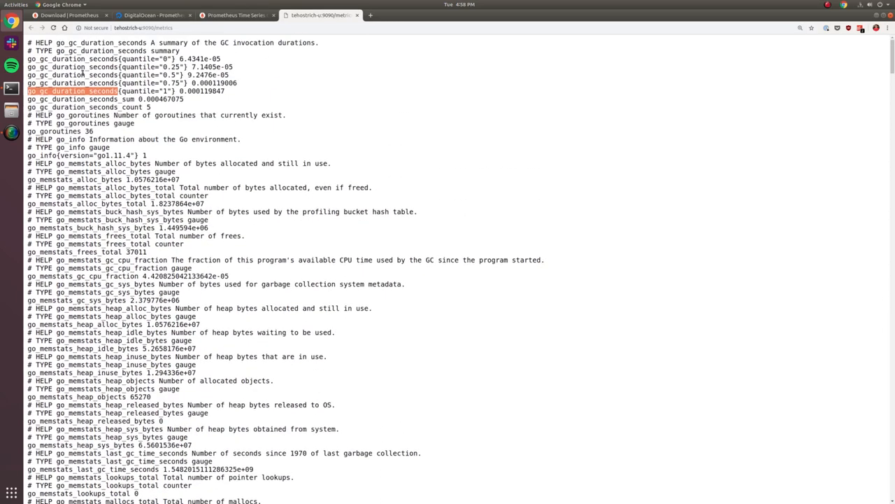
scroll("down", 3)
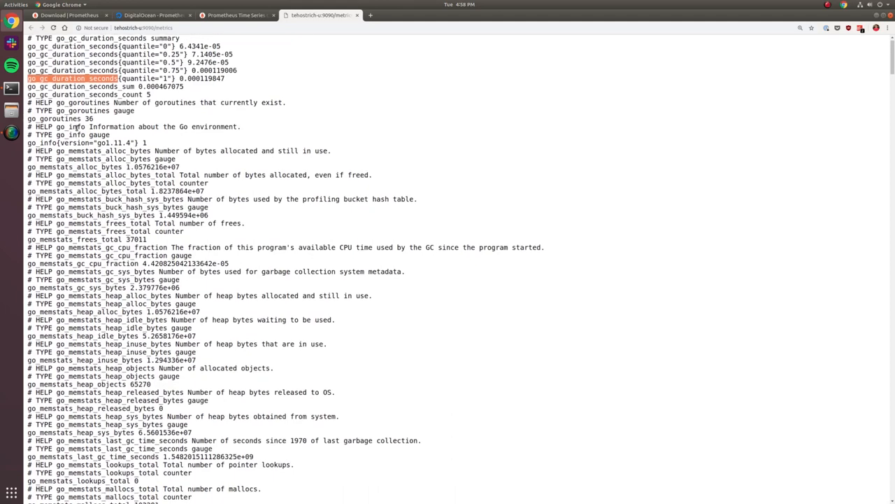
scroll("down", 3)
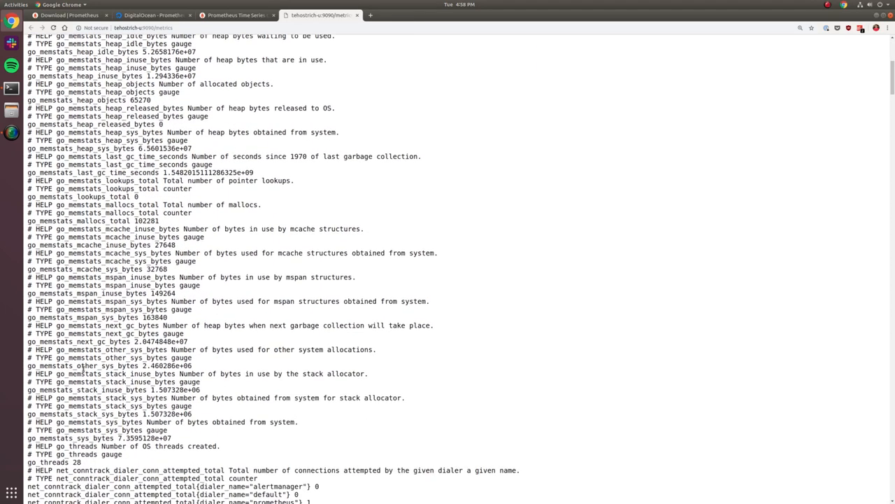
scroll("down", 3)
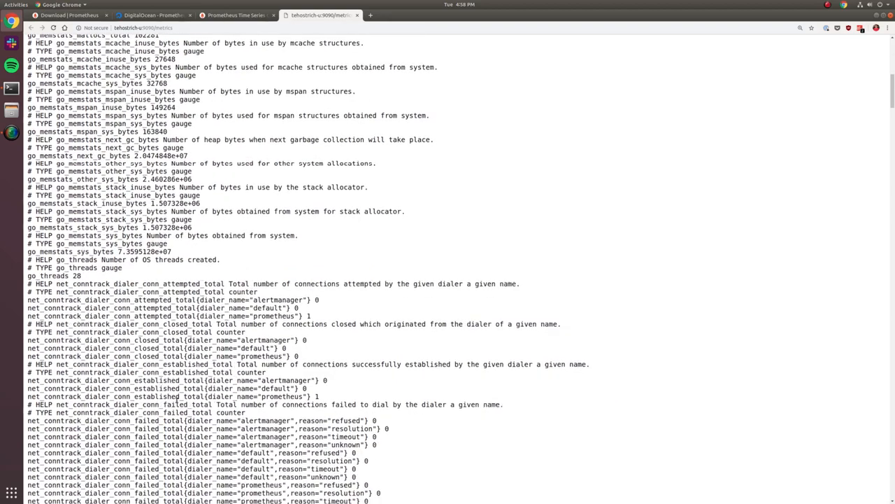
scroll("down", 3)
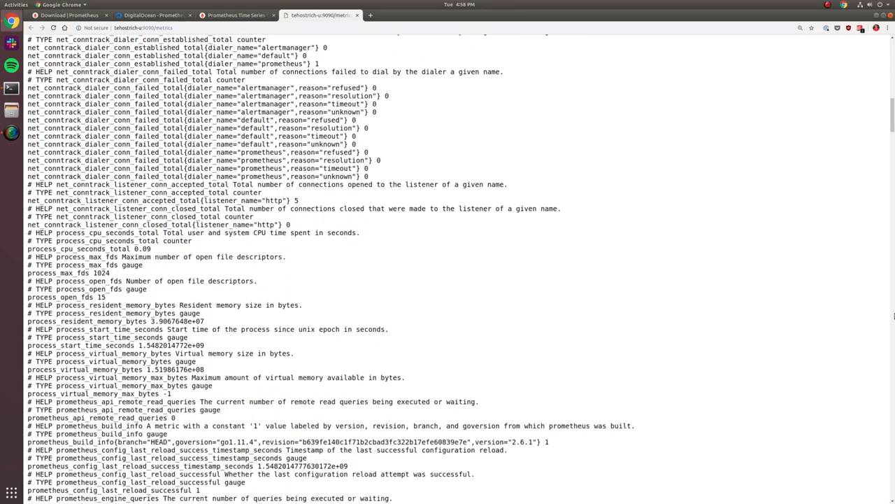
scroll("down", 3)
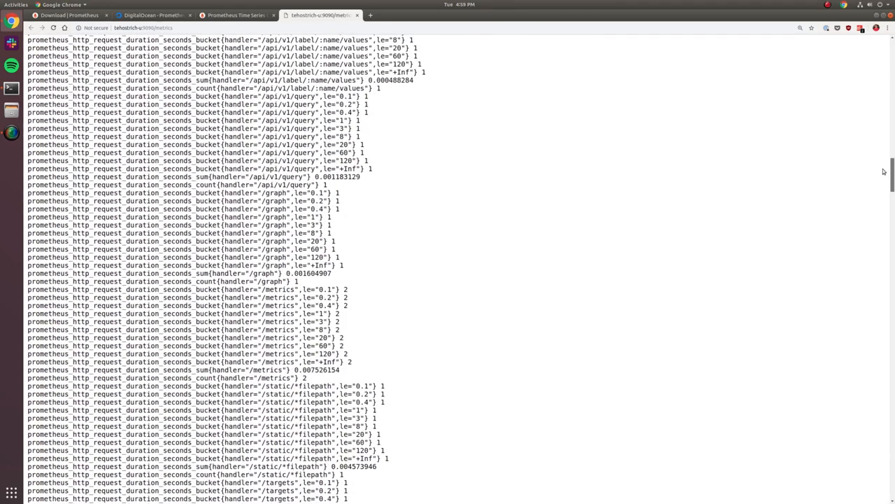
scroll("down", 3)
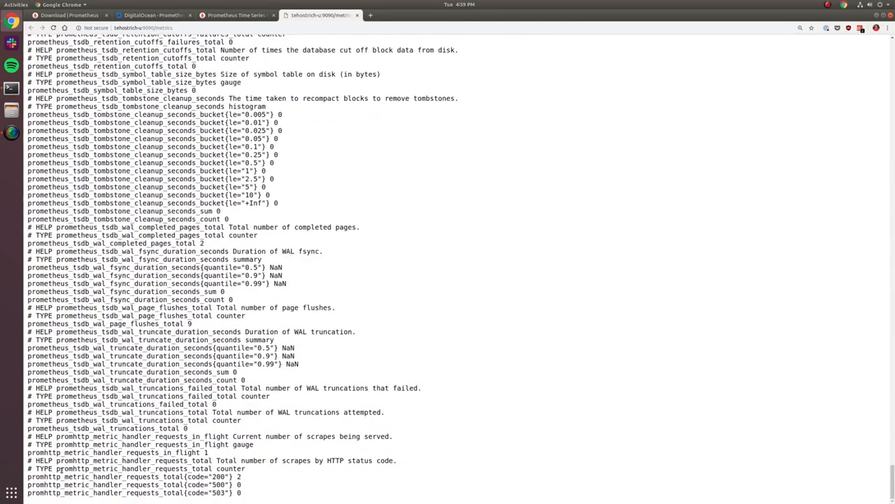
Highlight promhttp_metric_handler_requests_total{code="200"} after reloads, now reading 23
double_click(105, 476)
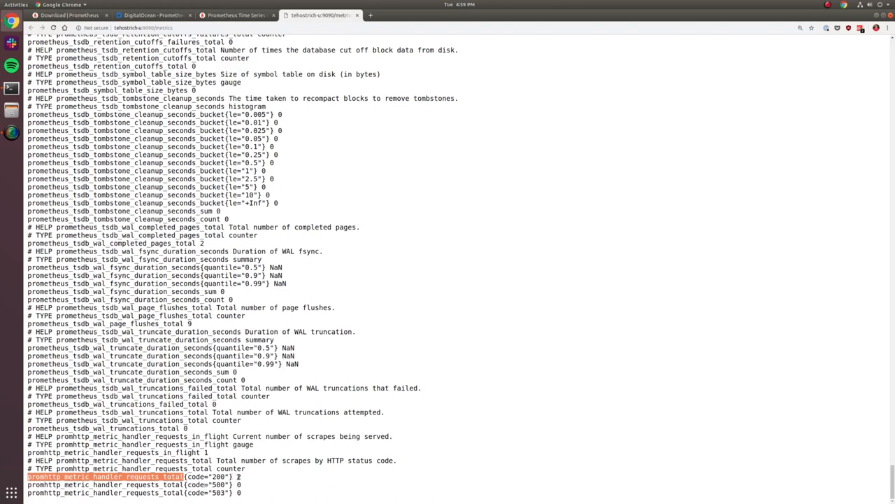
mouse_move(314, 472)
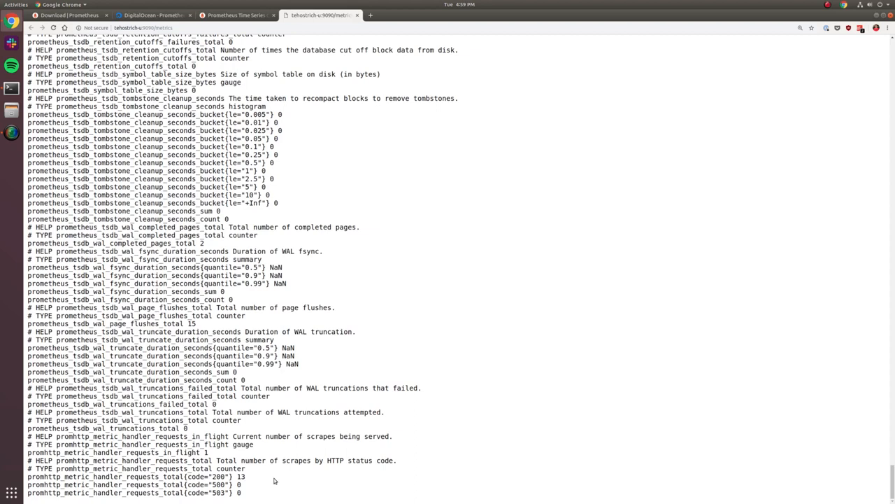
mouse_move(366, 211)
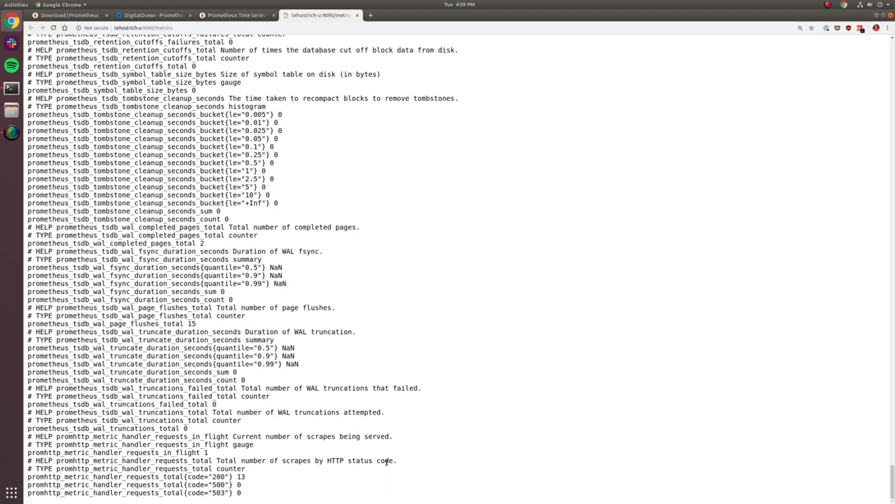
mouse_move(265, 347)
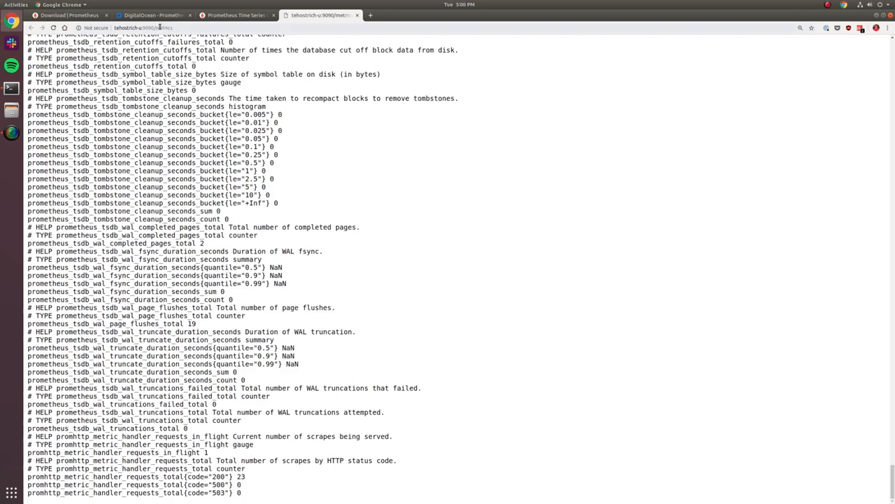
double_click(230, 476)
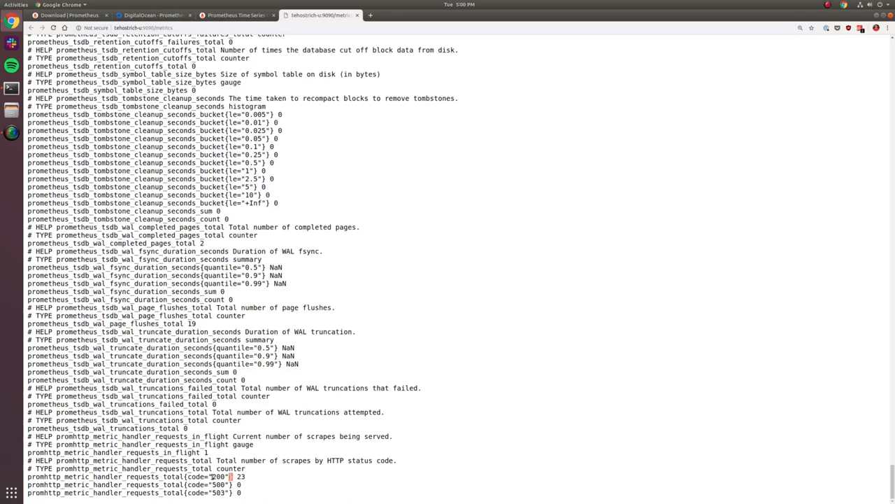
right_click(210, 477)
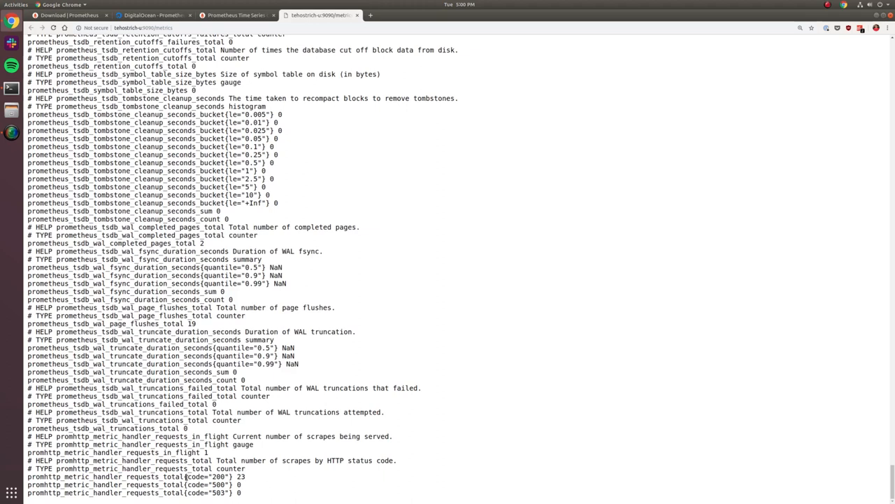
double_click(196, 477)
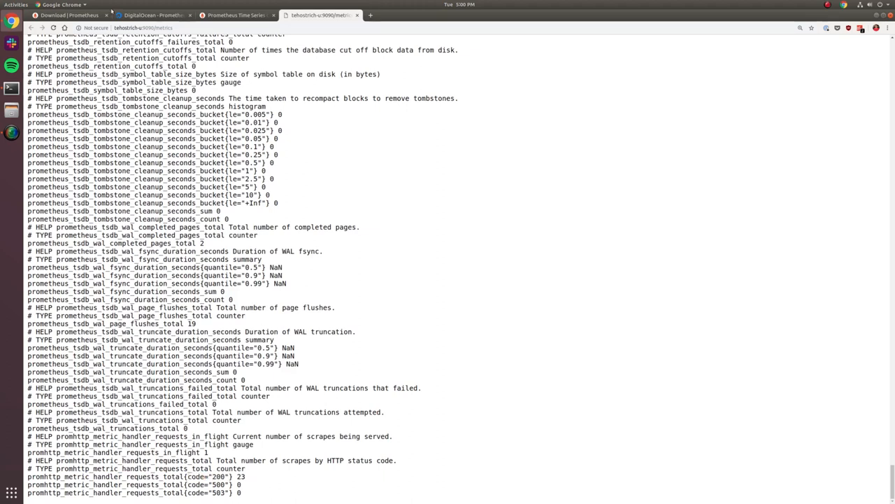
Execute promhttp_metric_handler_requests_total{code="200"} in the expression browser, returning 26 for localhost:9090
left_click(236, 14)
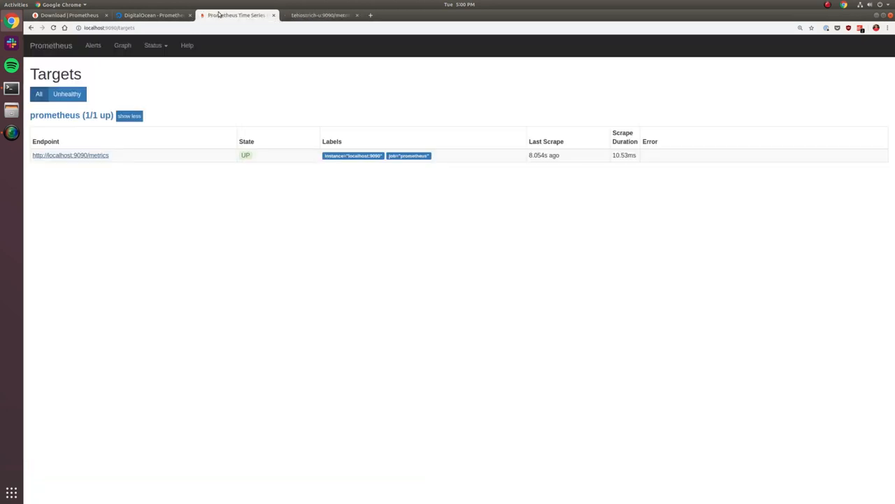
left_click(153, 45)
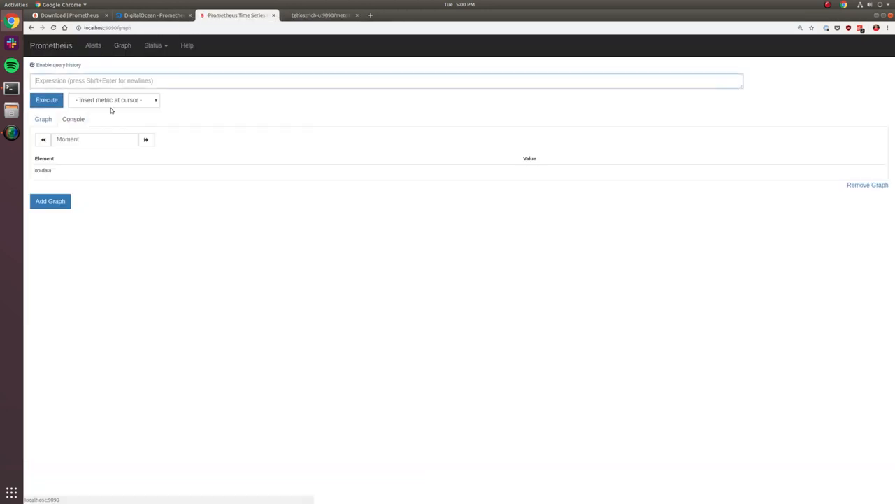
type("promhttp_metric_handler_requests_total{code=\"200\"}")
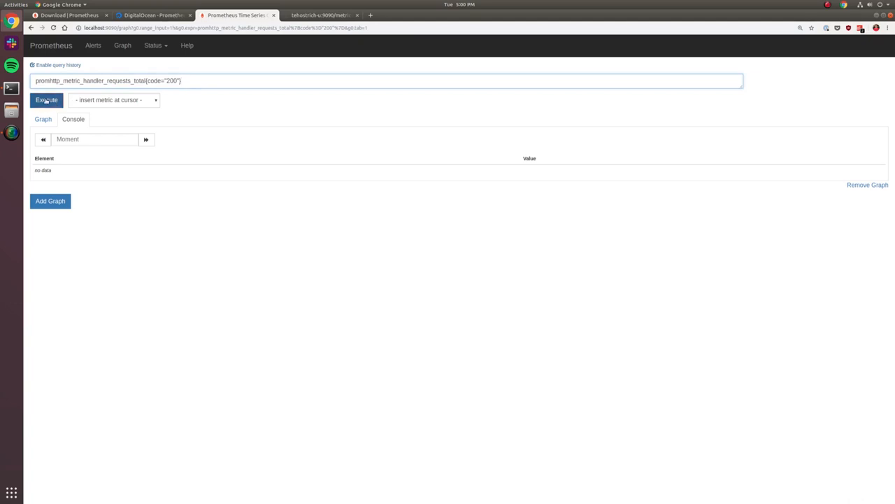
left_click(46, 100)
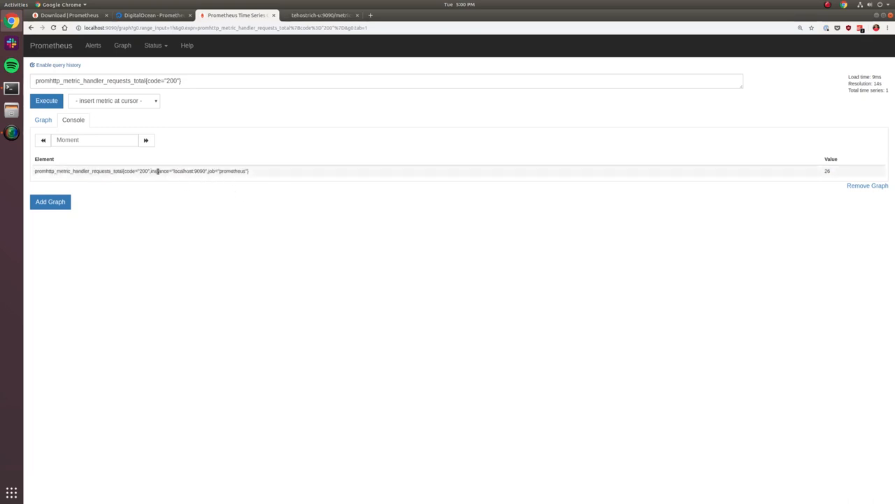
double_click(232, 171)
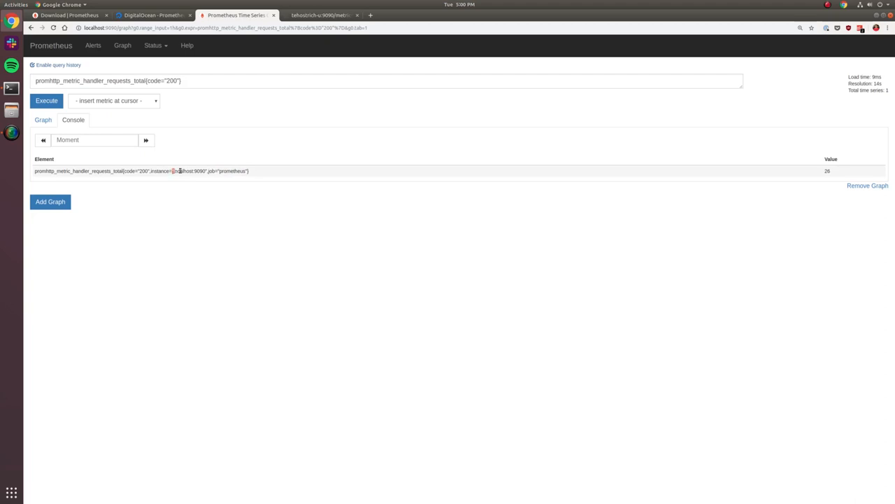
double_click(188, 171)
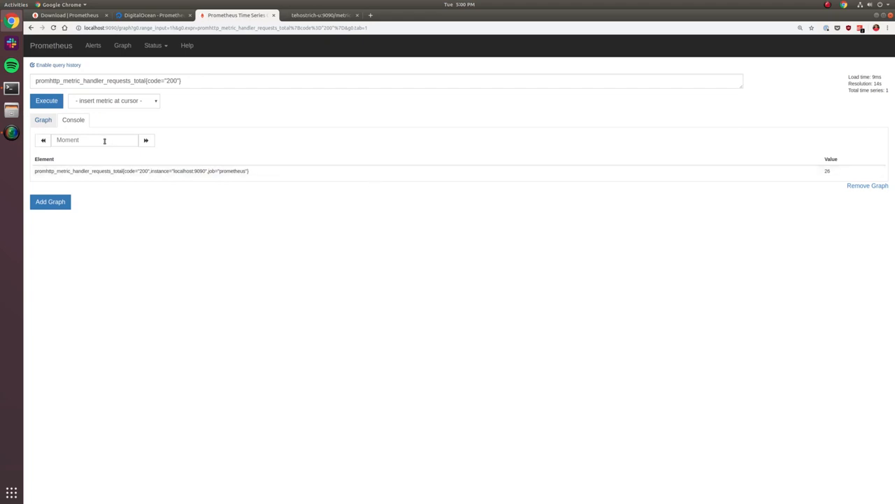
Show the query as a graph and set the range to 5m
left_click(43, 120)
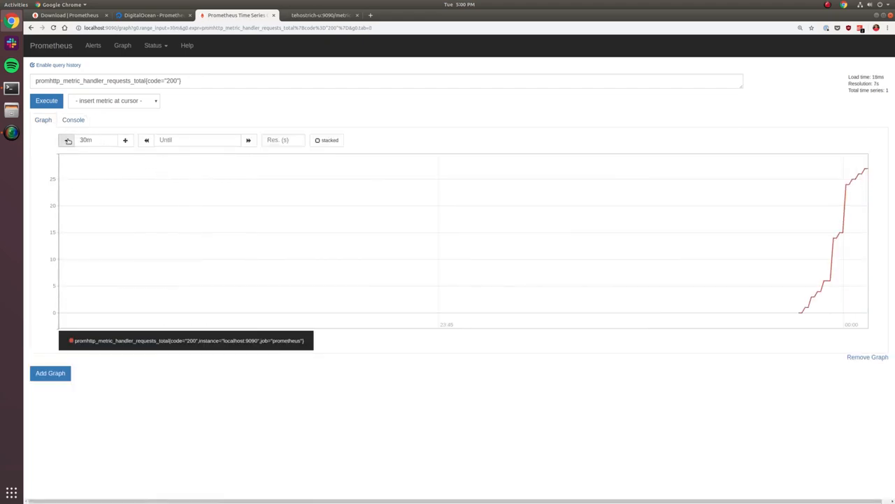
left_click(66, 140)
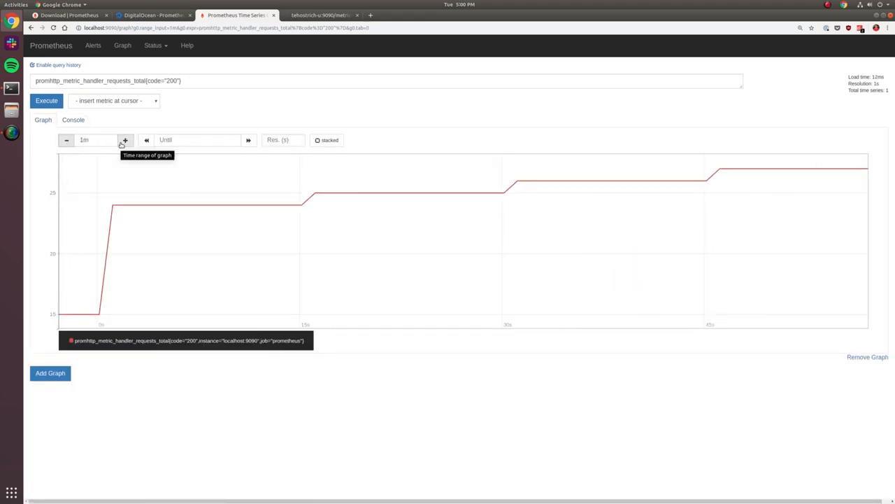
left_click(124, 140)
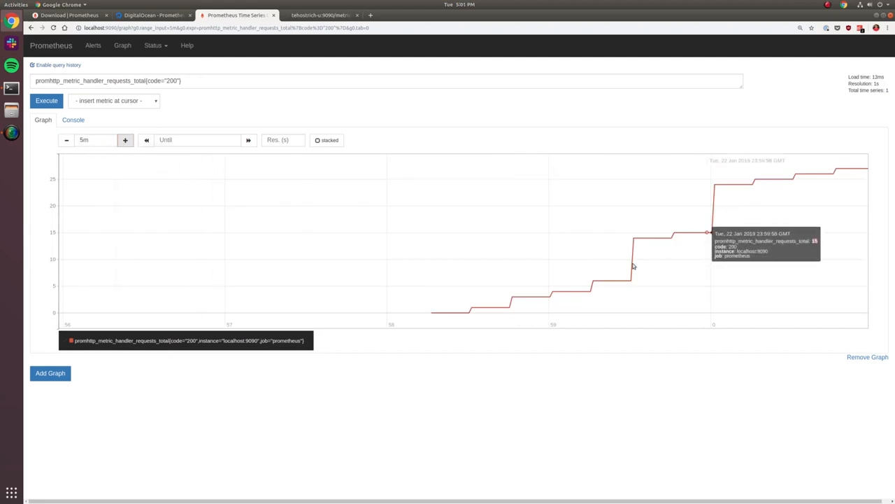
mouse_move(525, 297)
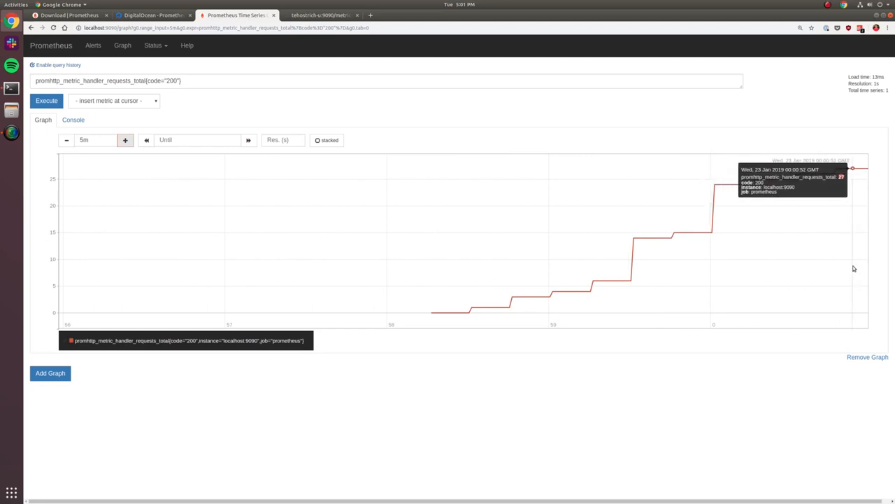
Change the expression to rate(promhttp_metric_handler_requests_total{code="200"}[1m]) via autocomplete
left_click(208, 81)
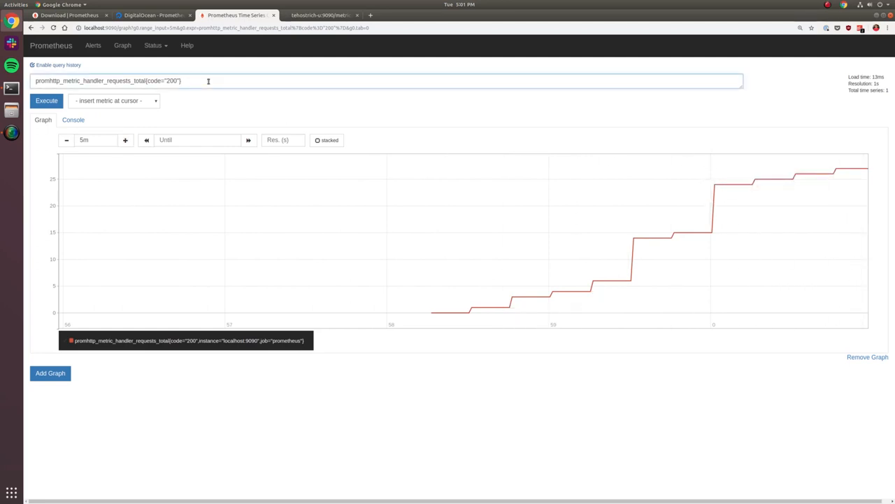
left_click(207, 80)
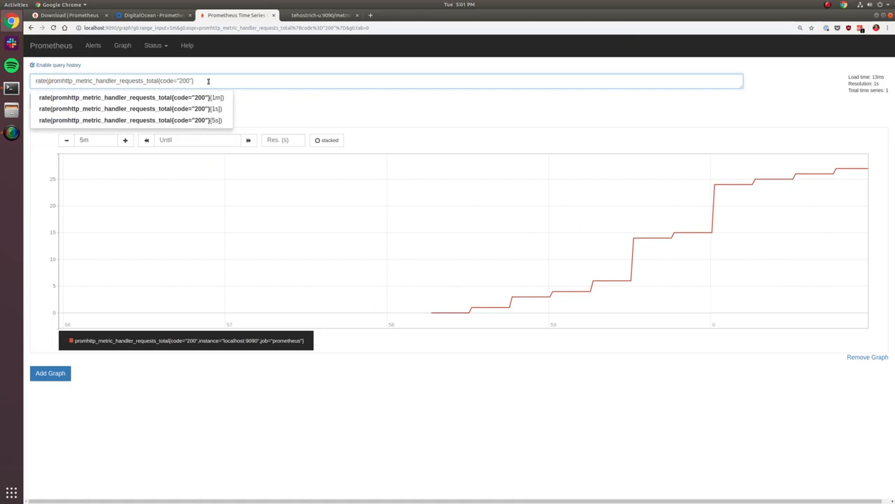
left_click(131, 97)
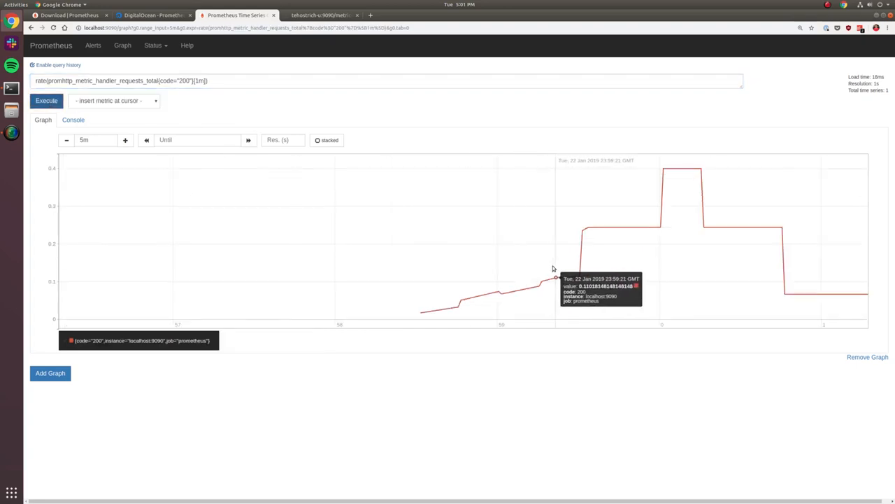
mouse_move(587, 235)
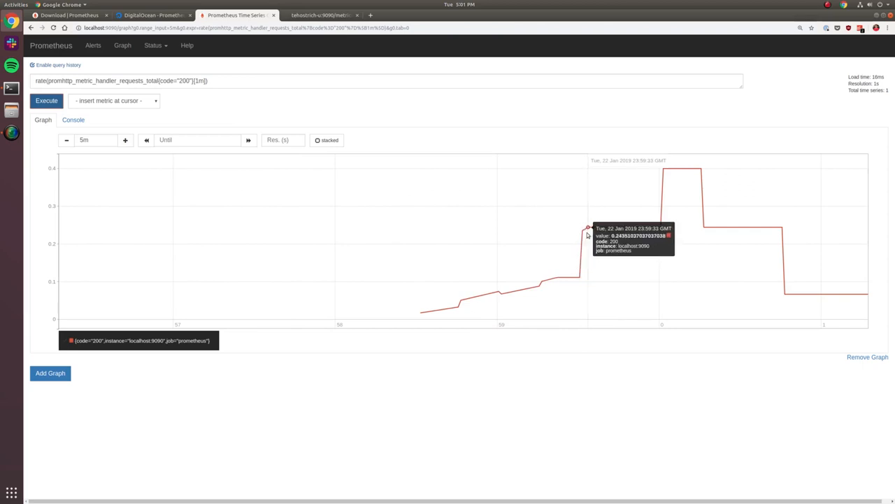
mouse_move(661, 228)
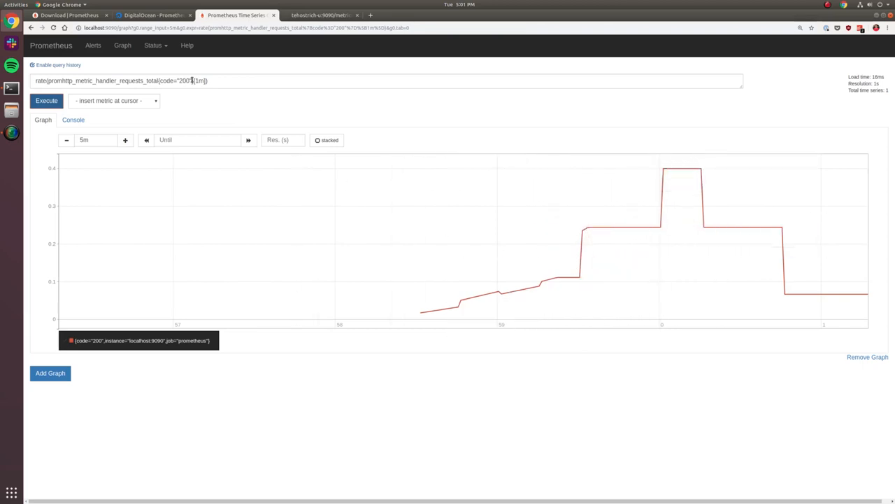
mouse_move(796, 294)
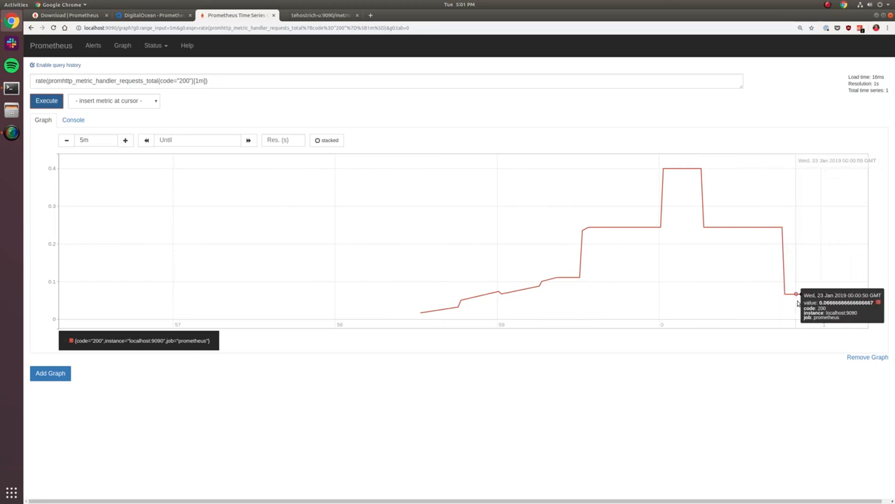
mouse_move(761, 304)
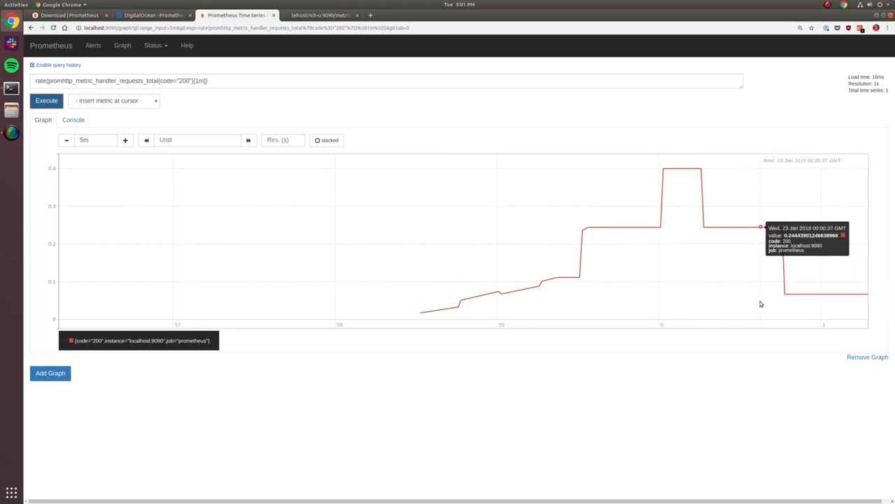
mouse_move(184, 119)
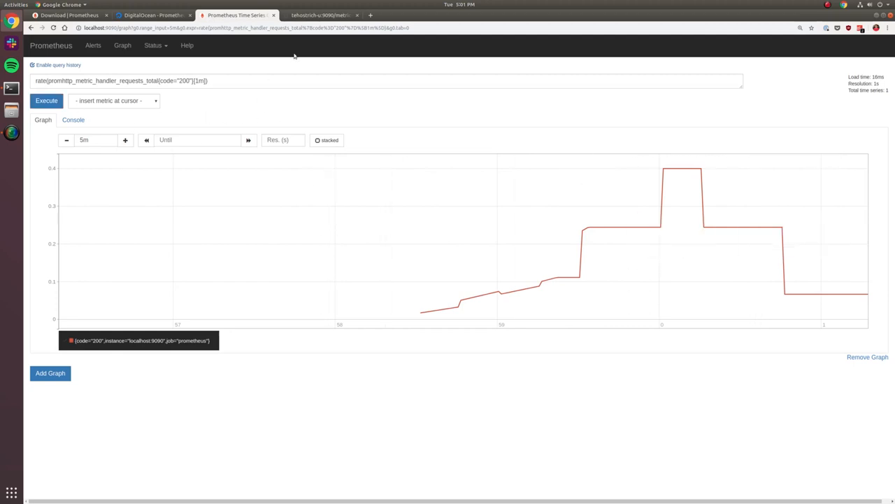
mouse_move(322, 15)
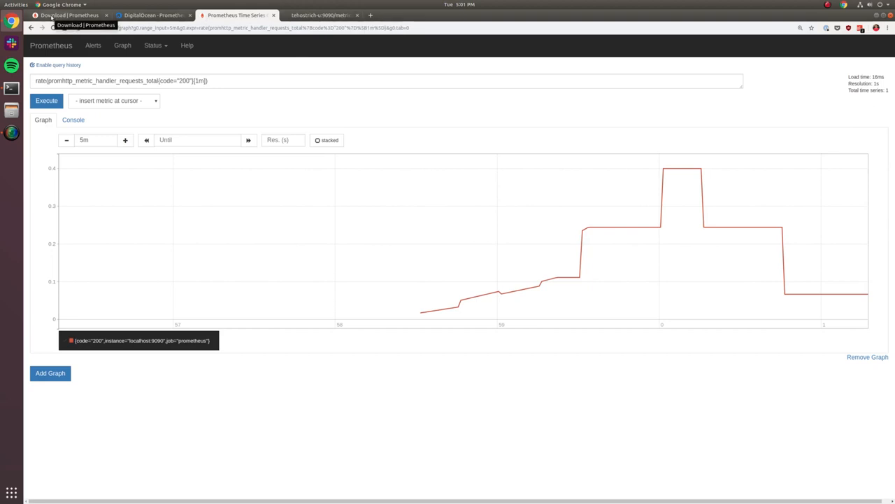
On the downloads page, copy the node_exporter 0.17.0 Linux tar.gz link address
left_click(70, 15)
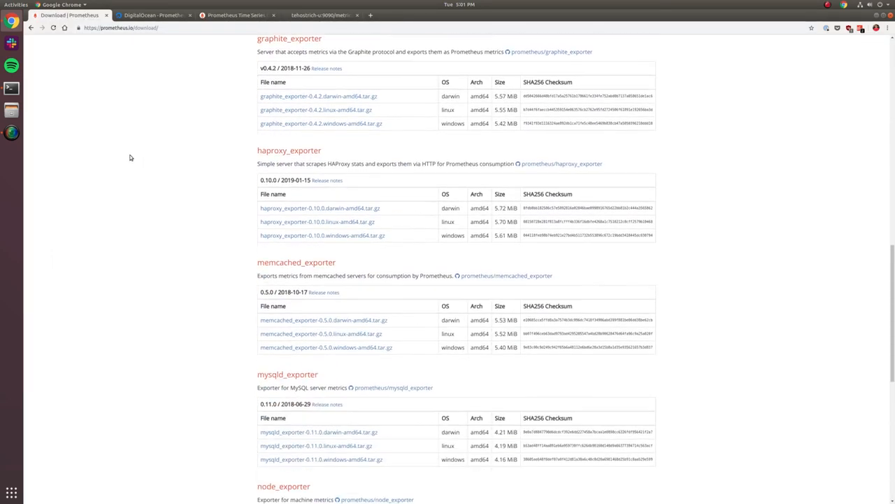
scroll("down", 3)
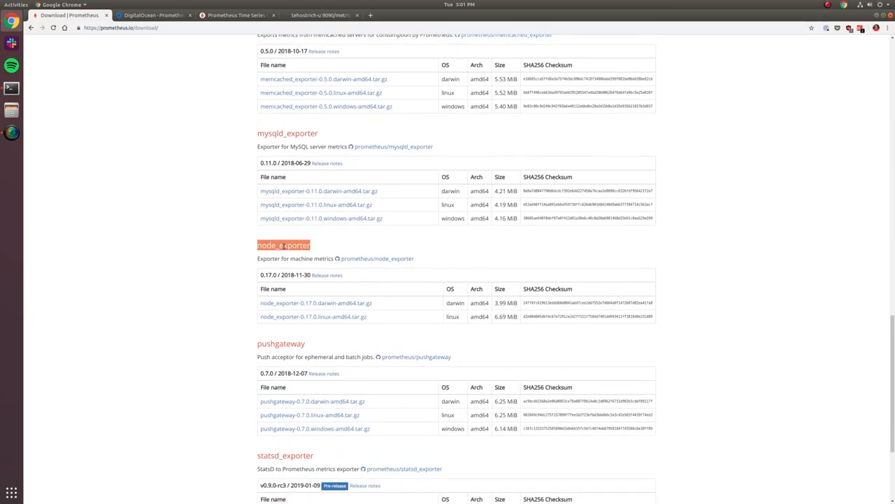
mouse_move(279, 257)
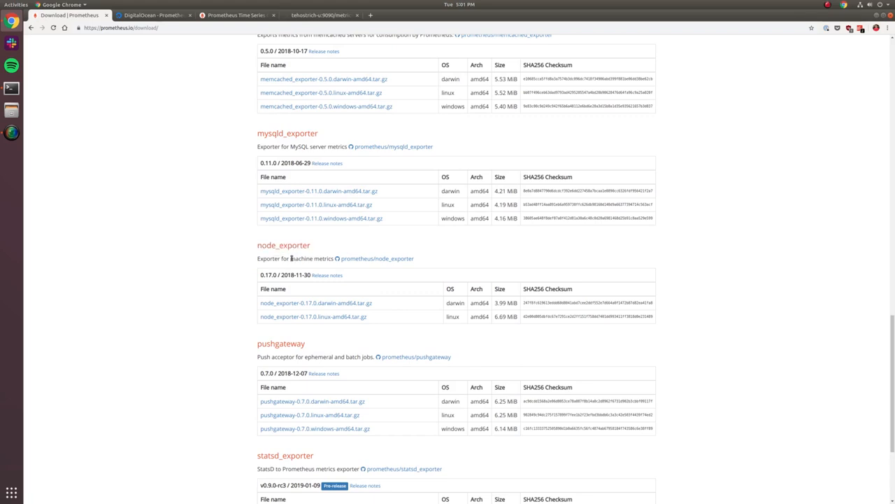
double_click(324, 258)
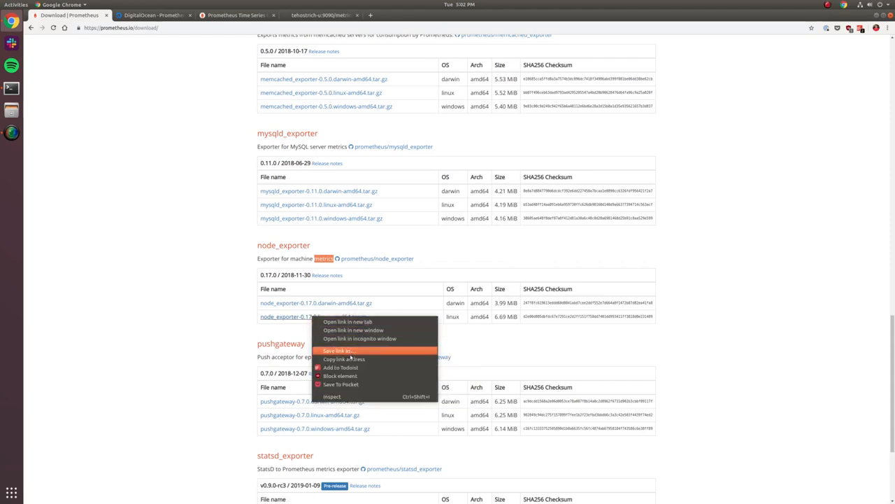
mouse_move(344, 359)
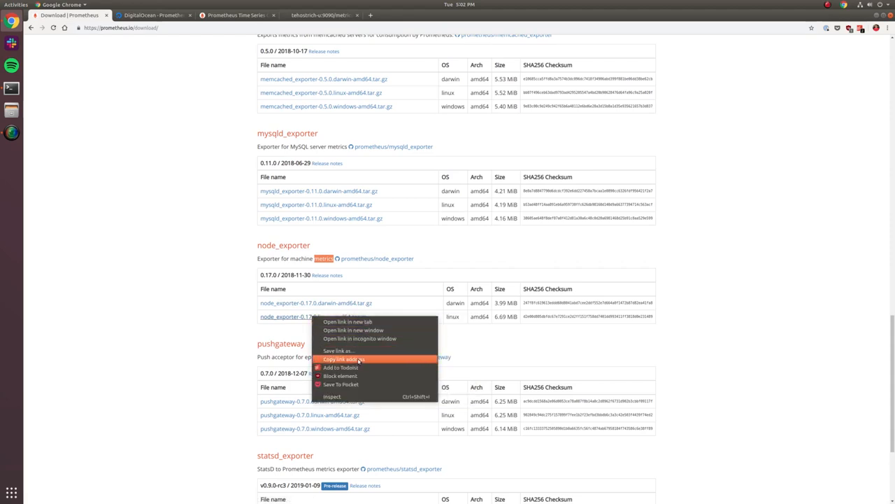
left_click(343, 358)
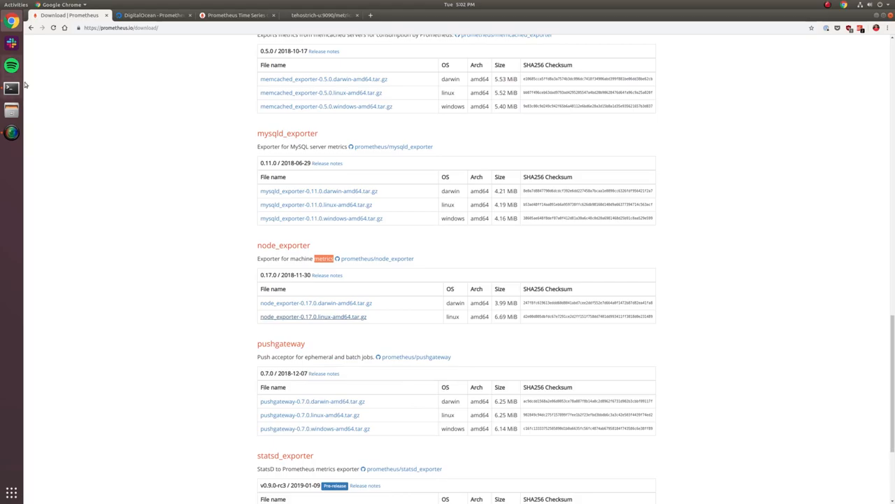
In Terminal, download and unpack node_exporter 0.17.0, then run ./node_exporter
left_click(11, 88)
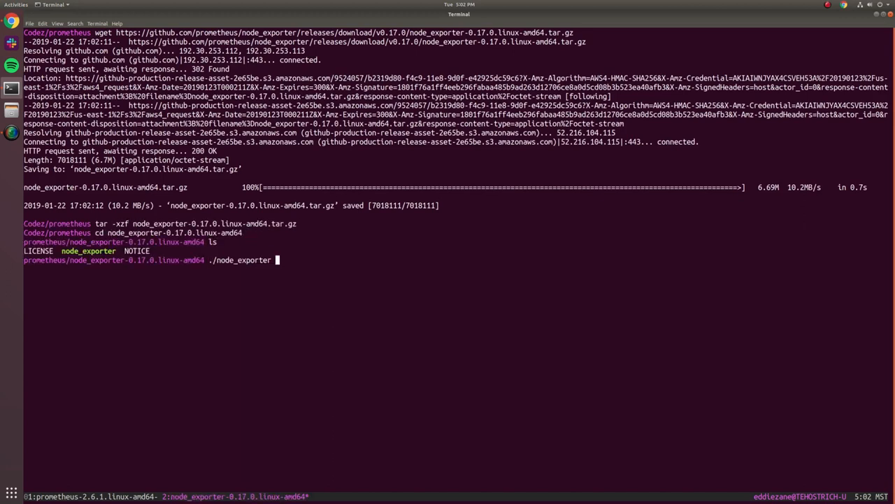
key("Return")
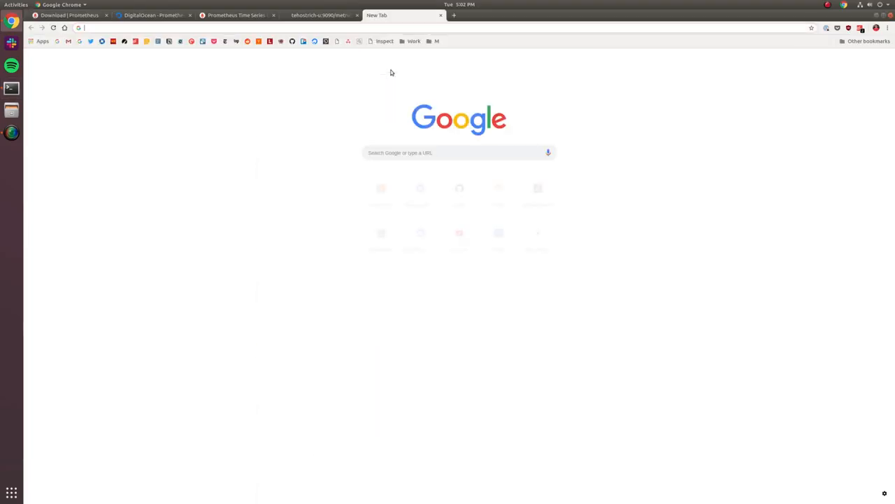
Load localhost:9100/metrics and scroll through the go, node_memory and netstat metrics
type("localhost:9100/metrics")
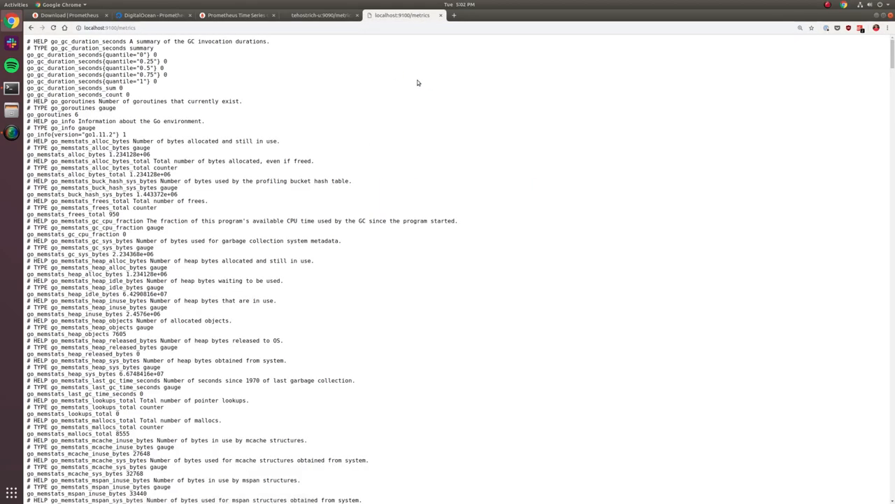
scroll("down", 3)
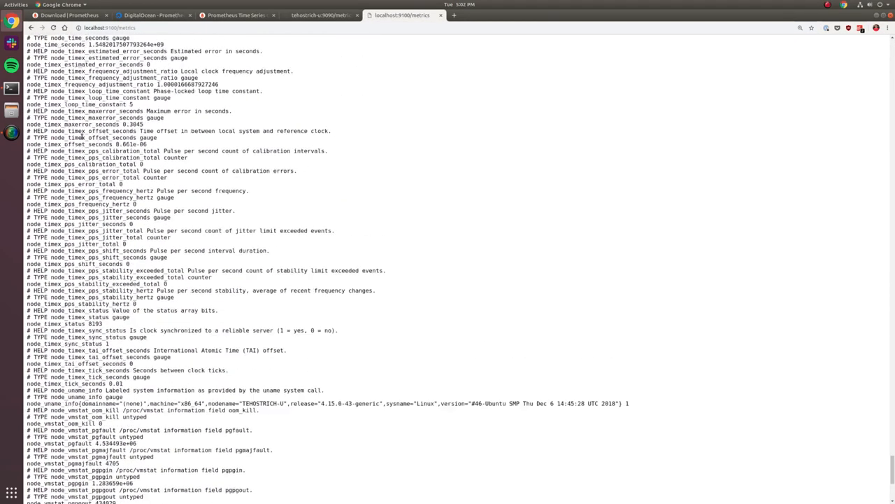
scroll("up", 3)
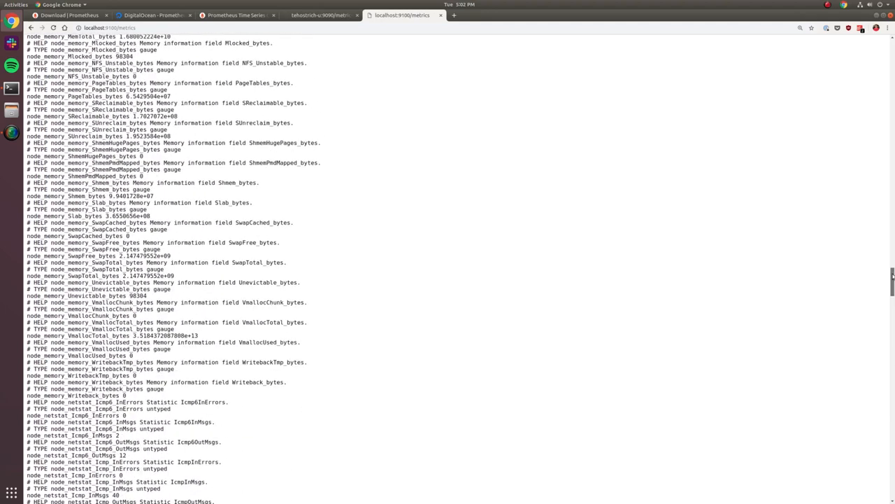
scroll("up", 3)
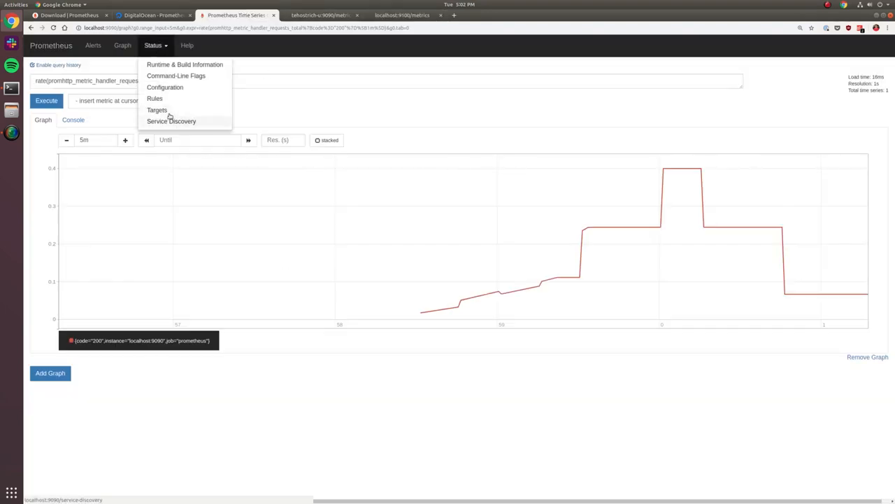
Return to the Terminal session where ./prometheus (Prometheus 2.6.1) is running
left_click(157, 110)
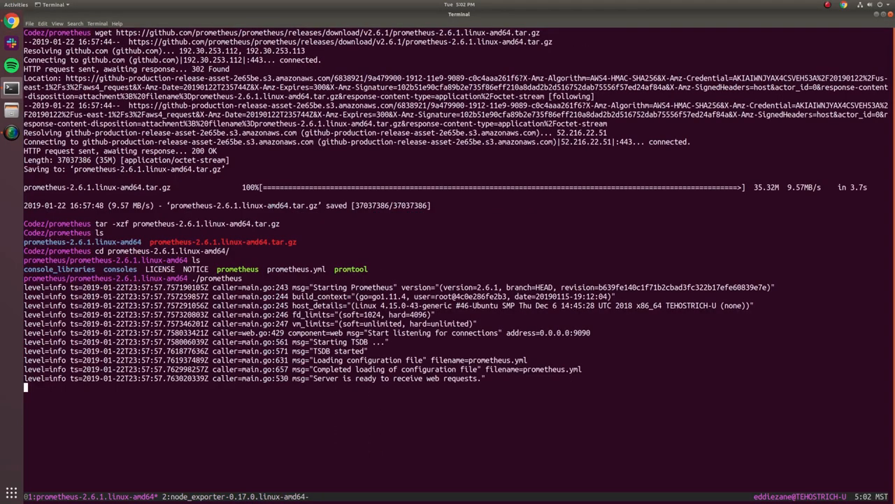
Stop Prometheus and add a job named node_exporter to prometheus.yml in vim
key("ctrl+c")
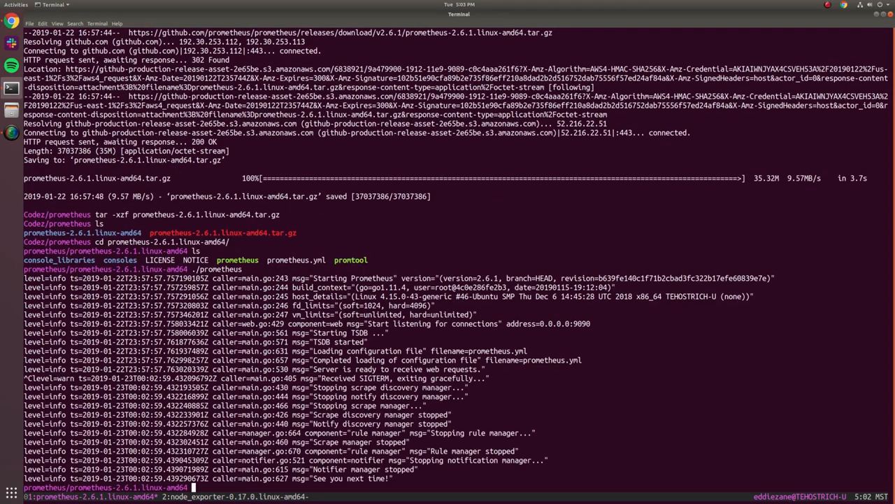
type("vim pr")
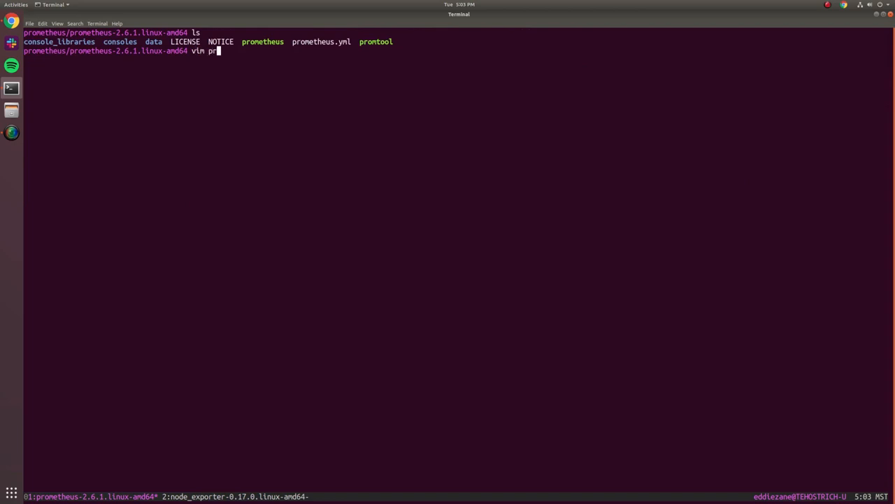
type("ometheus")
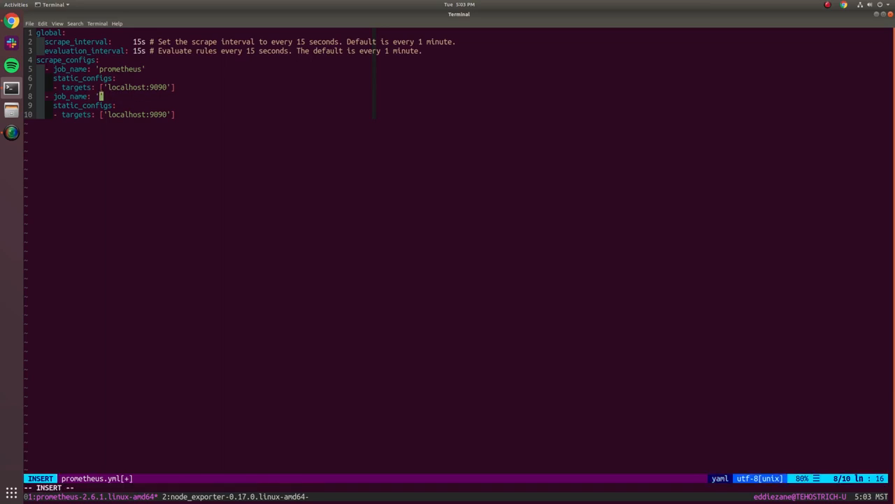
type("node_exporter")
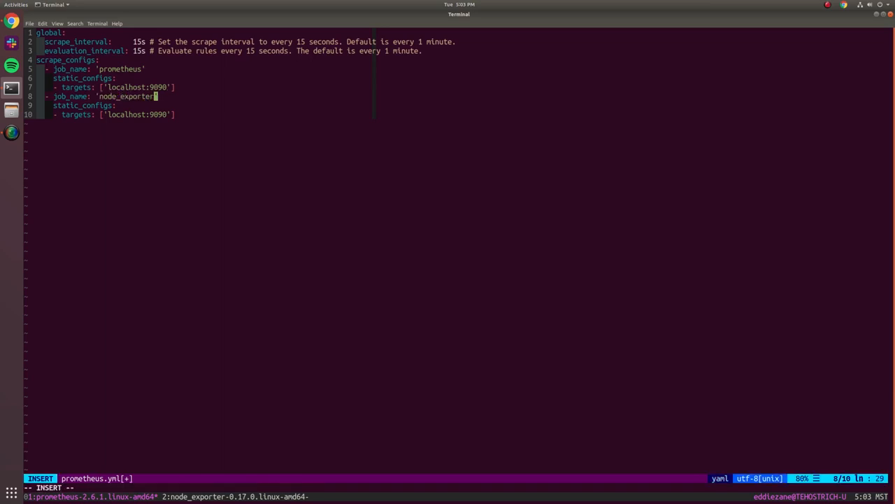
key("Escape")
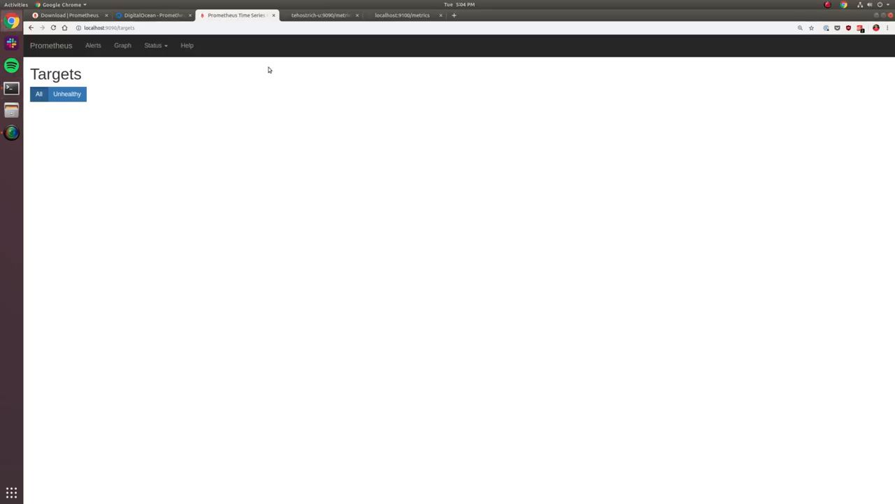
mouse_move(254, 69)
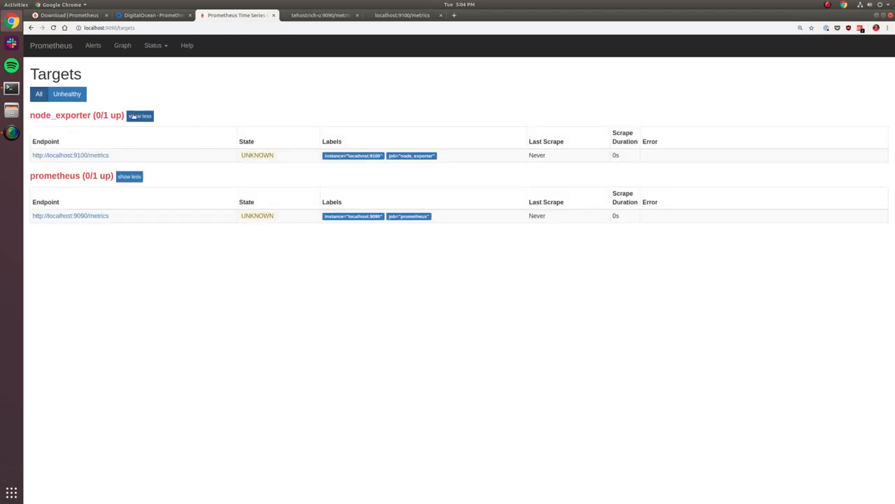
mouse_move(93, 142)
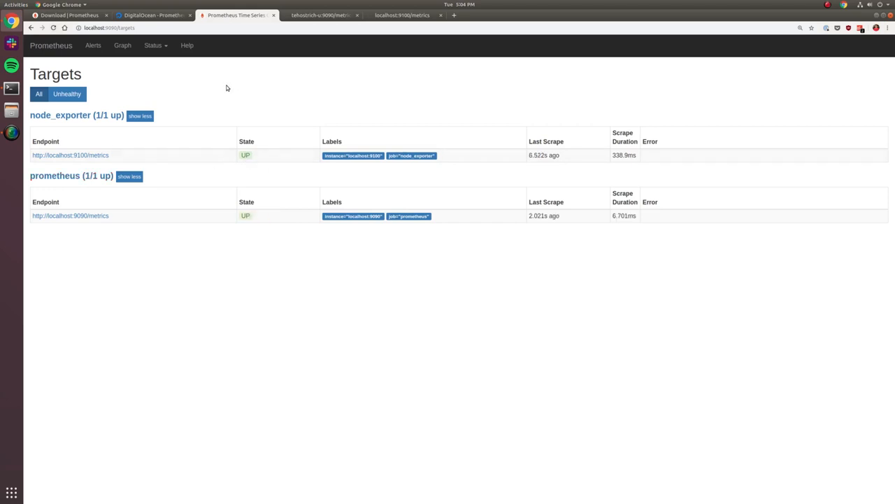
mouse_move(78, 64)
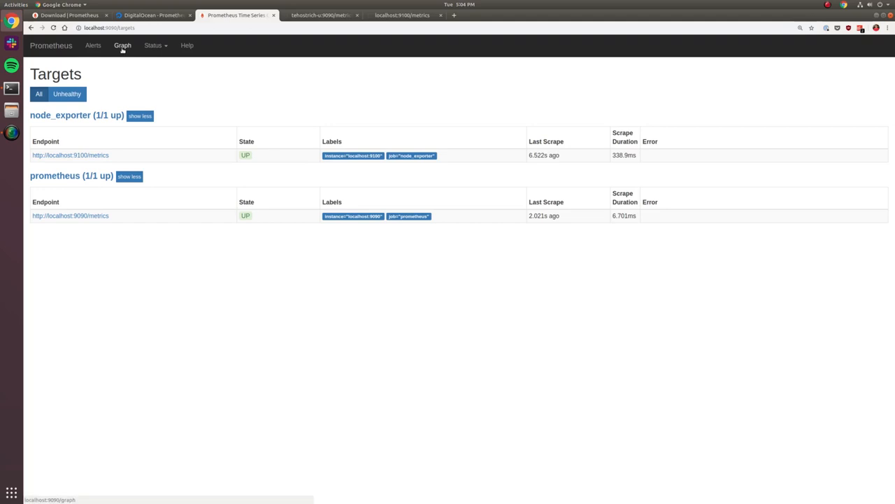
Query node_filesystem_free_bytes and view its seven filesystem series as a graph
left_click(122, 45)
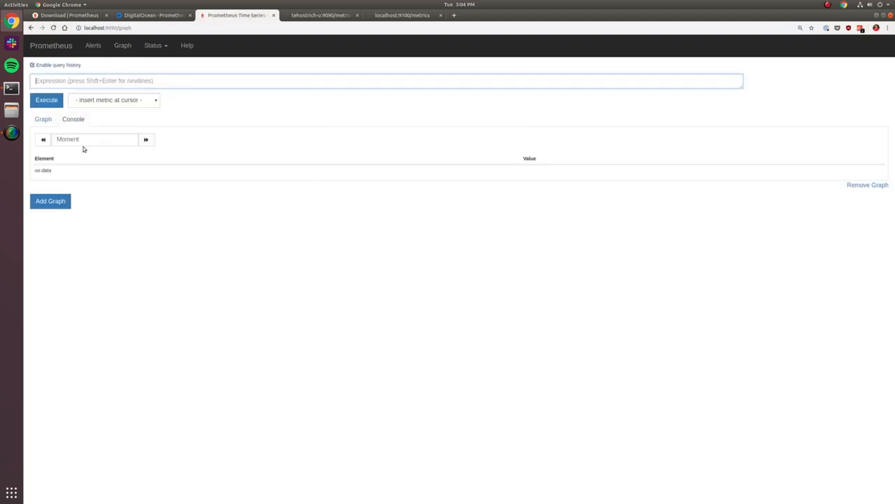
type("node_file")
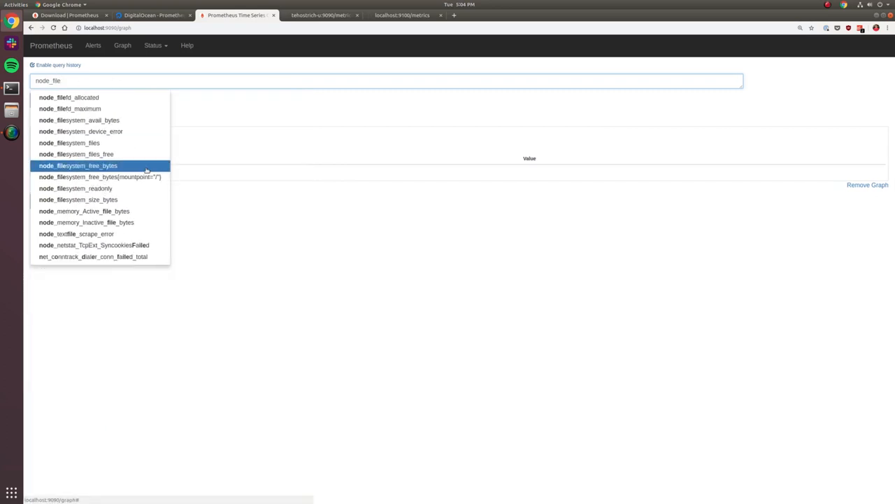
mouse_move(83, 143)
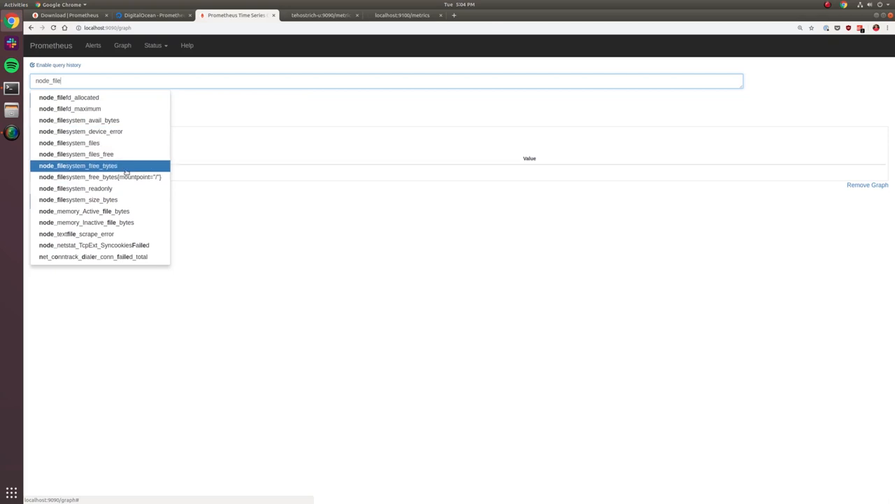
left_click(78, 165)
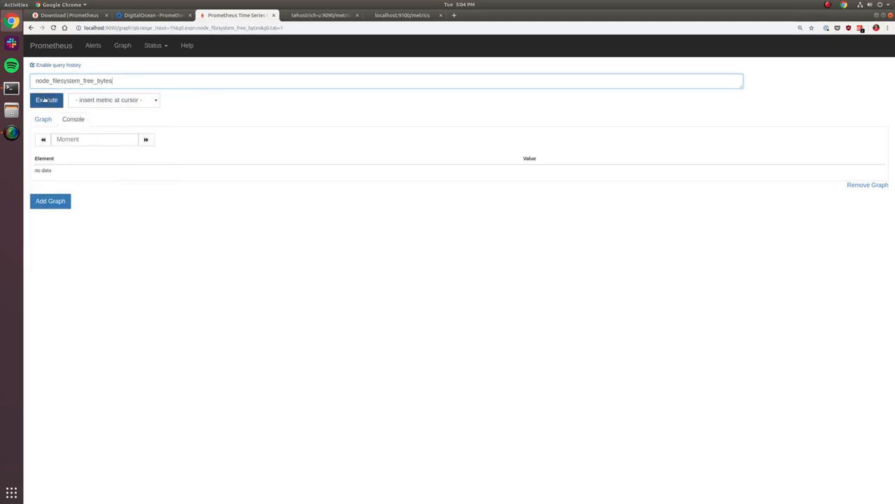
left_click(46, 99)
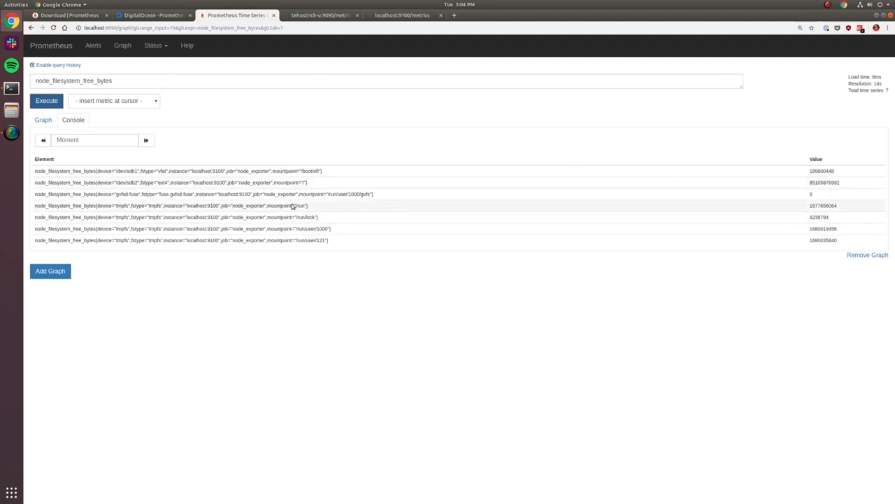
left_click(42, 120)
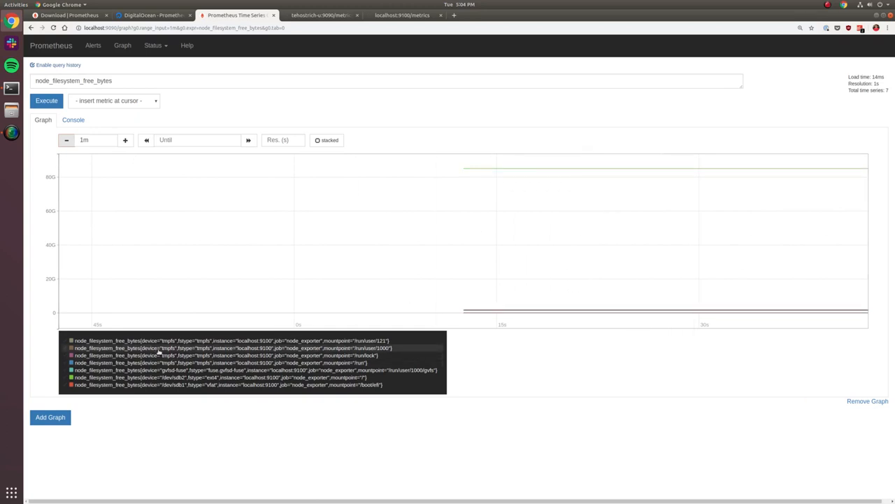
Filter free bytes to mountpoint "/" and widen the chart's time range
left_click(180, 80)
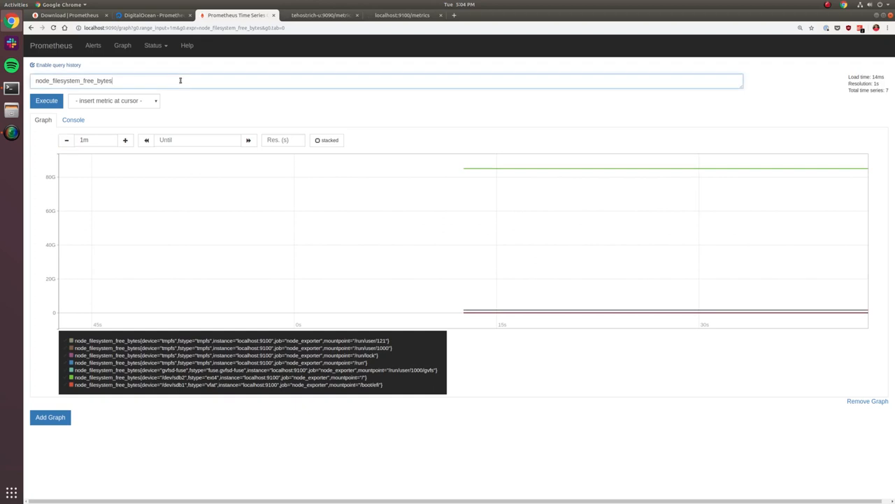
type("[m")
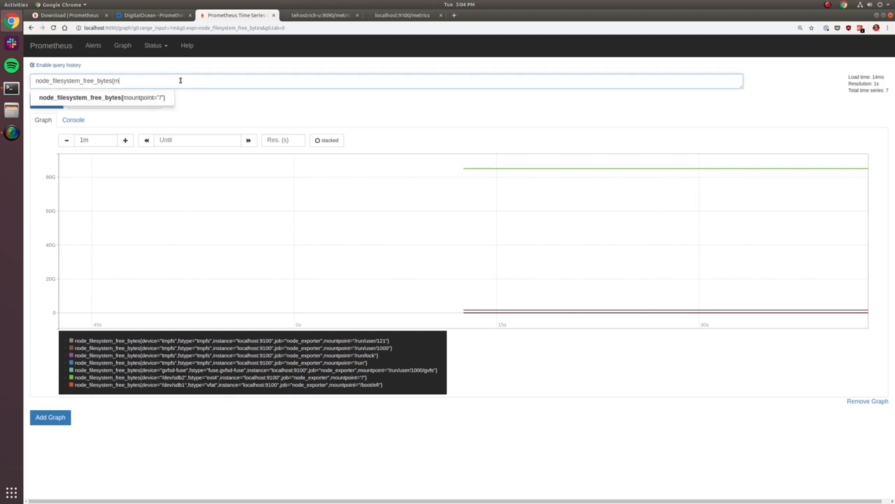
left_click(102, 97)
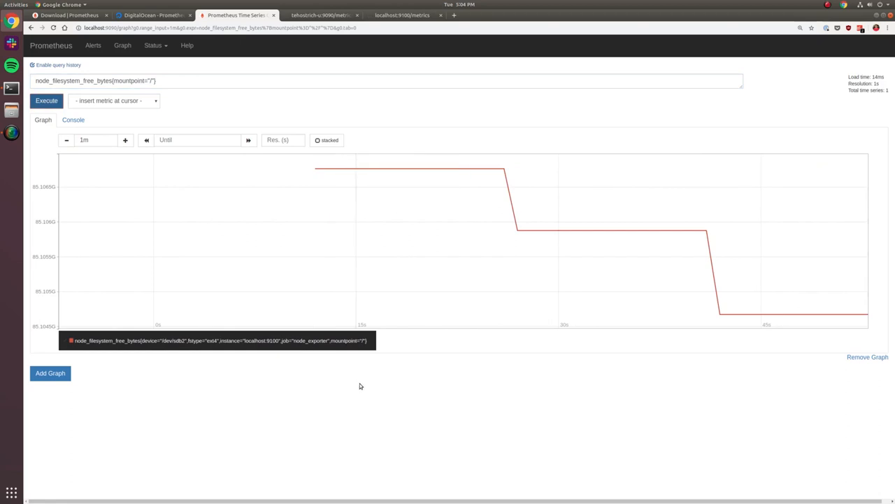
mouse_move(39, 186)
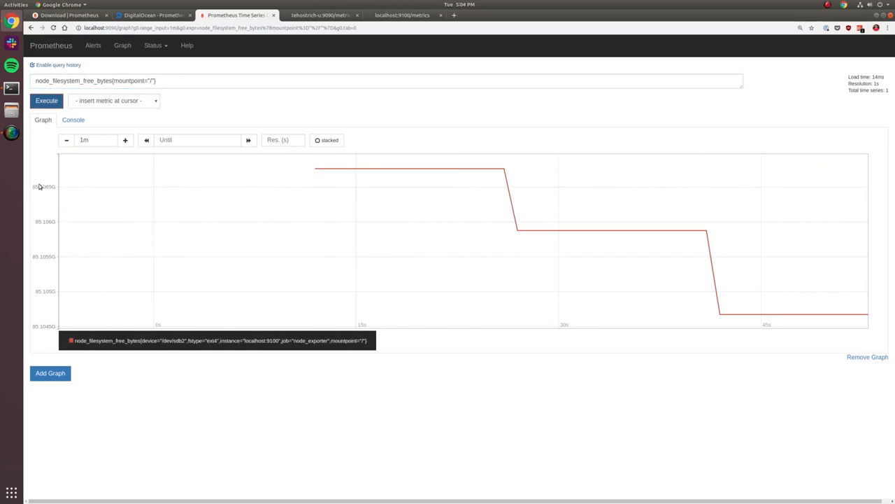
mouse_move(79, 189)
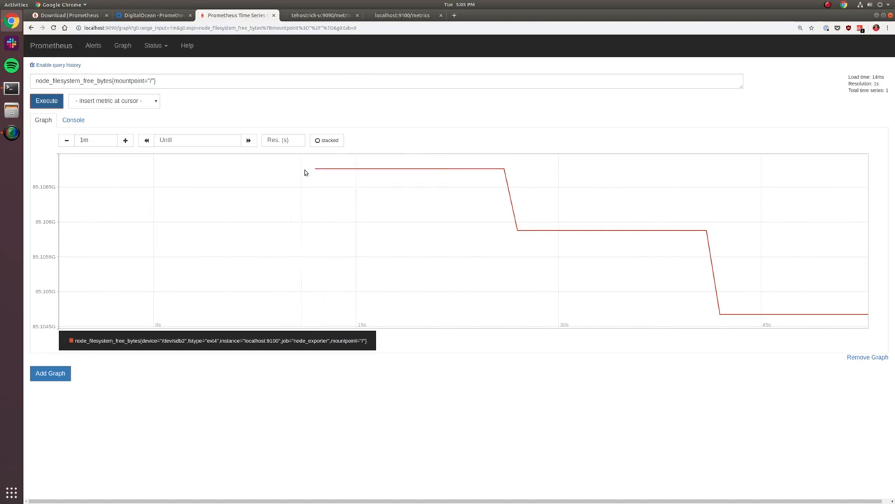
mouse_move(355, 168)
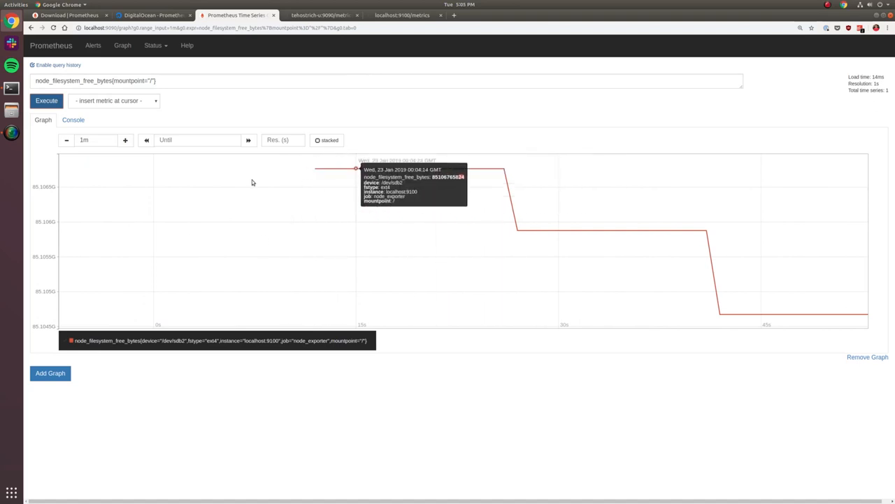
mouse_move(52, 217)
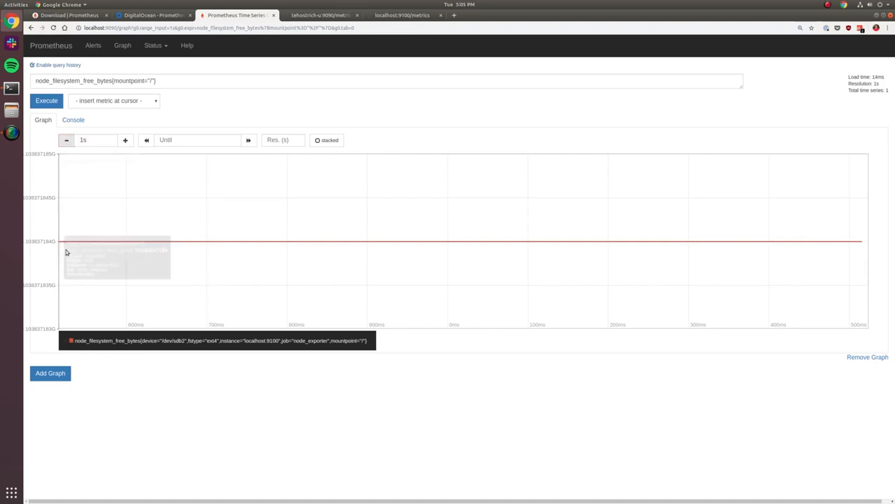
left_click(125, 140)
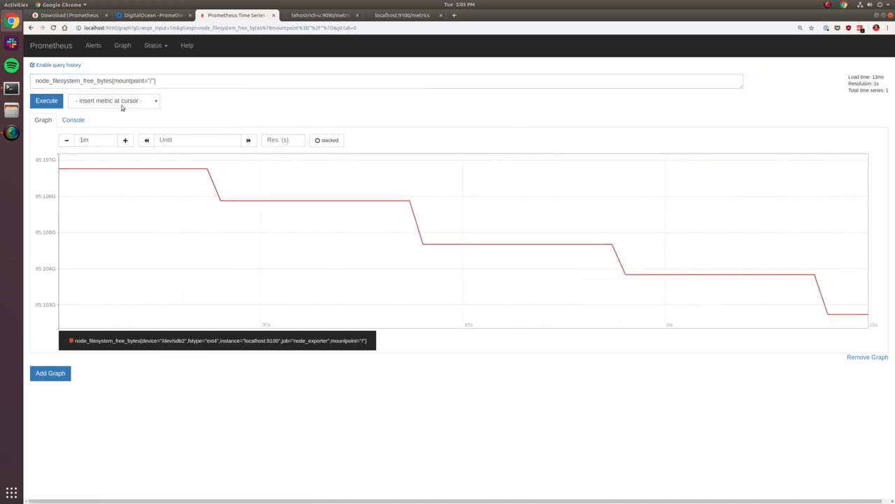
mouse_move(222, 121)
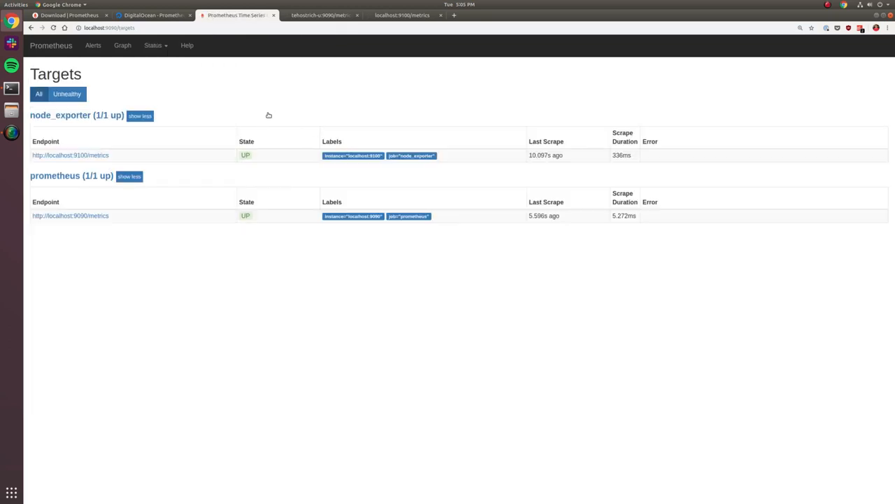
mouse_move(526, 145)
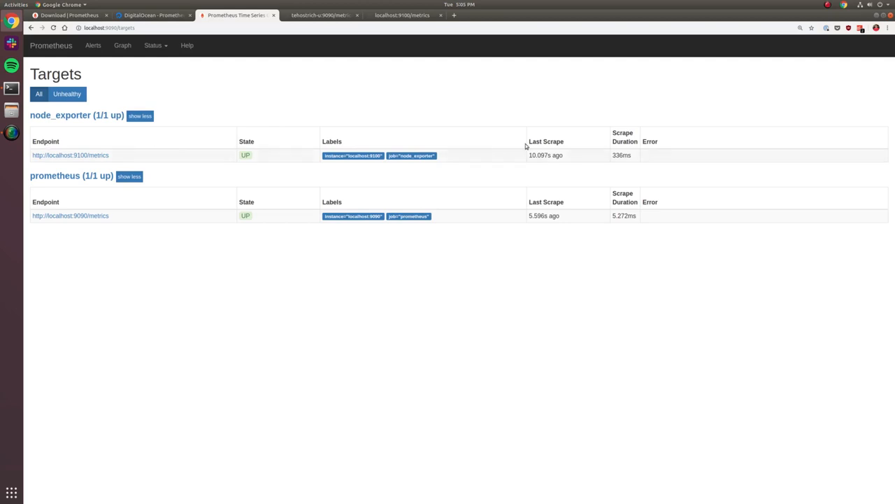
mouse_move(548, 139)
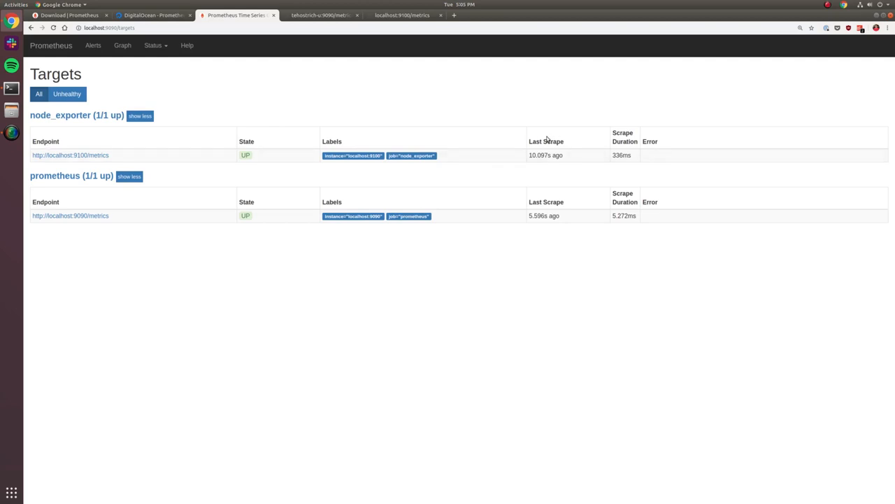
mouse_move(255, 144)
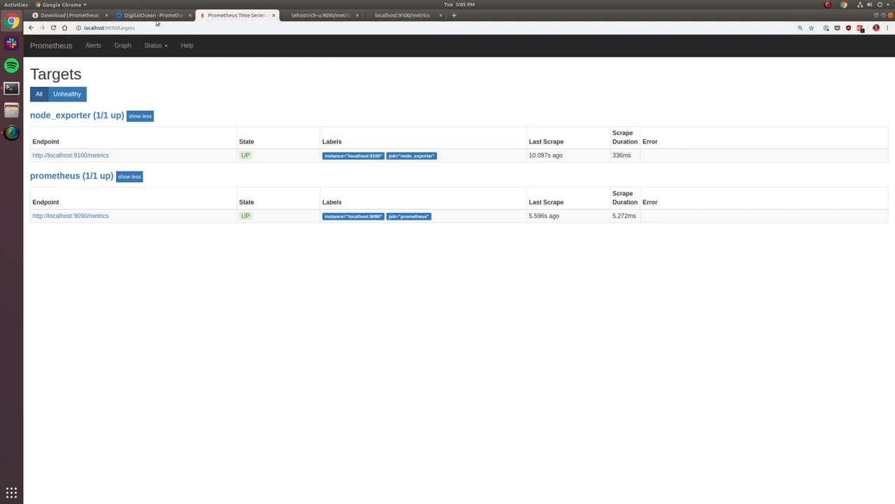
left_click(153, 15)
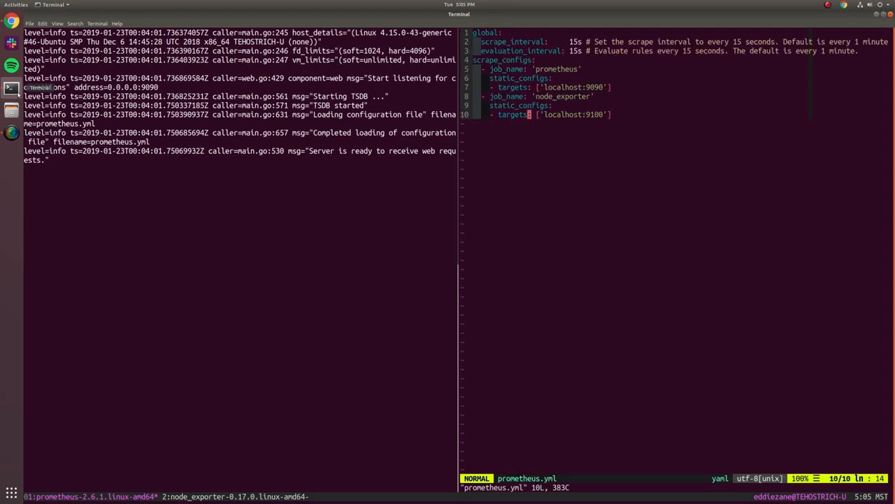
Add 104.248.211.89:9100 and 165.227.14.234 as node_exporter targets, then start the kill -s HUP reload
type(", '104.248.211.89'")
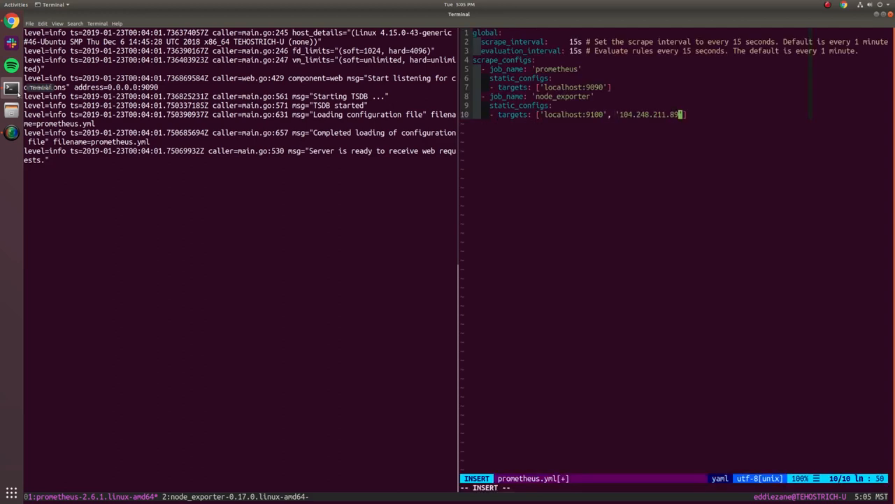
type(":9100',")
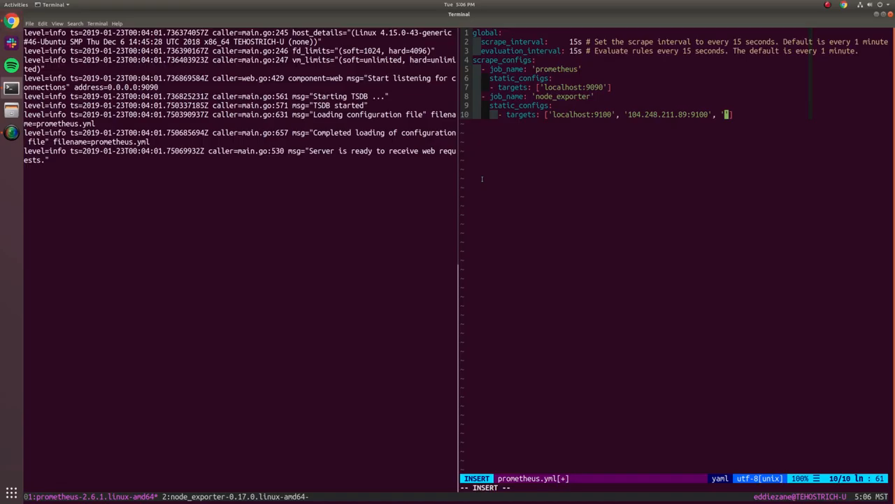
type("165.227.14.234:9")
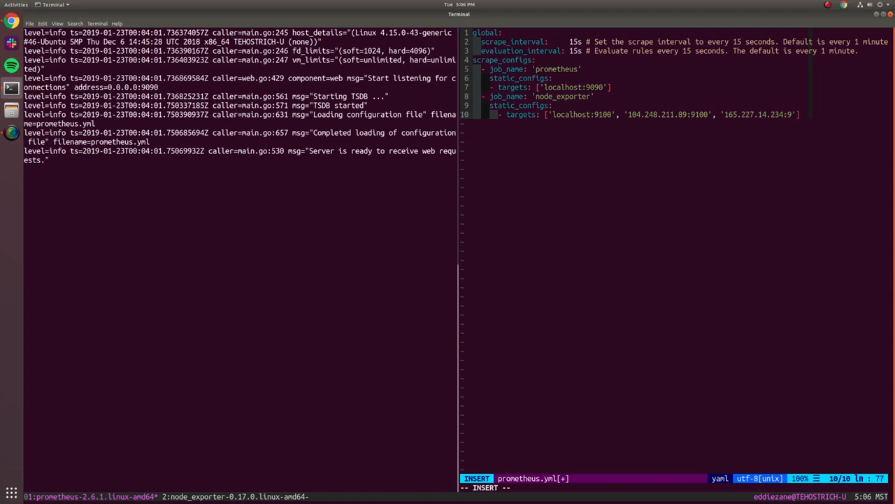
key("Escape")
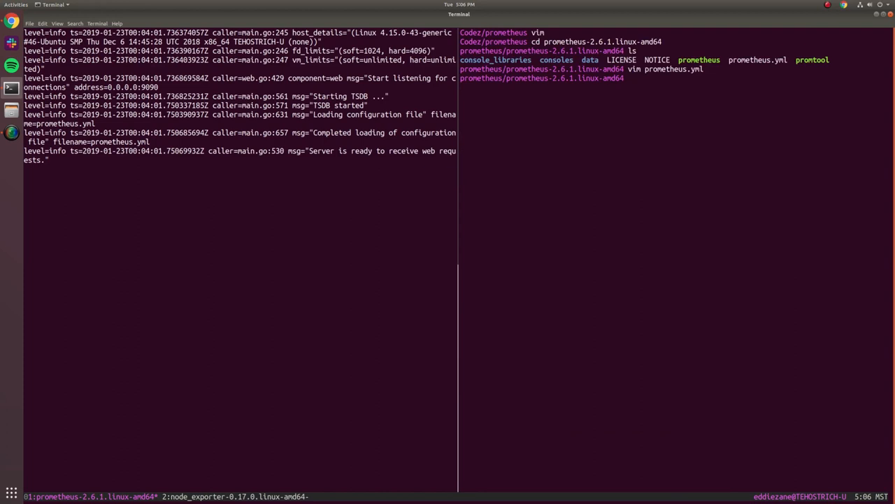
type("kill -")
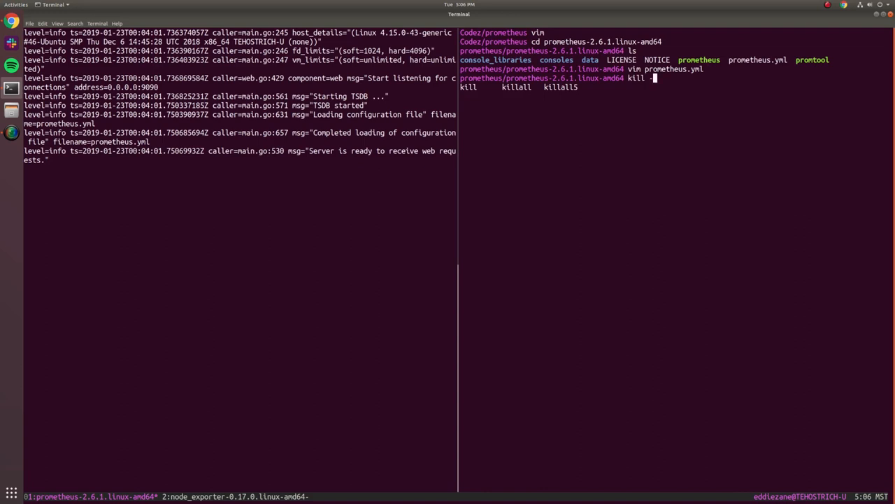
type("s")
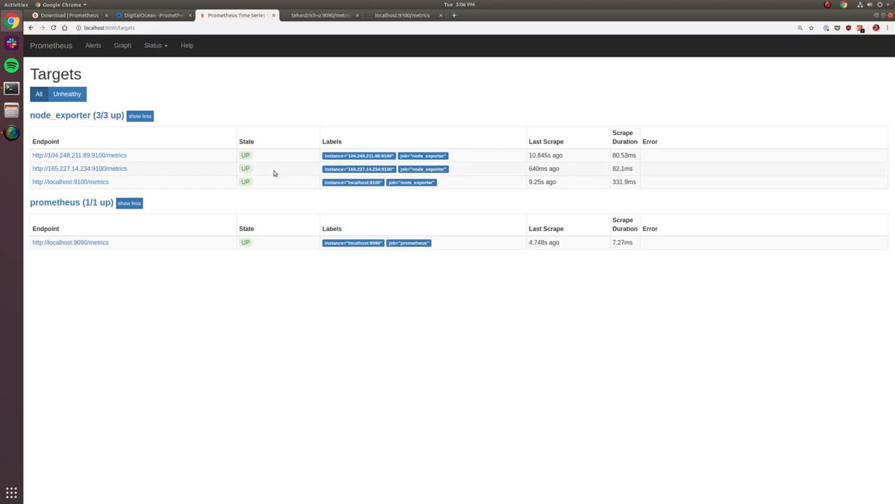
mouse_move(79, 168)
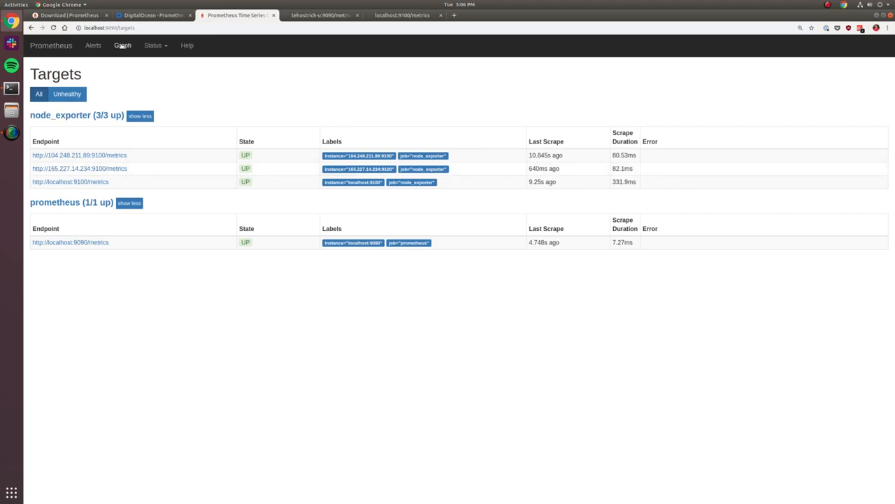
Open the Graph expression browser with an empty query
left_click(122, 44)
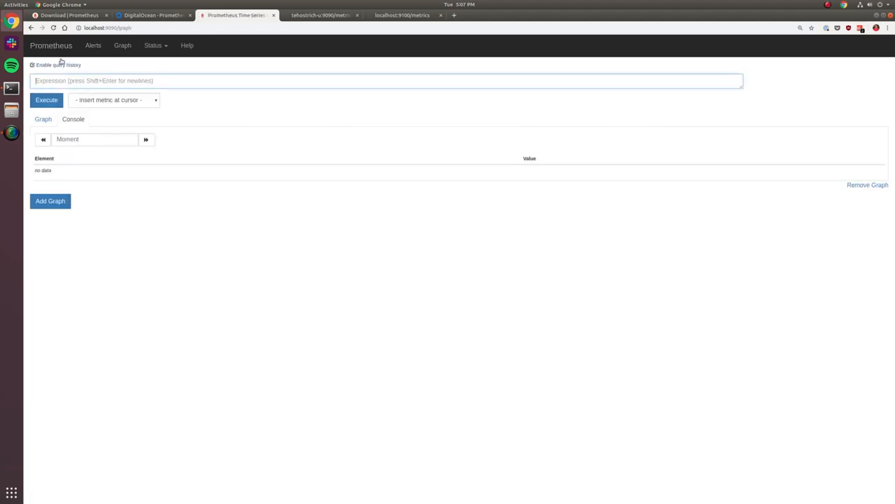
mouse_move(152, 14)
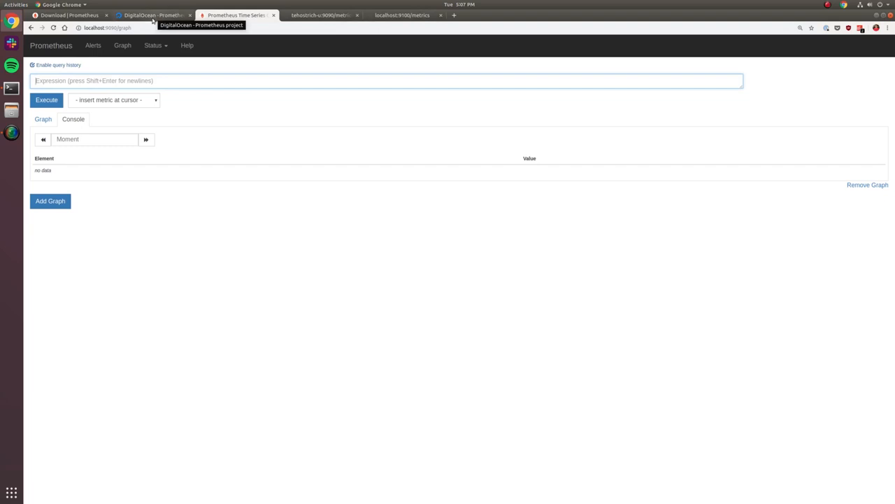
left_click(385, 80)
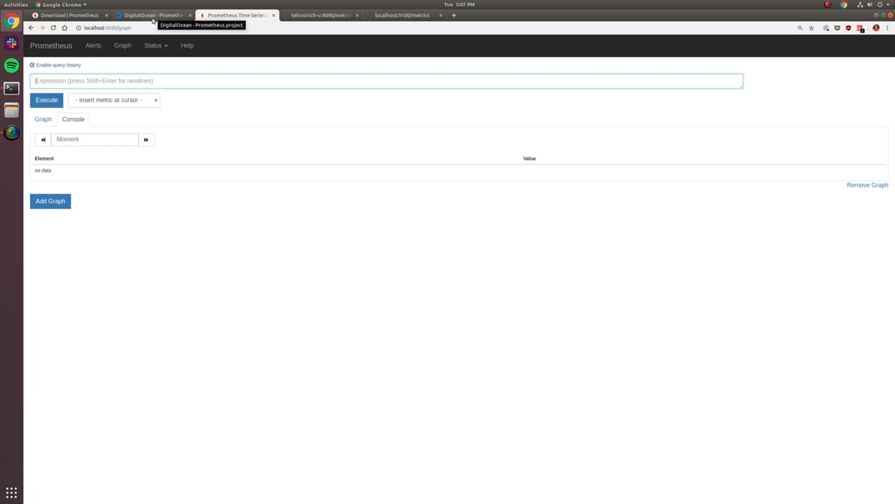
mouse_move(332, 63)
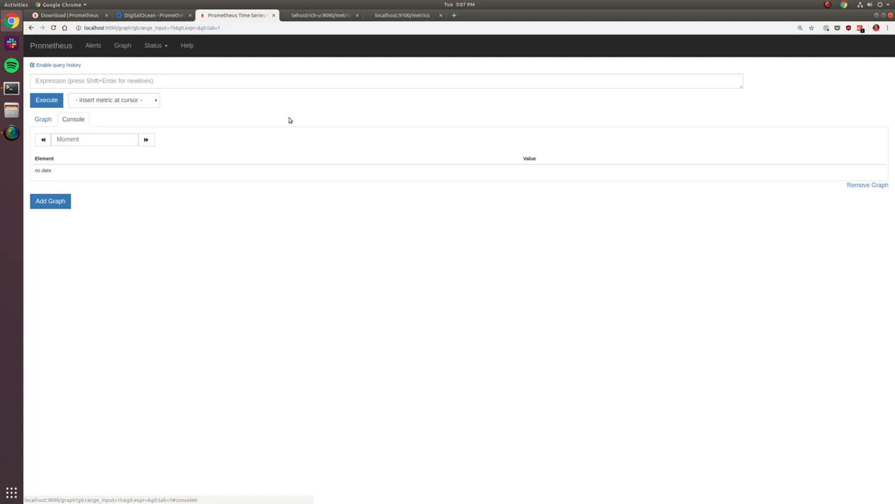
mouse_move(428, 115)
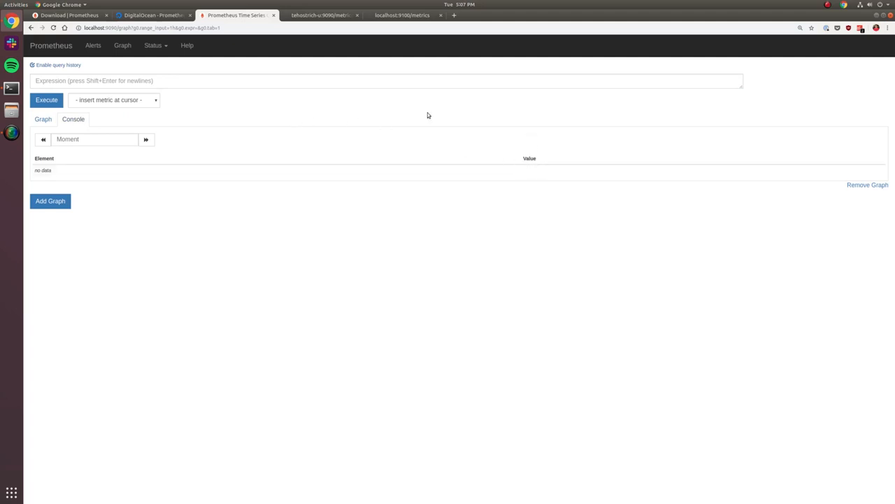
mouse_move(298, 72)
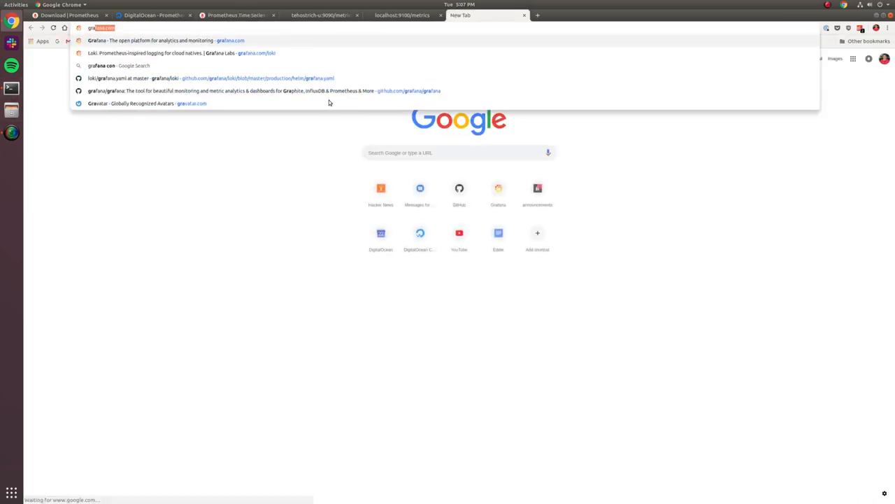
Go to grafana.com's Download page and select the Standalone Linux Binaries wget command
left_click(168, 40)
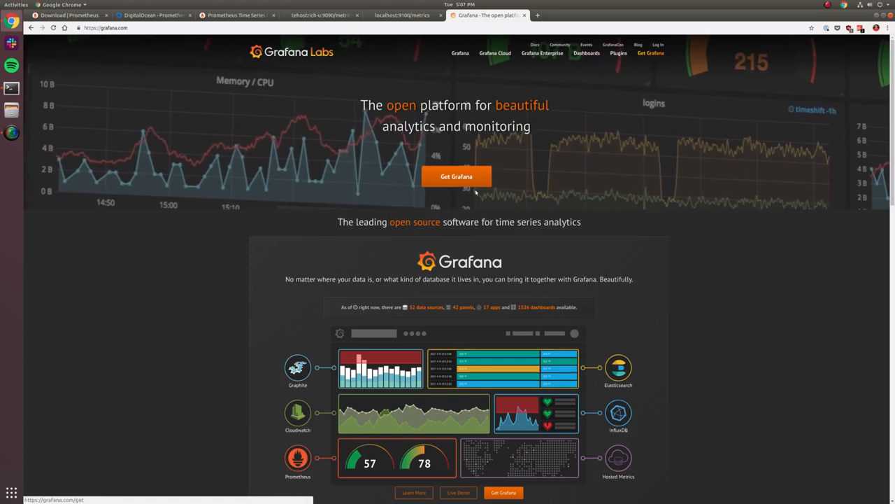
left_click(456, 175)
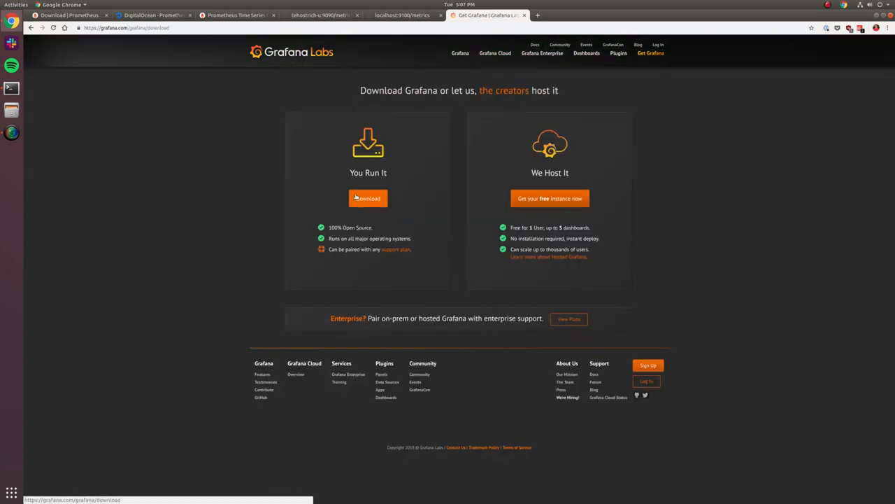
left_click(368, 198)
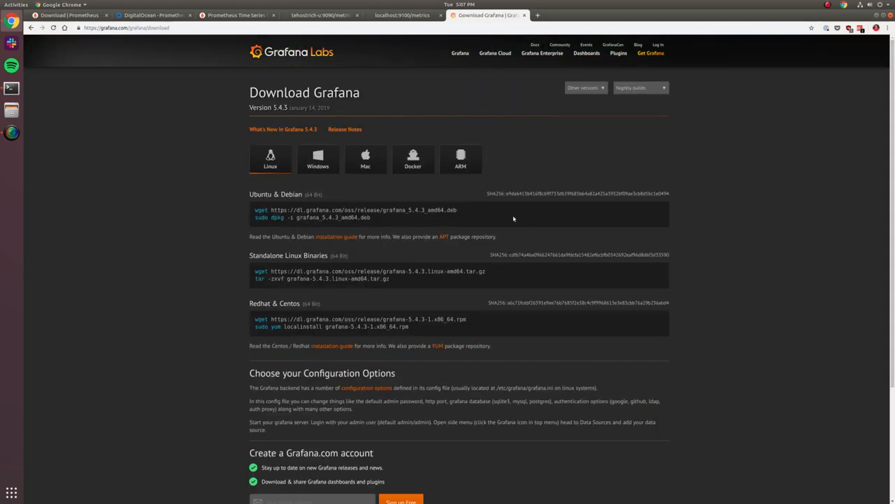
scroll("down", 3)
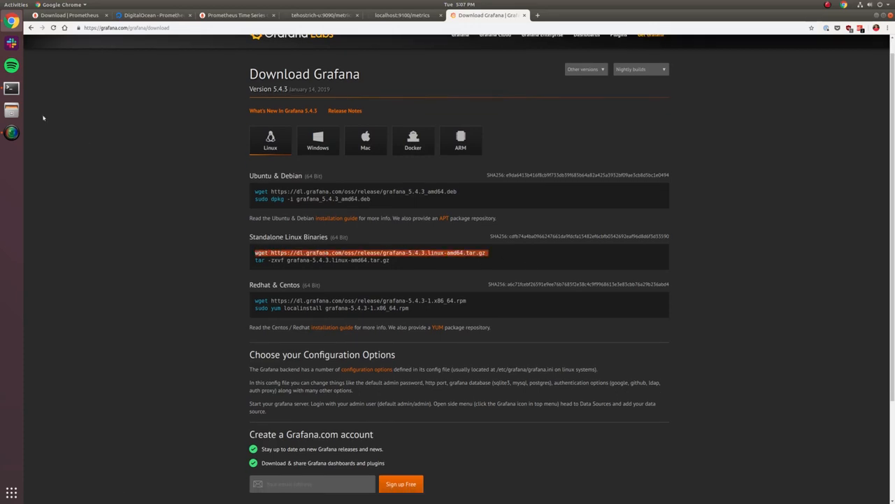
left_click(11, 88)
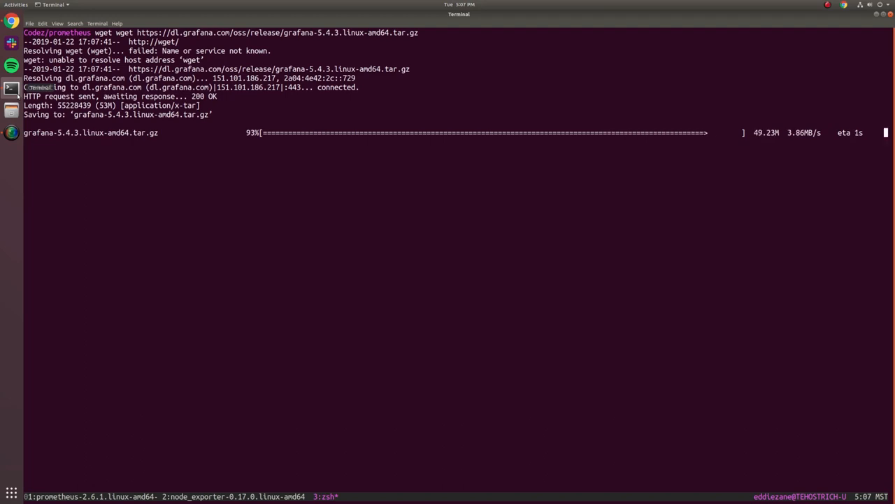
Extract grafana-5.4.3 with tar -xzf, cd into it, and run ./bin/grafana-server
type("tar -xzf grafana-5.4.3.linux-amd64.tar.gz")
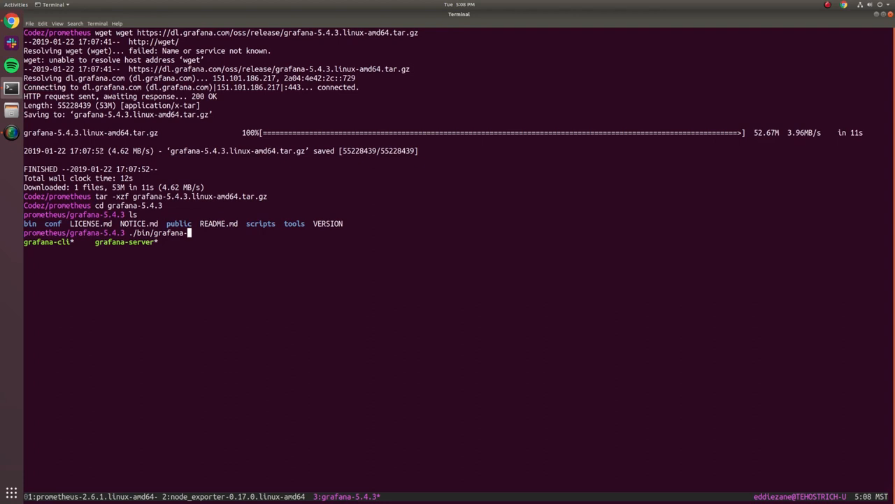
type("c")
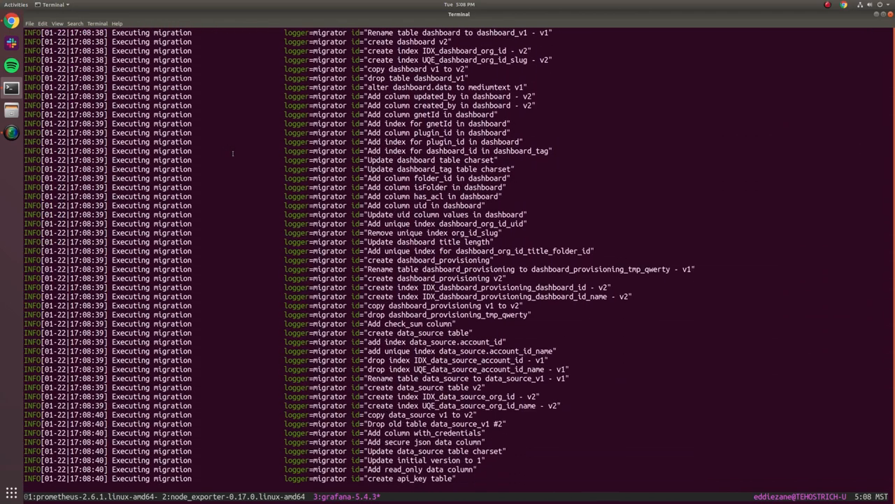
scroll("down", 3)
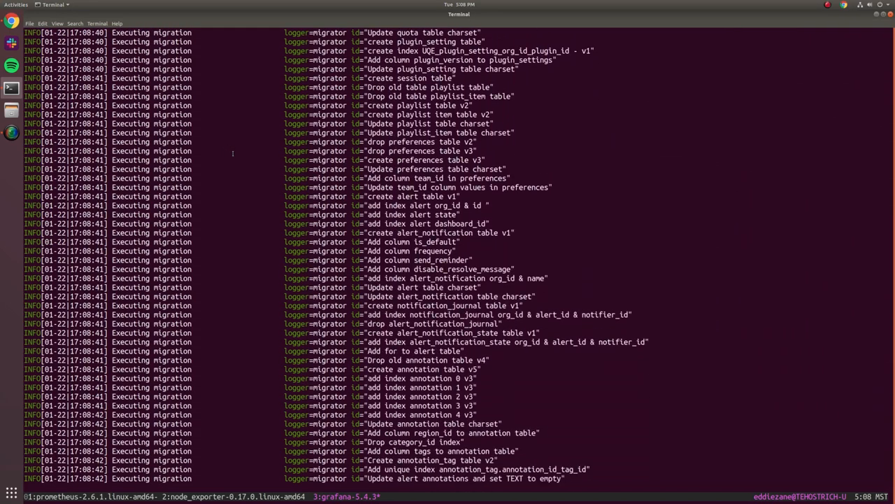
scroll("down", 3)
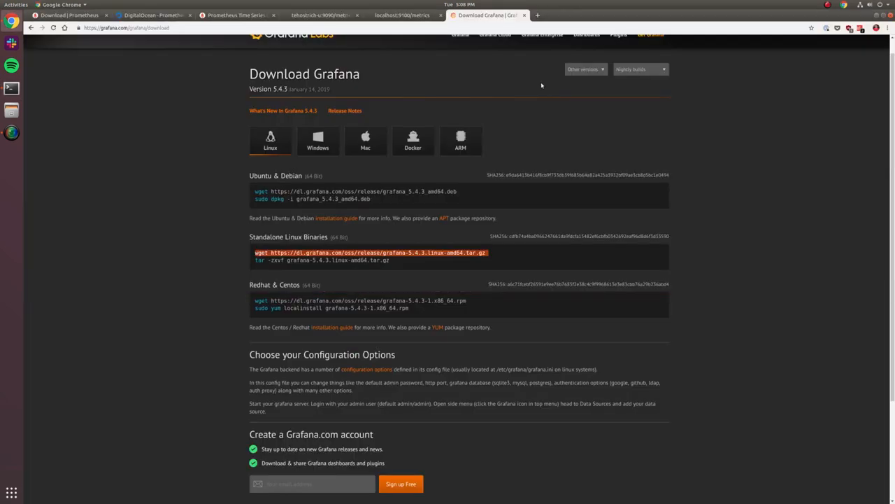
left_click(620, 15)
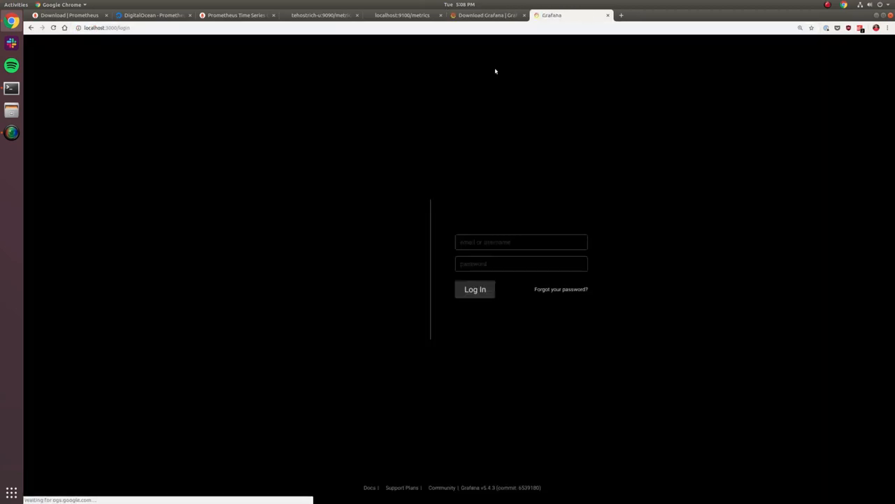
type("admin")
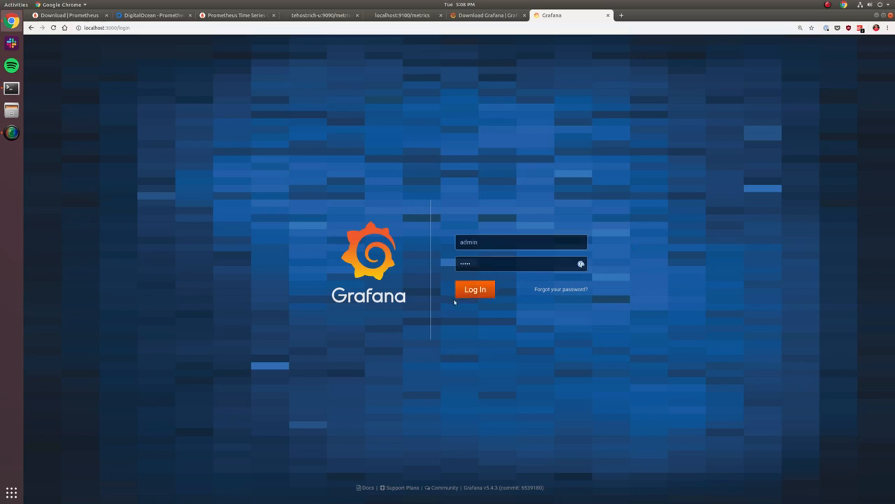
left_click(474, 289)
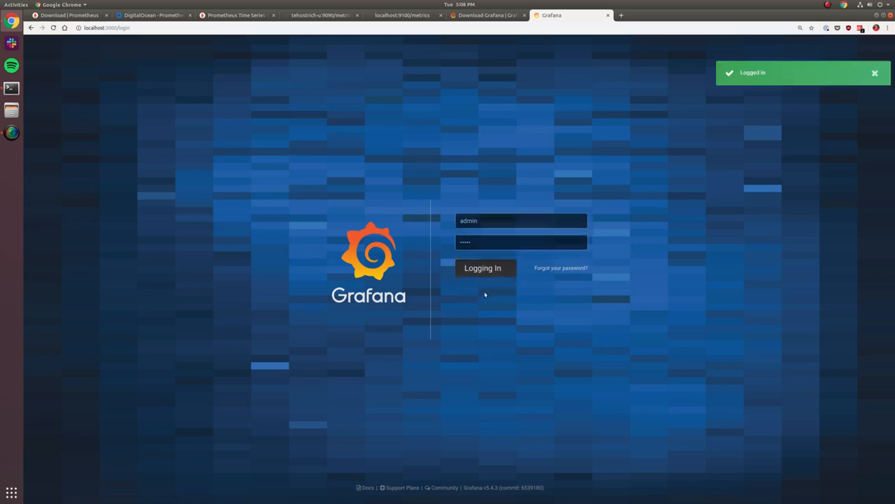
left_click(482, 268)
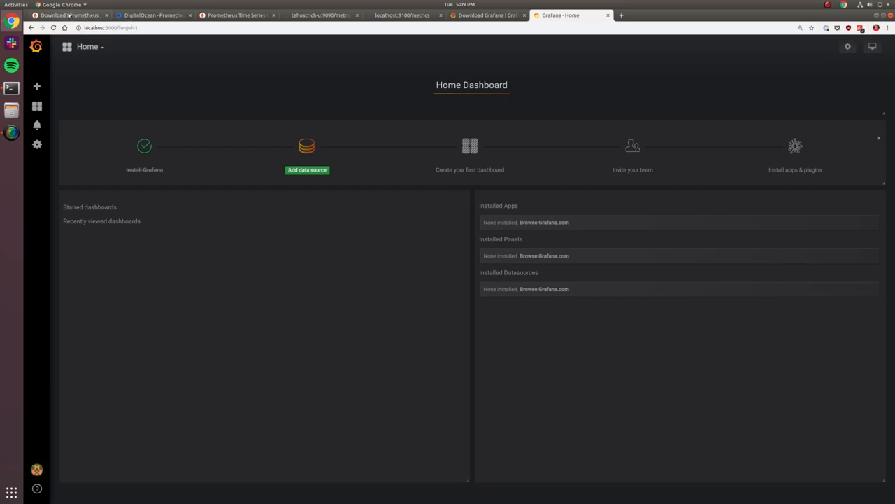
left_click(67, 15)
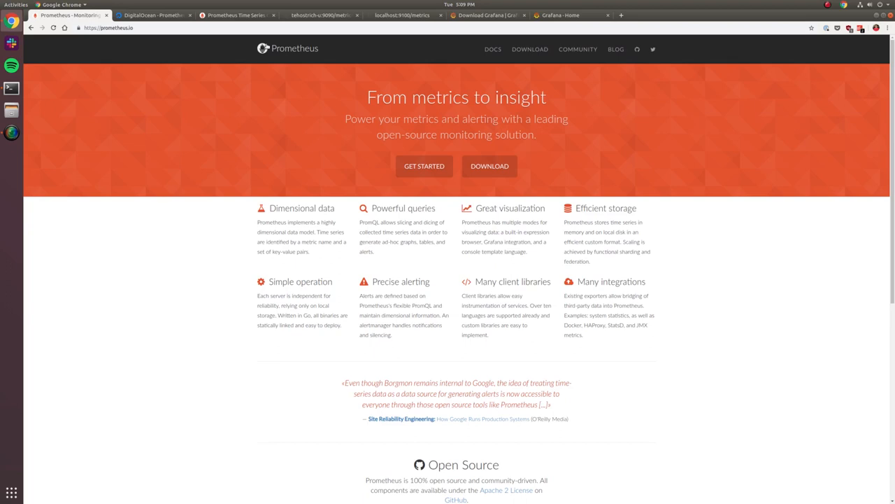
mouse_move(446, 83)
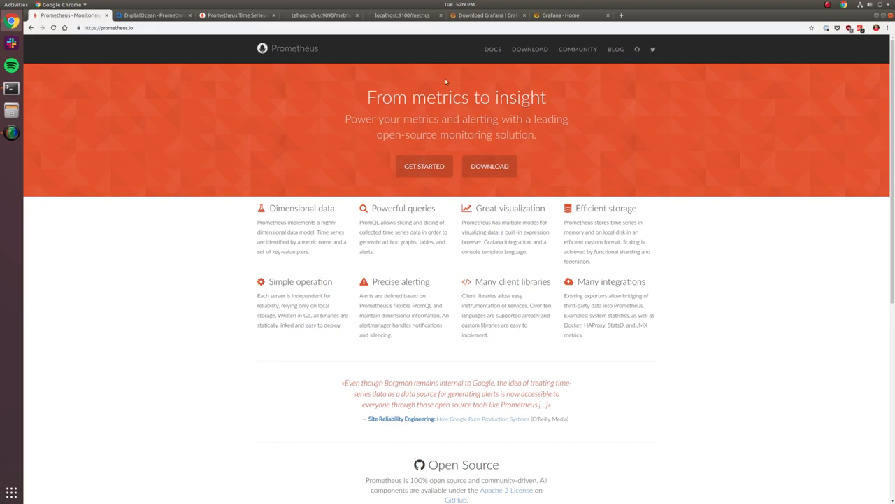
left_click(566, 14)
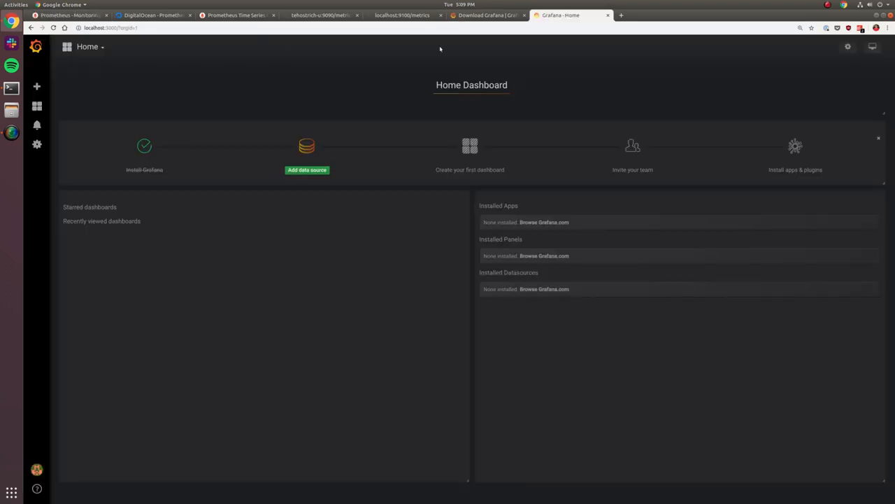
left_click(307, 170)
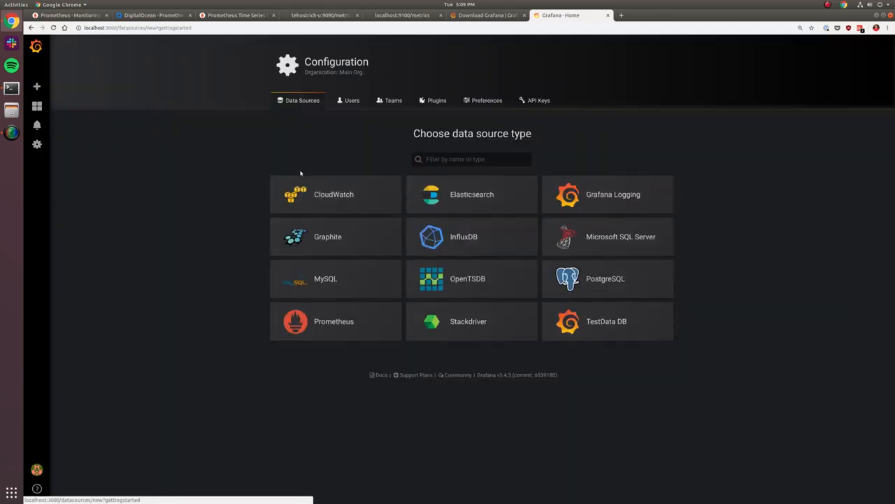
mouse_move(342, 90)
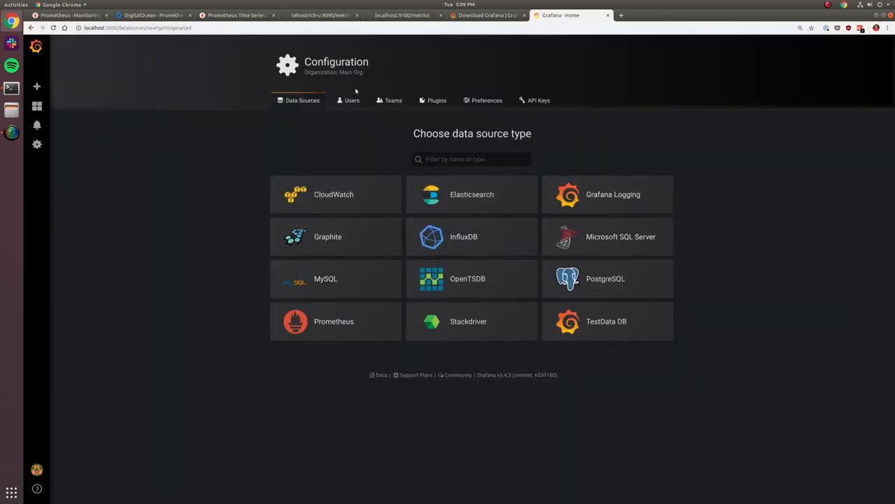
left_click(334, 321)
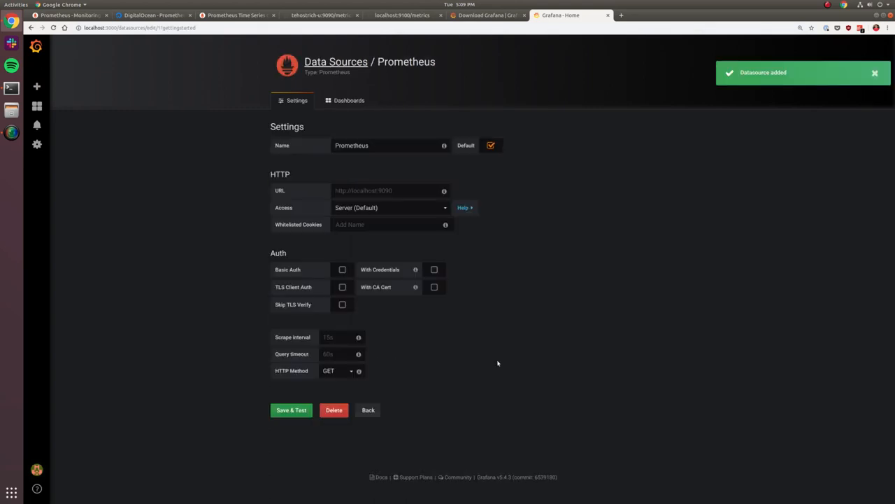
left_click(389, 191)
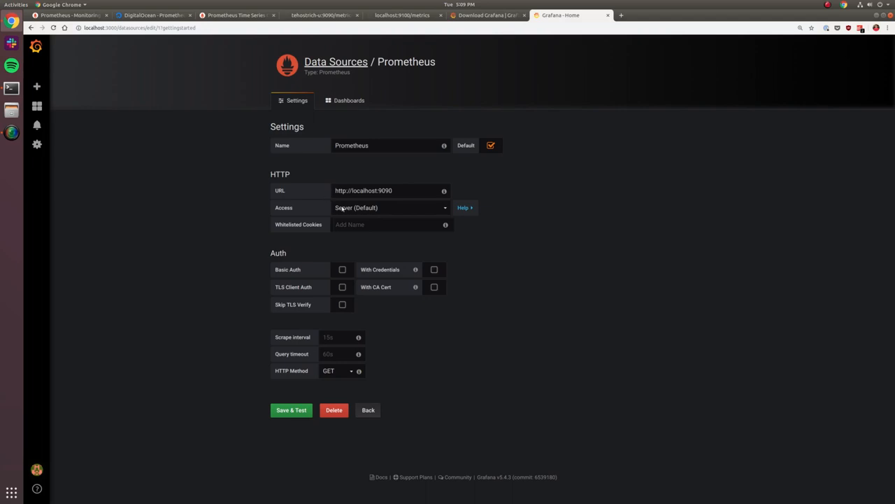
mouse_move(293, 181)
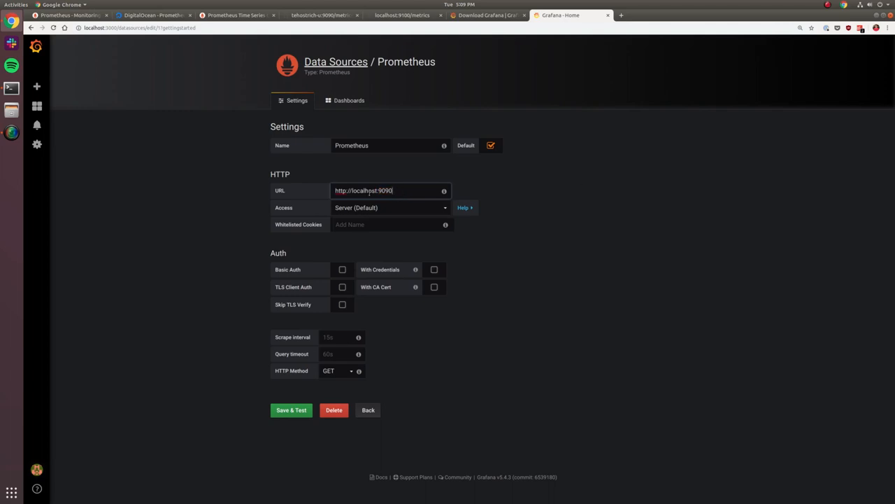
mouse_move(282, 436)
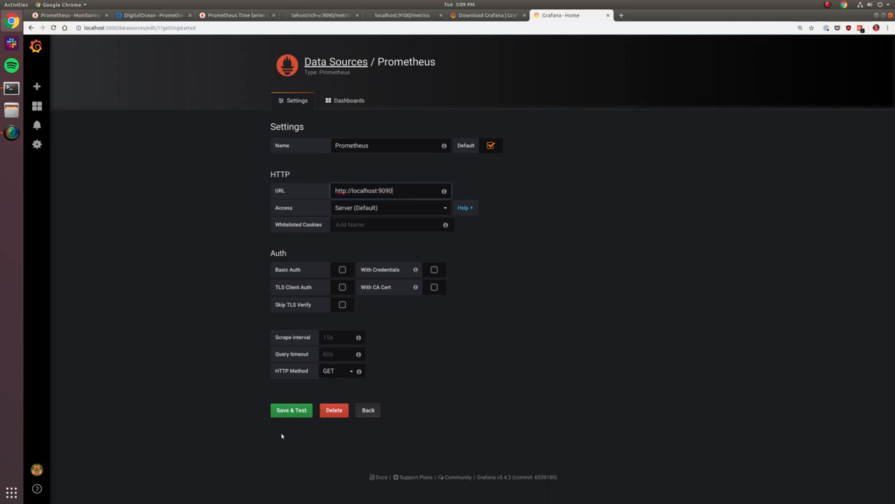
left_click(291, 410)
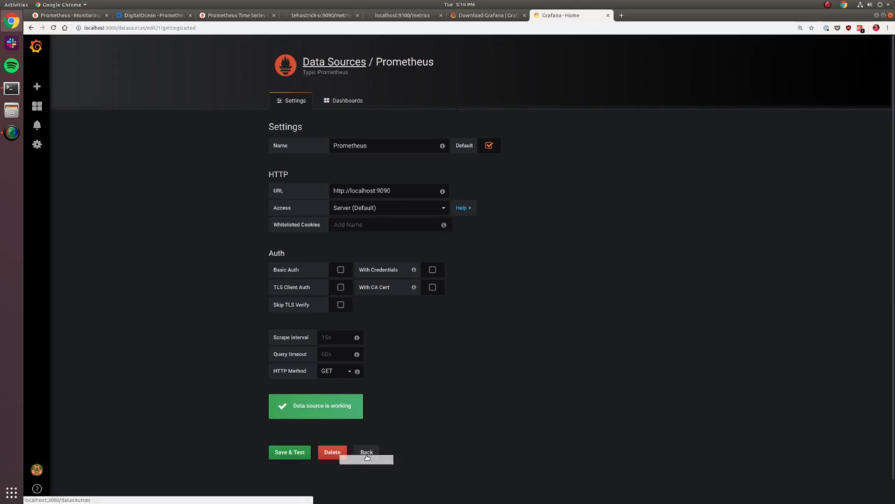
left_click(366, 451)
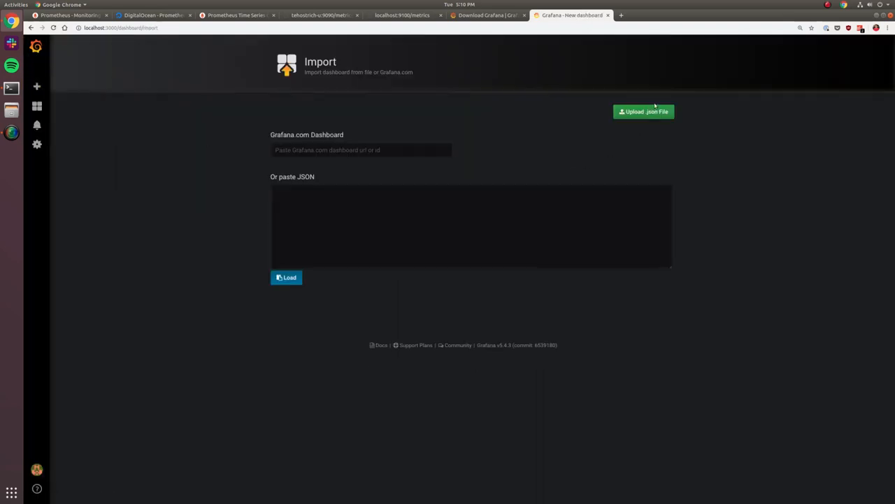
Import the Node Exporter Full dashboard (ID 1860) with Prometheus as data source
left_click(704, 14)
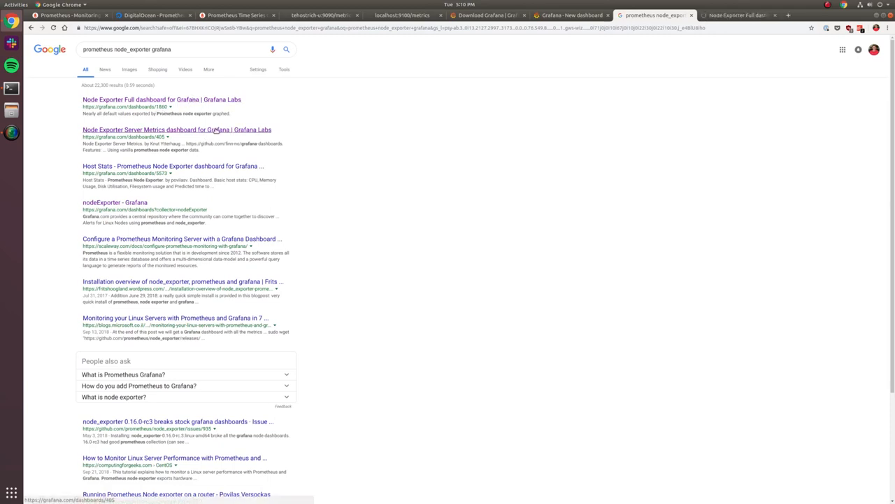
left_click(161, 99)
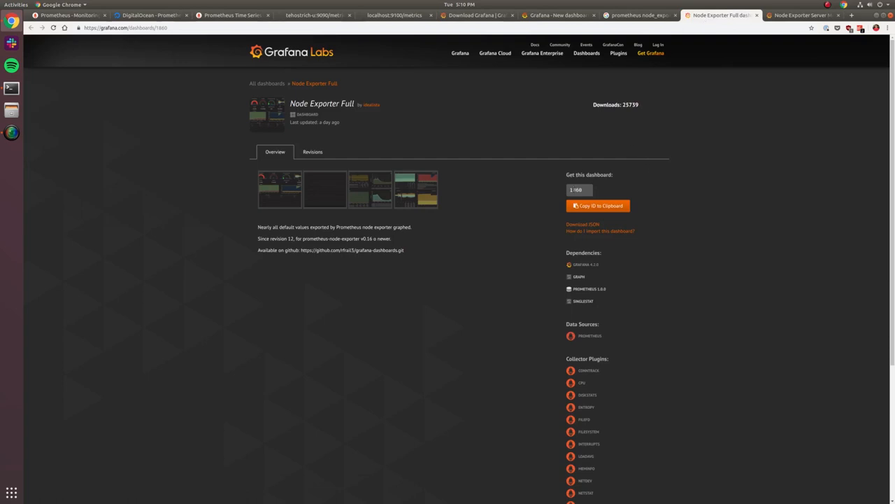
left_click(595, 190)
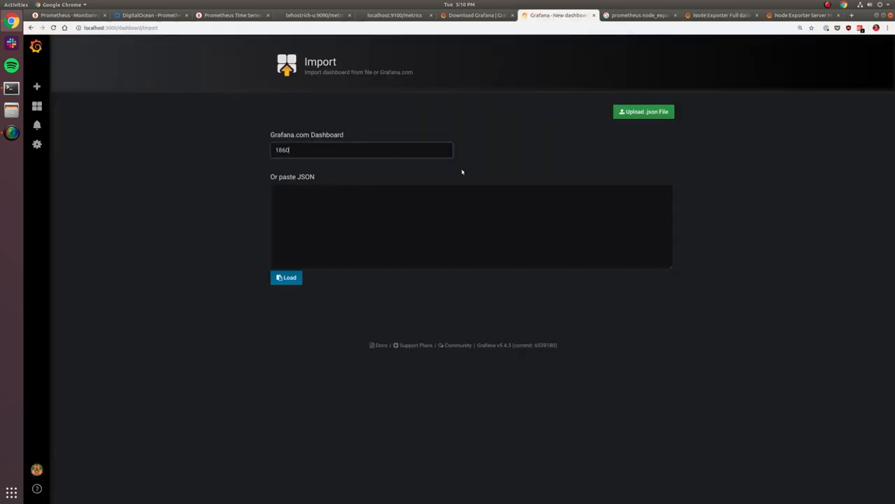
left_click(286, 277)
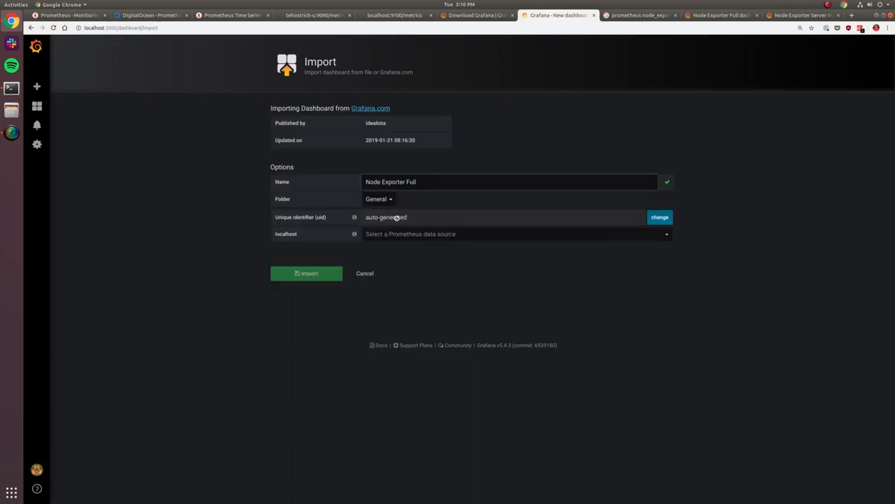
left_click(514, 233)
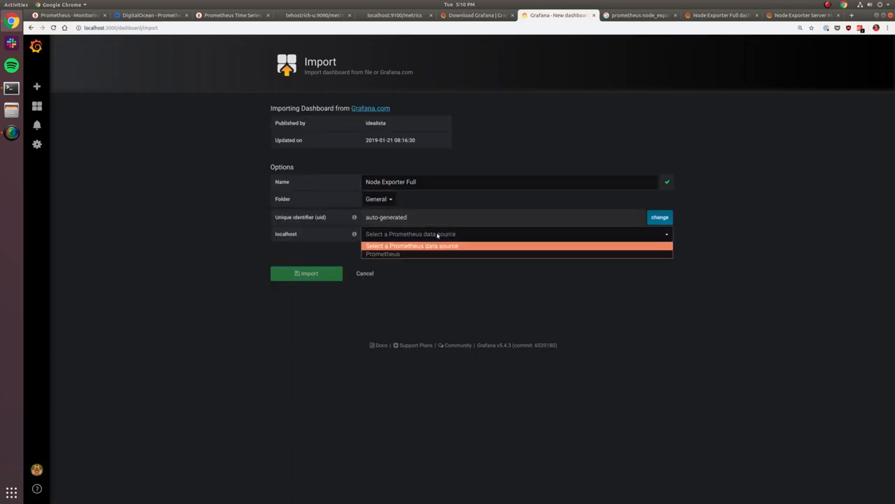
left_click(382, 254)
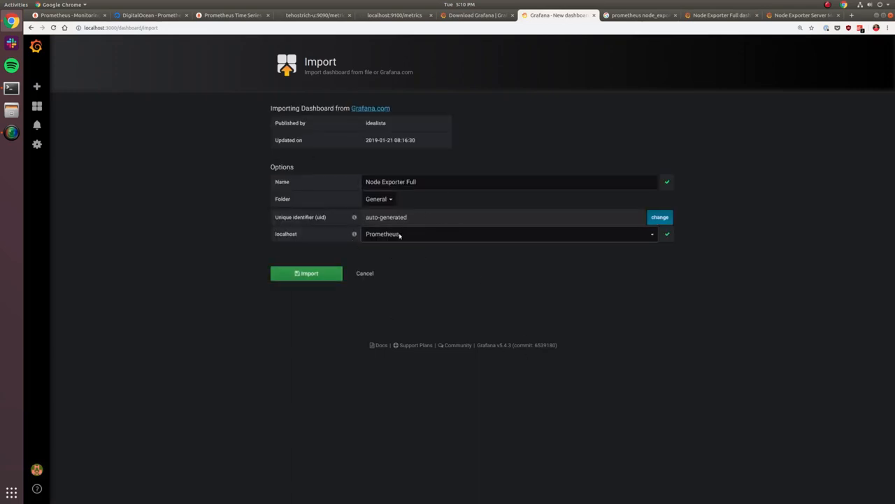
left_click(306, 273)
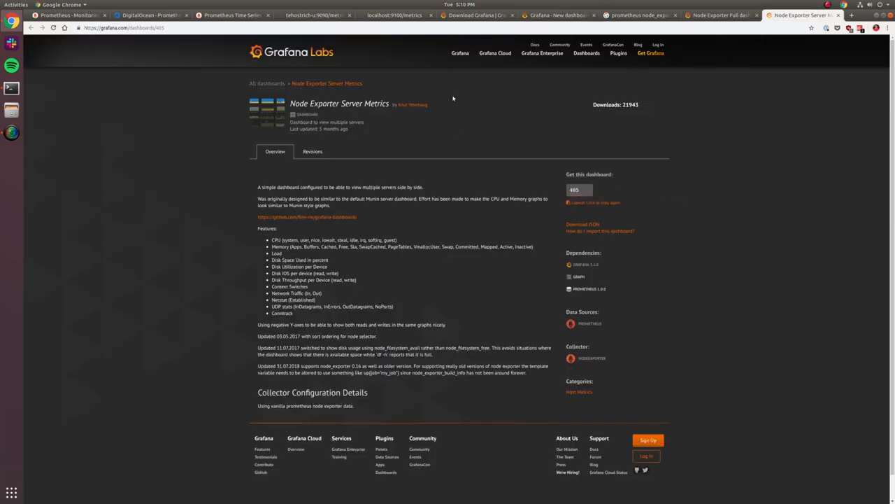
Import the Node Exporter Server Metrics dashboard (ID 405) on the Prometheus data source
left_click(475, 15)
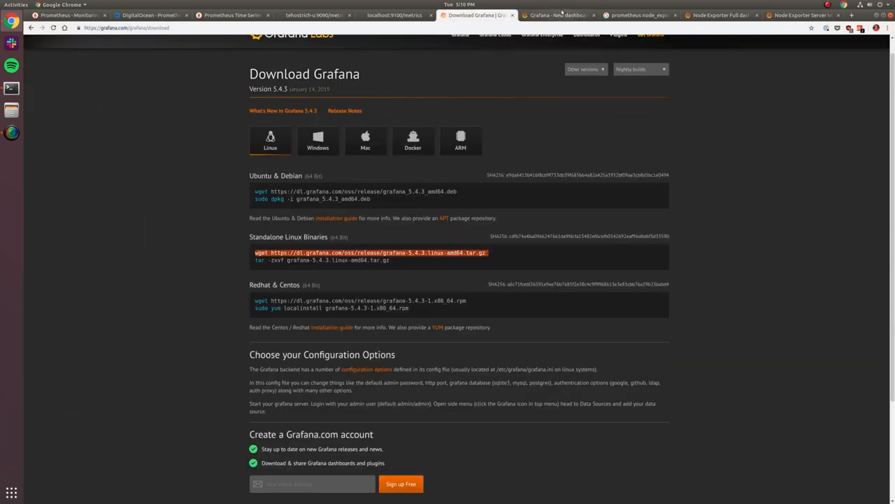
left_click(556, 15)
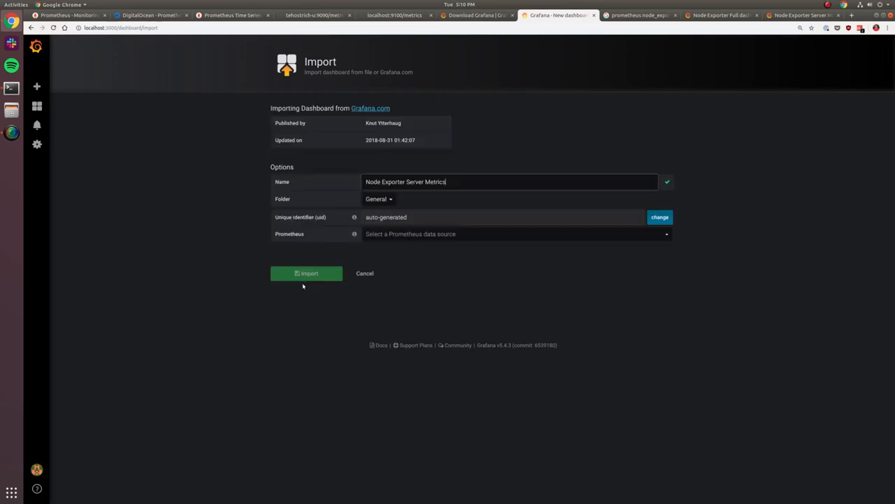
left_click(511, 234)
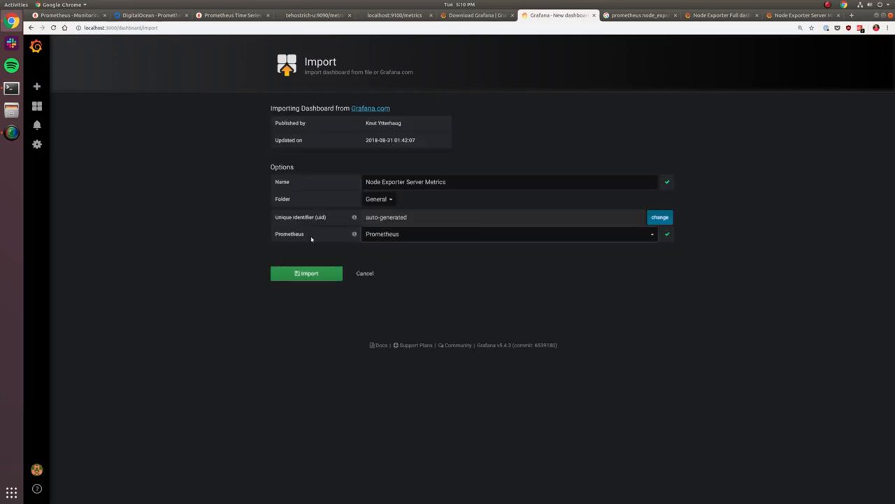
left_click(307, 273)
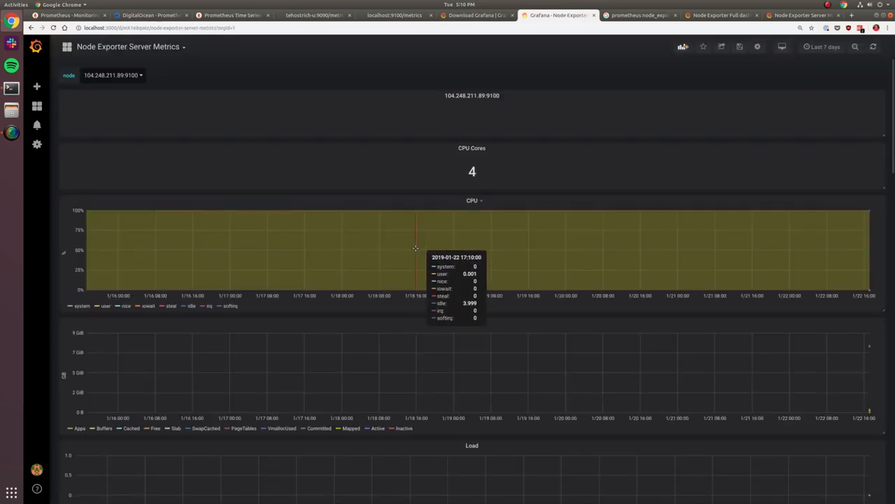
Open the Node Exporter Full dashboard and select localhost as the Host
left_click(36, 105)
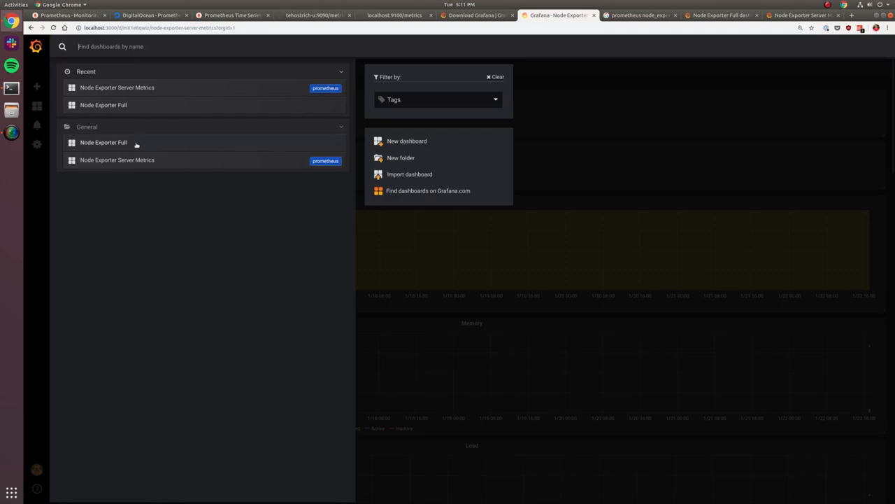
left_click(103, 142)
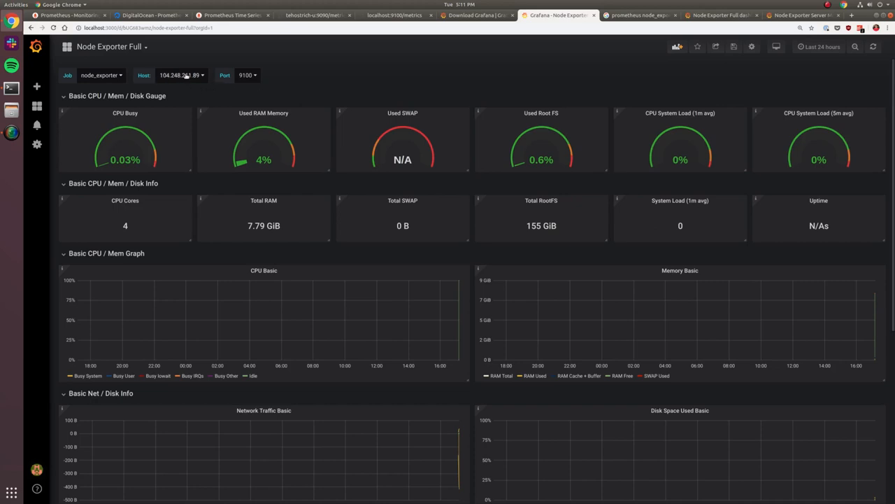
left_click(181, 75)
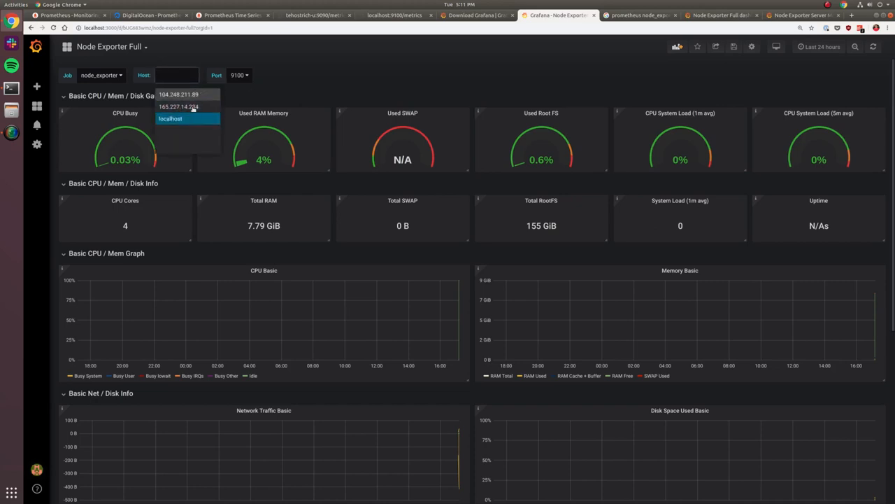
left_click(170, 118)
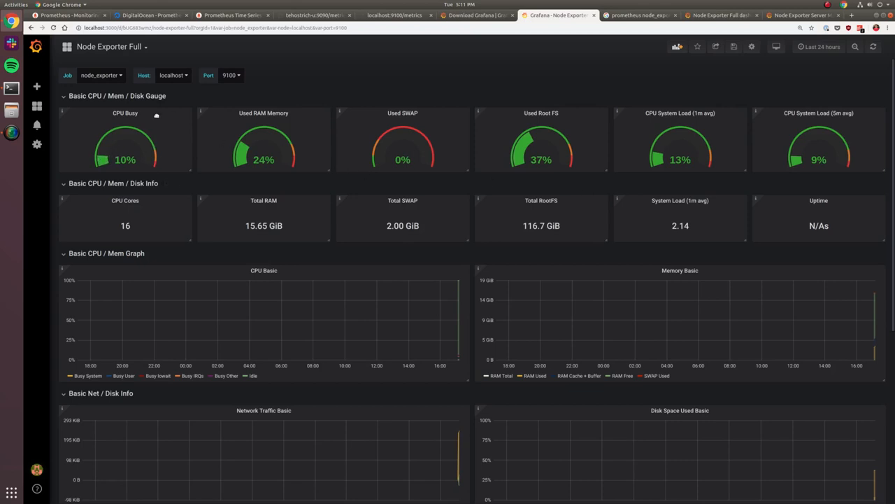
left_click(125, 113)
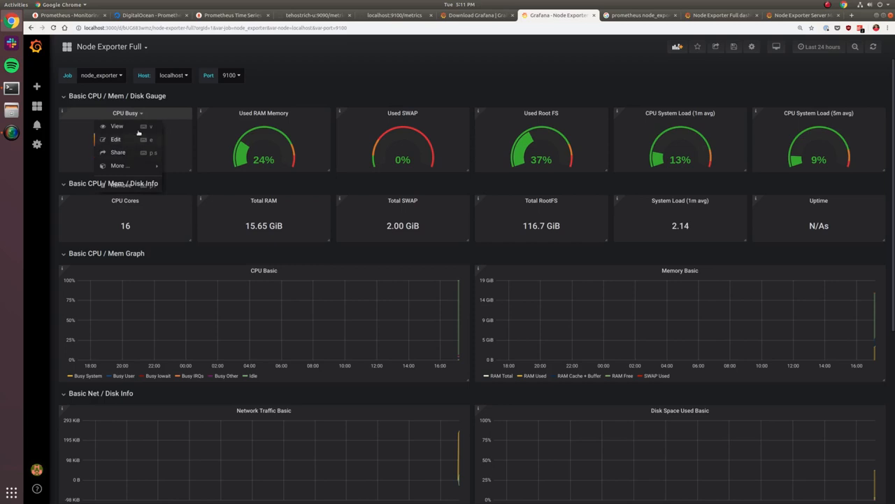
left_click(115, 139)
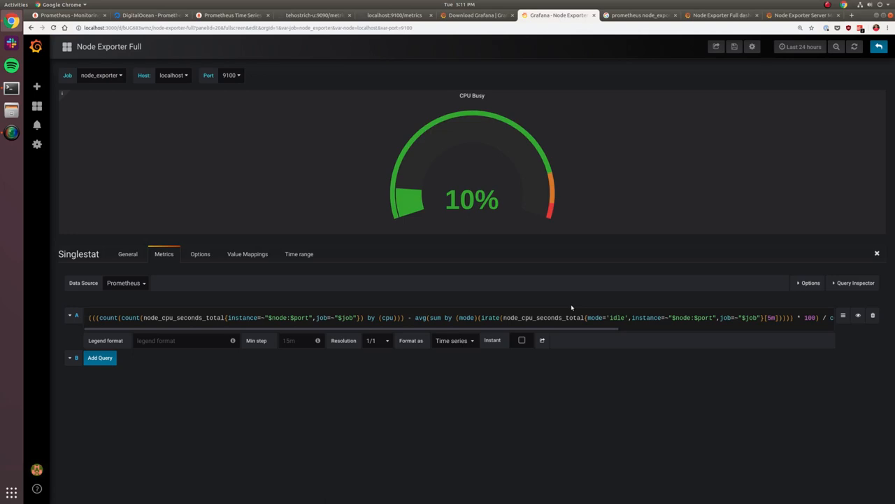
mouse_move(552, 332)
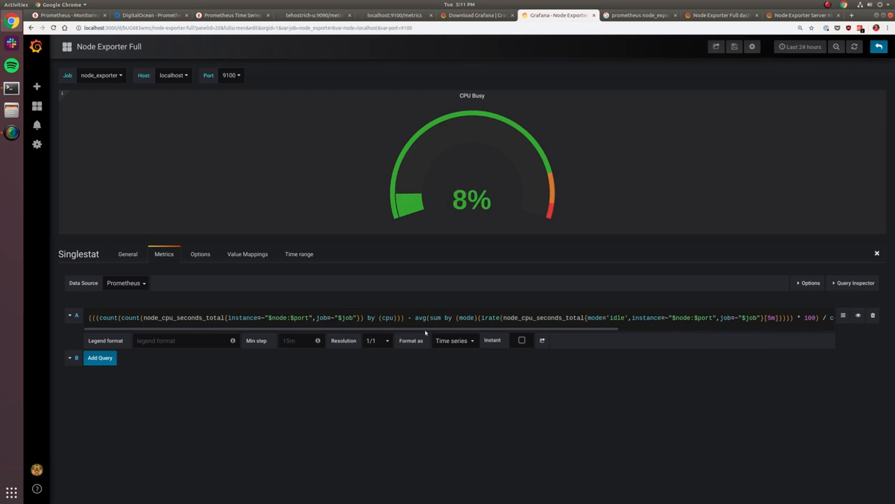
left_click(876, 253)
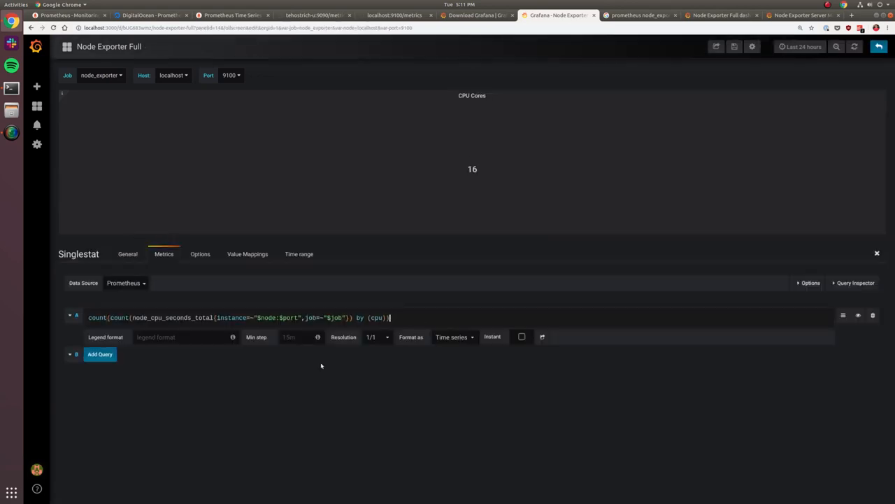
left_click(877, 253)
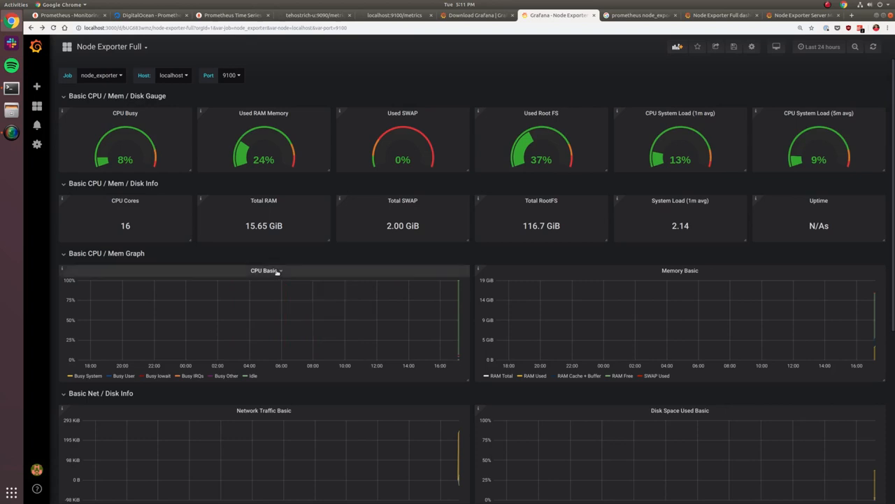
left_click(266, 270)
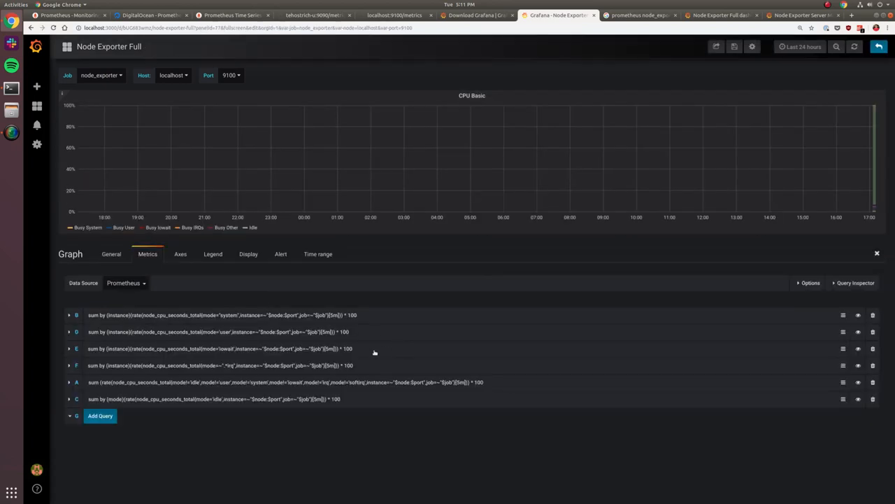
mouse_move(121, 336)
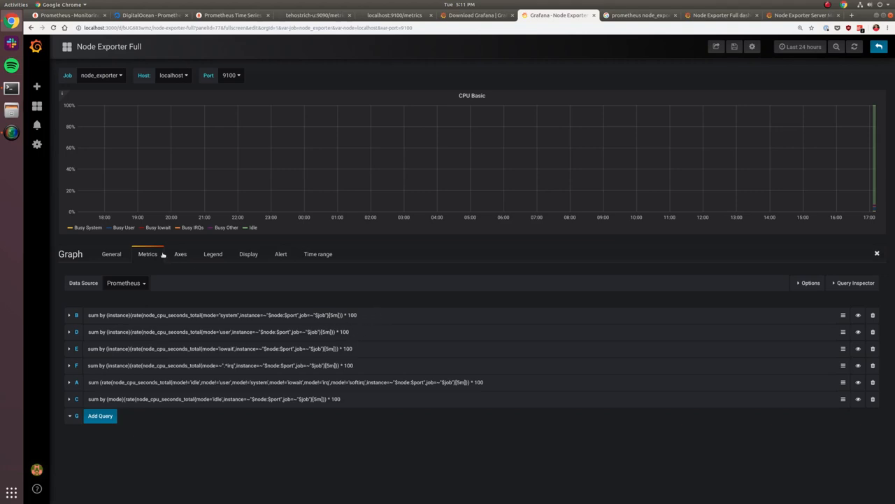
left_click(876, 253)
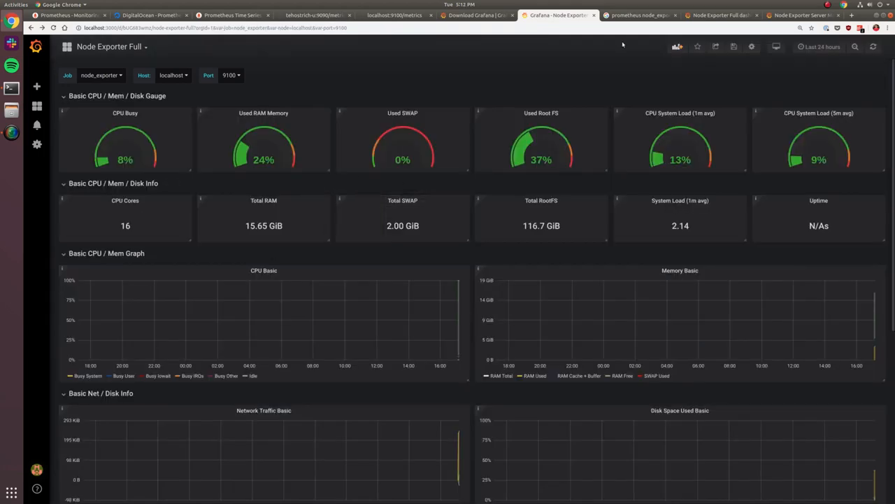
mouse_move(428, 255)
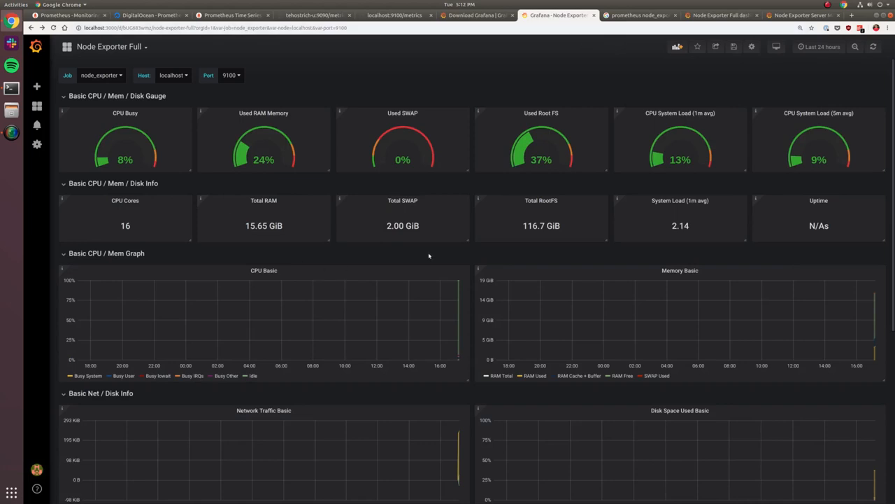
Scroll down the dashboard and expand the Disk Detail panel group
scroll("down", 3)
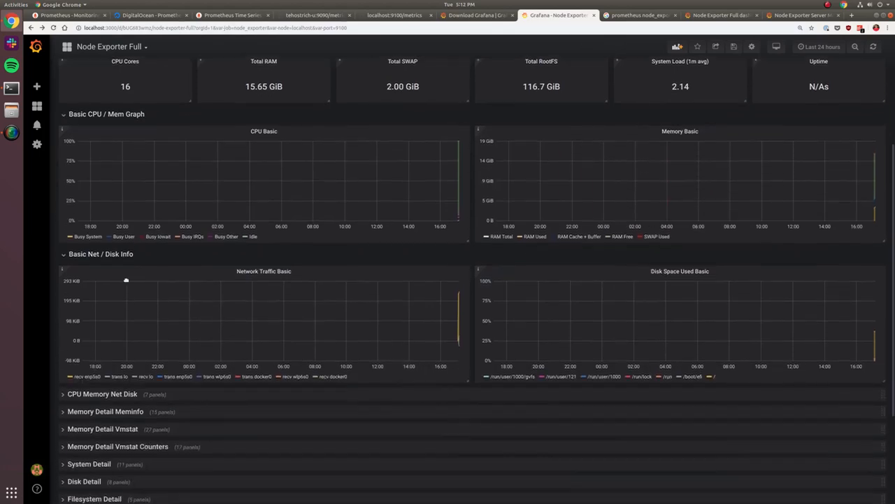
scroll("up", 3)
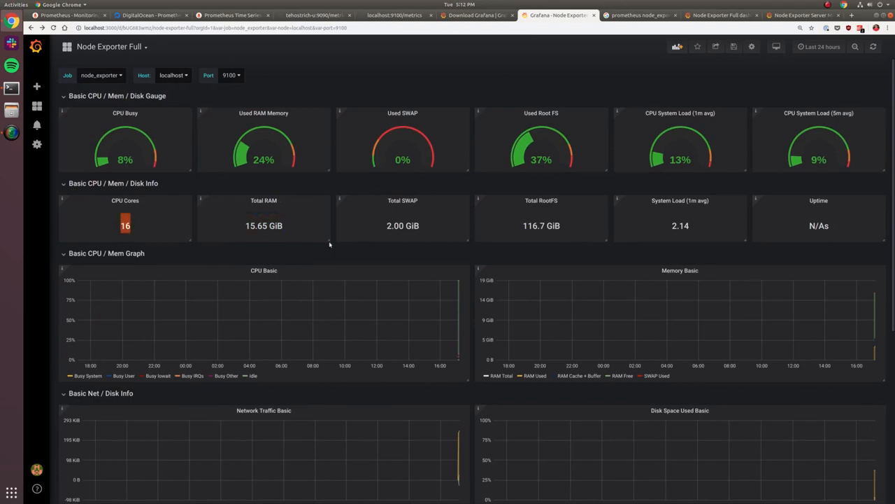
scroll("down", 3)
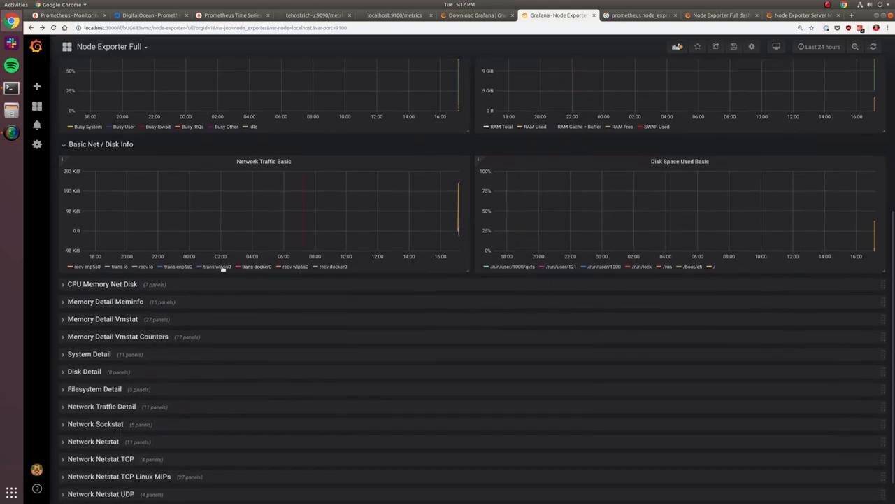
scroll("down", 3)
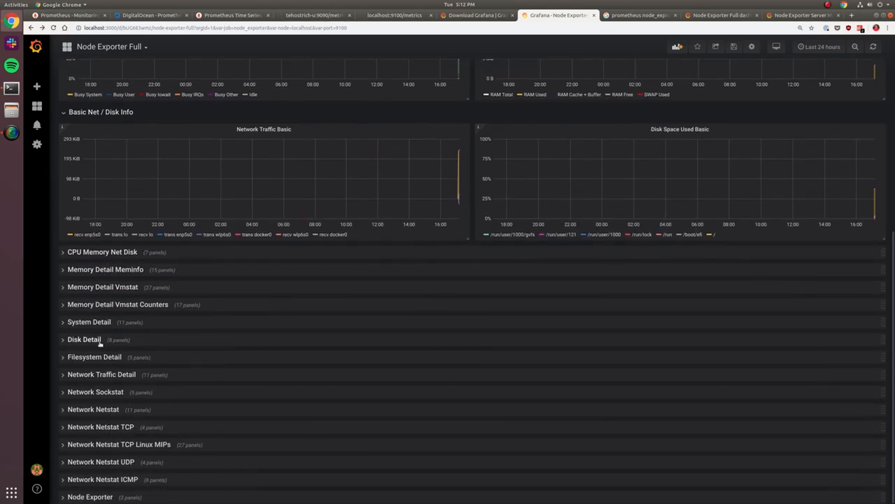
left_click(84, 339)
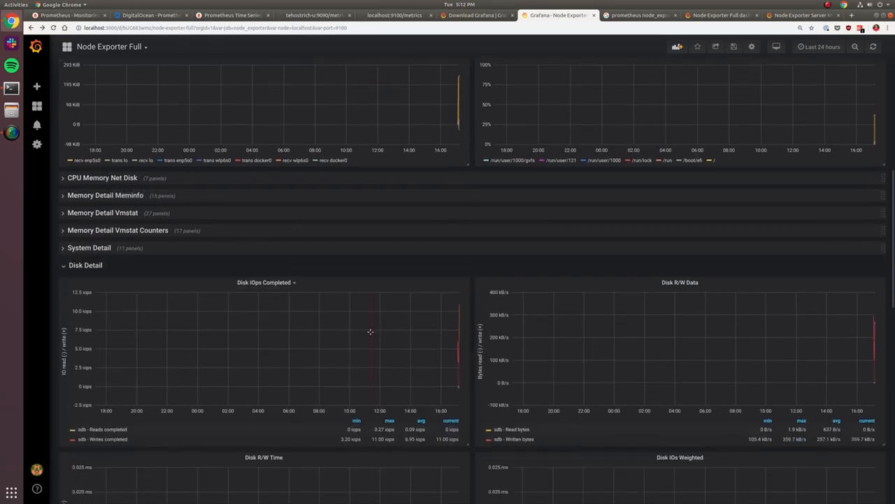
scroll("down", 3)
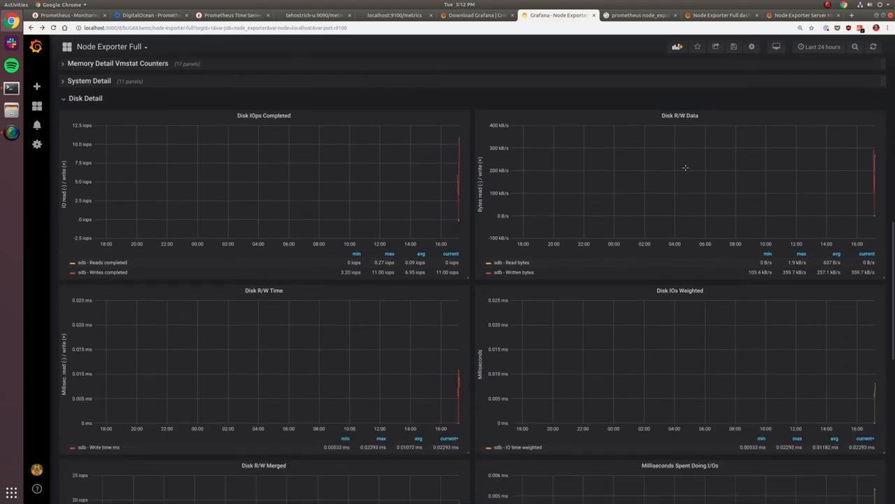
Set the time range to Last 5 minutes with 5-second auto-refresh
left_click(821, 47)
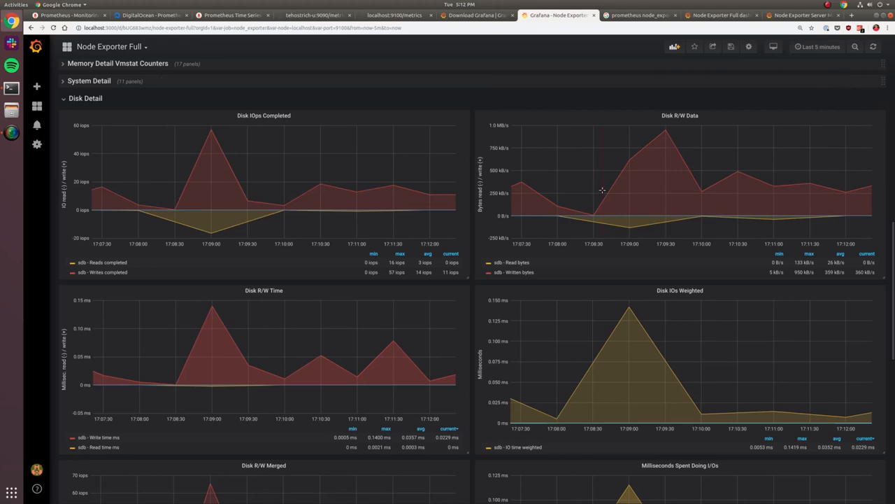
mouse_move(332, 187)
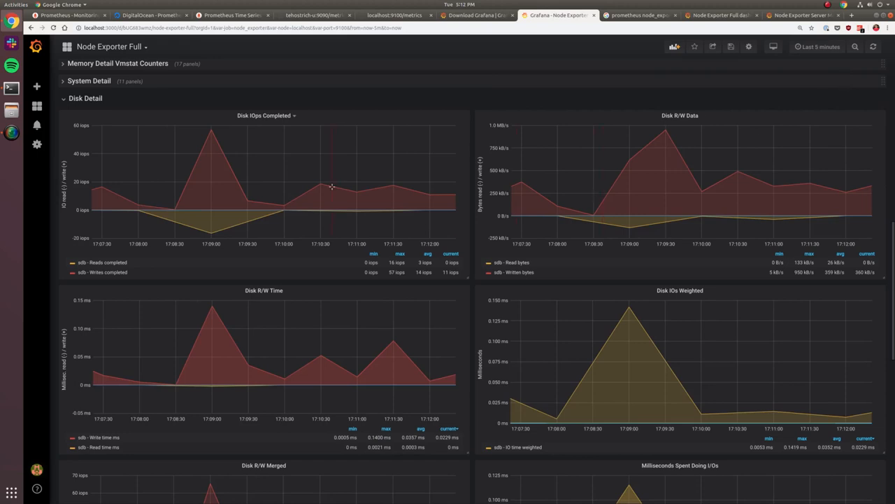
left_click(819, 47)
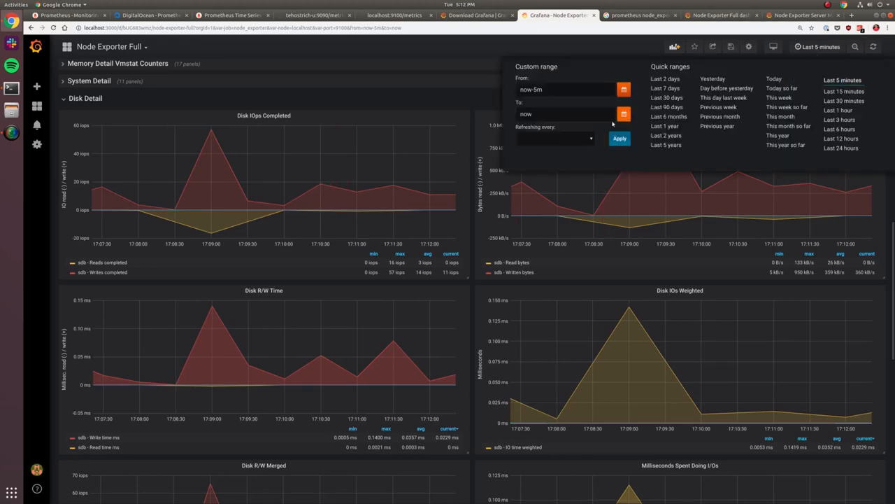
left_click(552, 138)
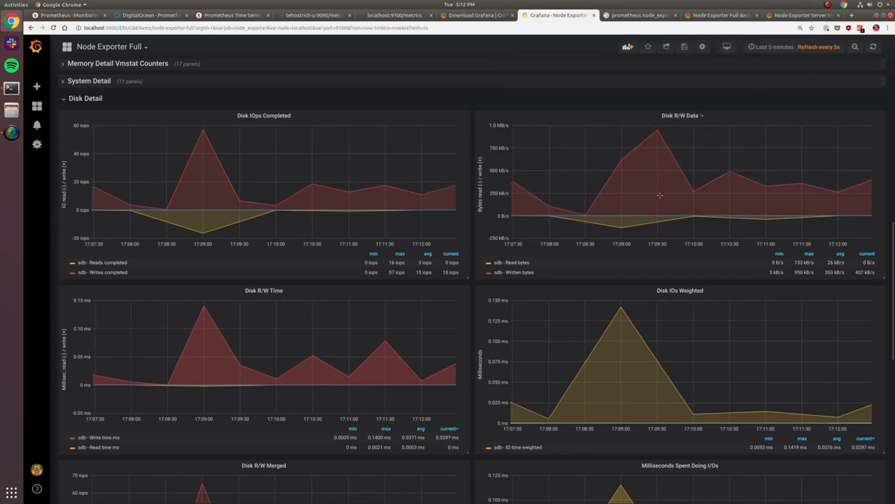
scroll("down", 3)
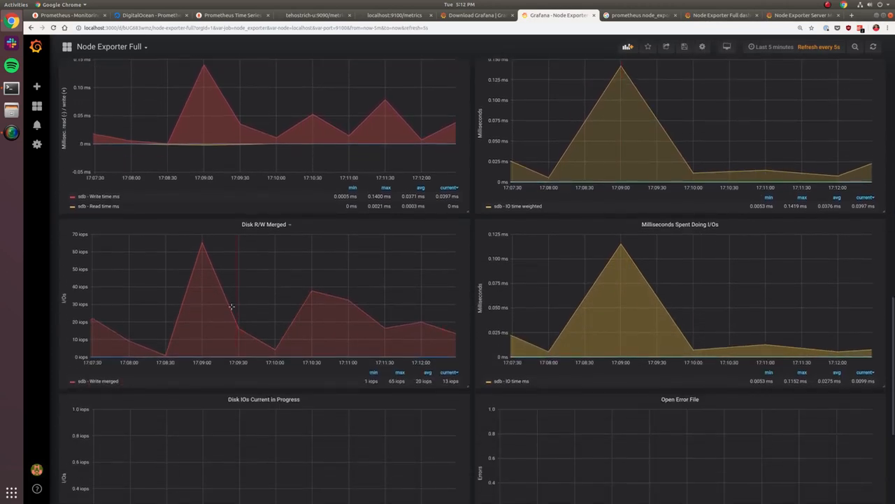
scroll("down", 3)
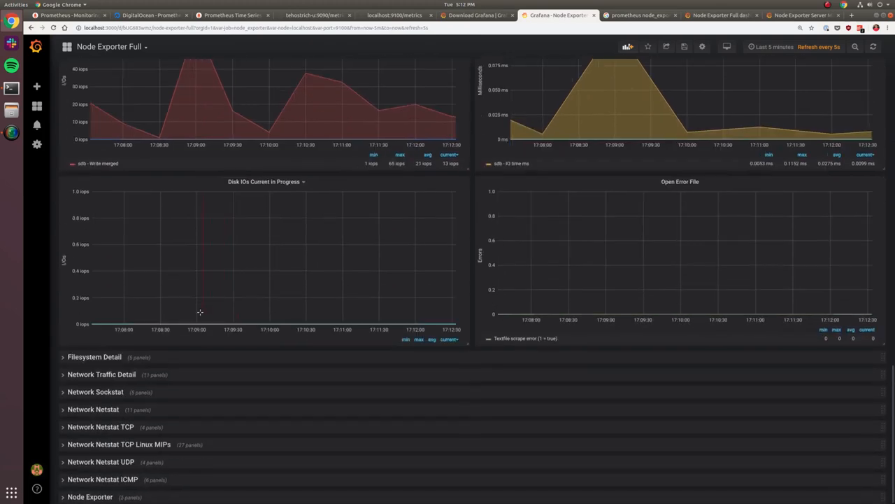
scroll("down", 3)
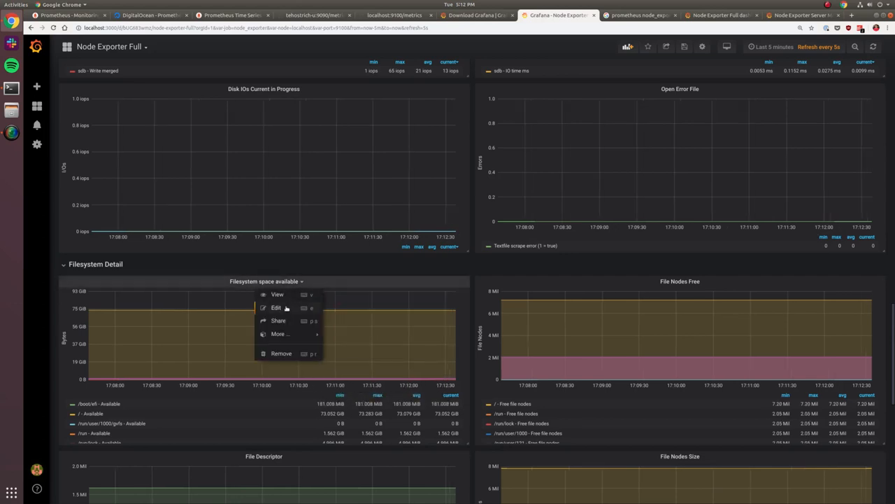
Edit the Filesystem space available panel, then discard the unsaved changes
left_click(276, 308)
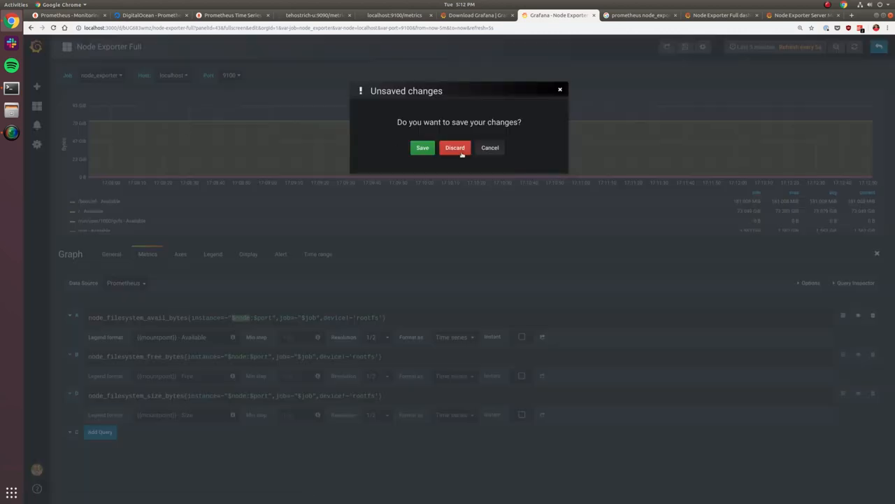
left_click(455, 148)
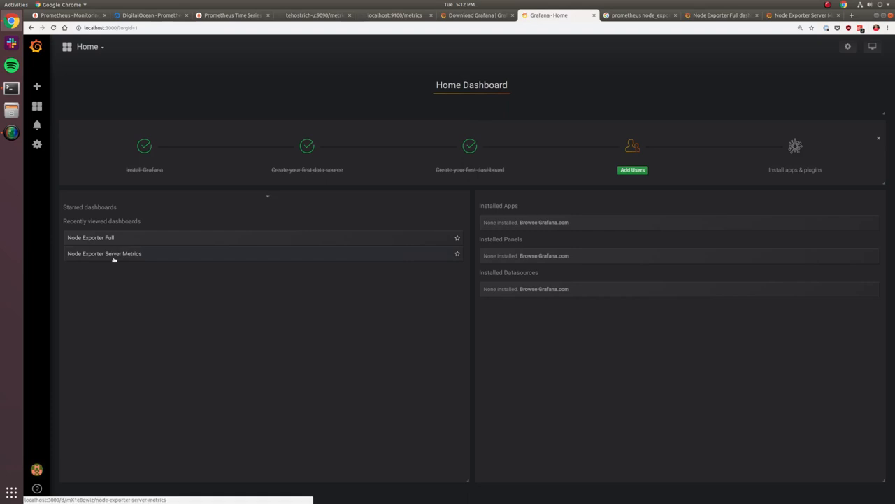
Reopen Node Exporter Server Metrics from Recently viewed and set Last 5 minutes
left_click(104, 253)
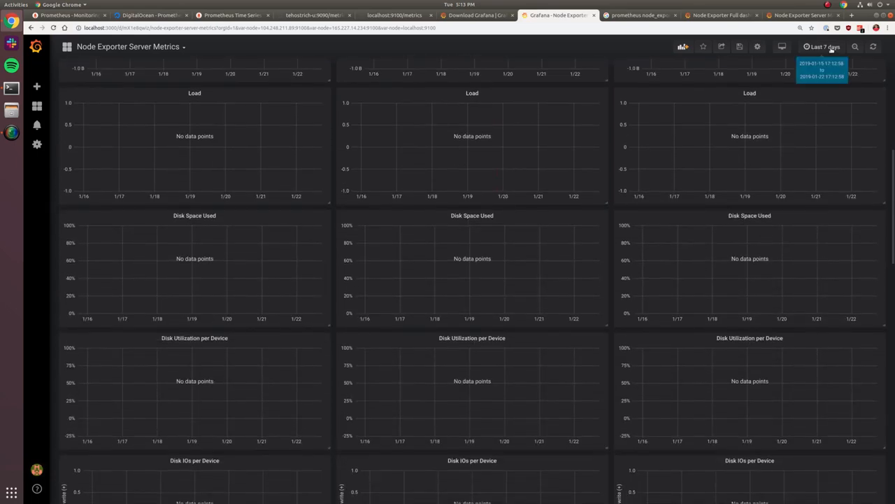
left_click(822, 46)
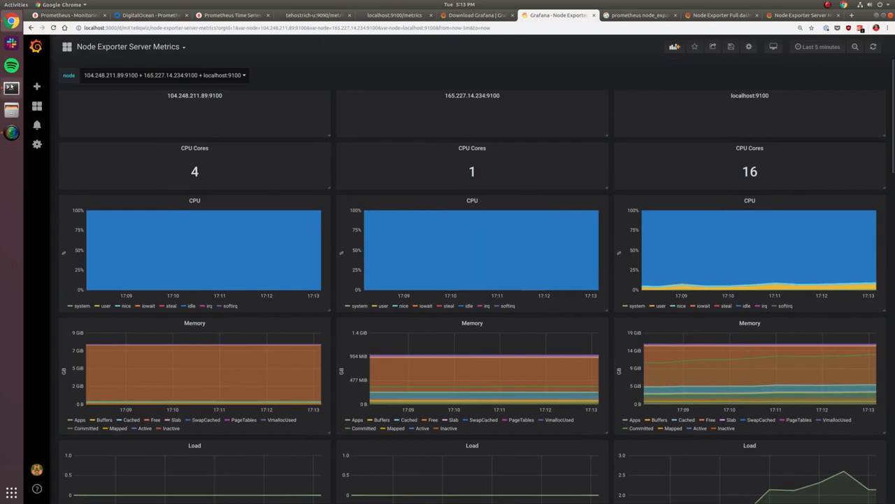
left_click(151, 15)
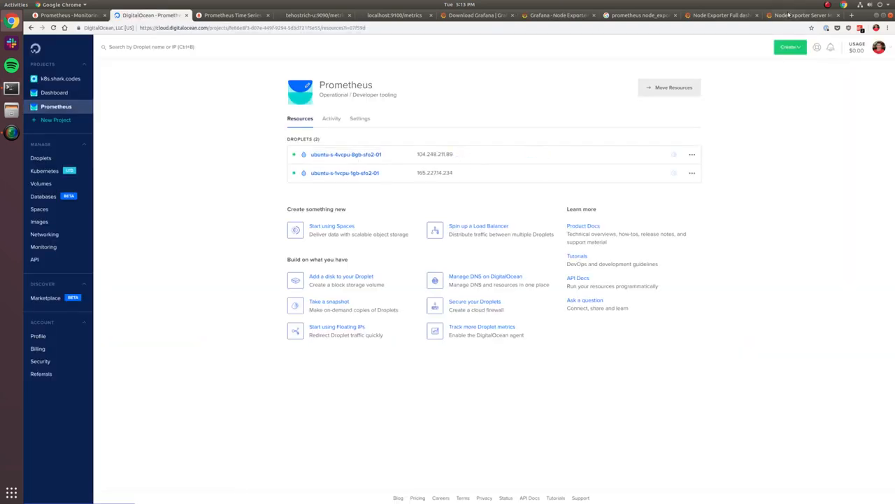
Google 'create large test file' in a new tab and open the Linux result
left_click(804, 14)
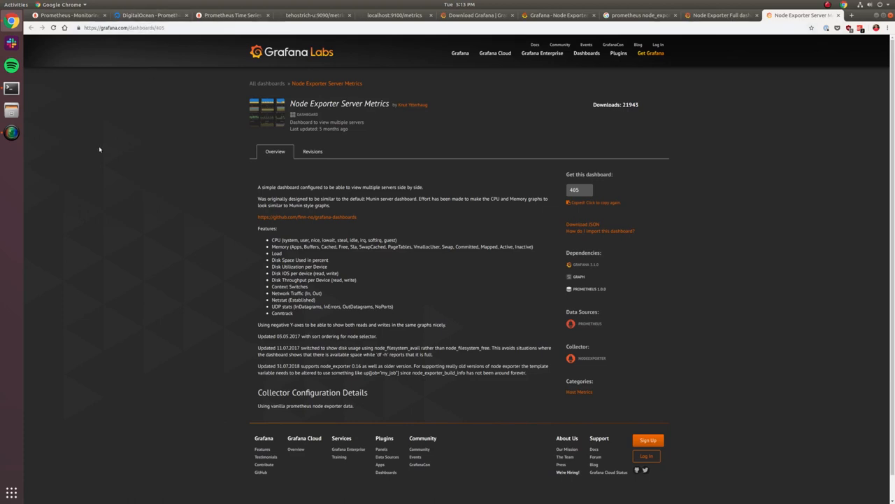
left_click(852, 15)
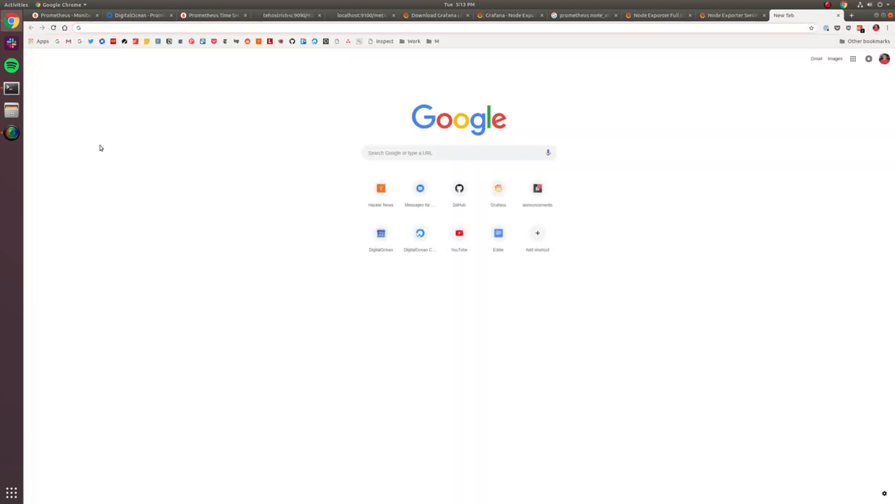
type("add alrge")
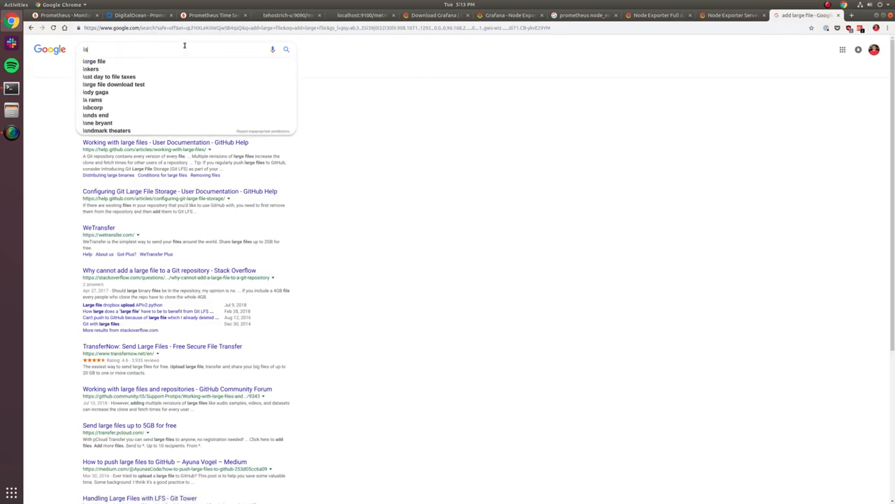
type("create large test file")
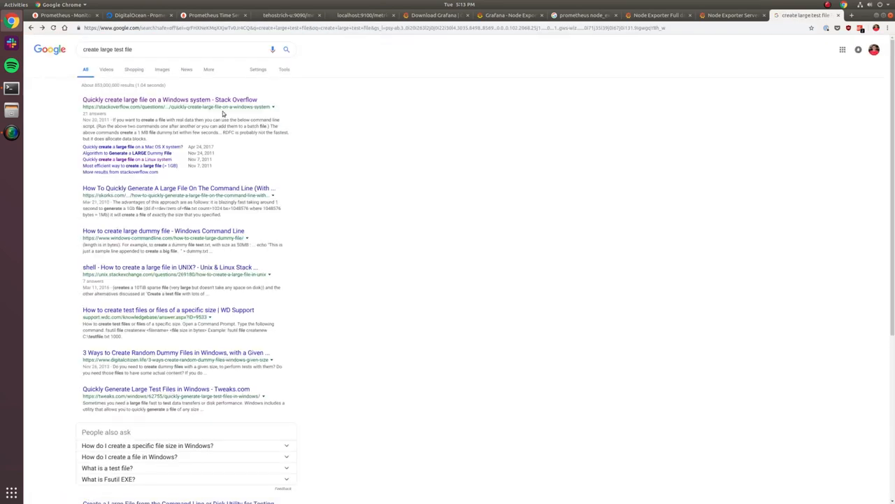
left_click(140, 49)
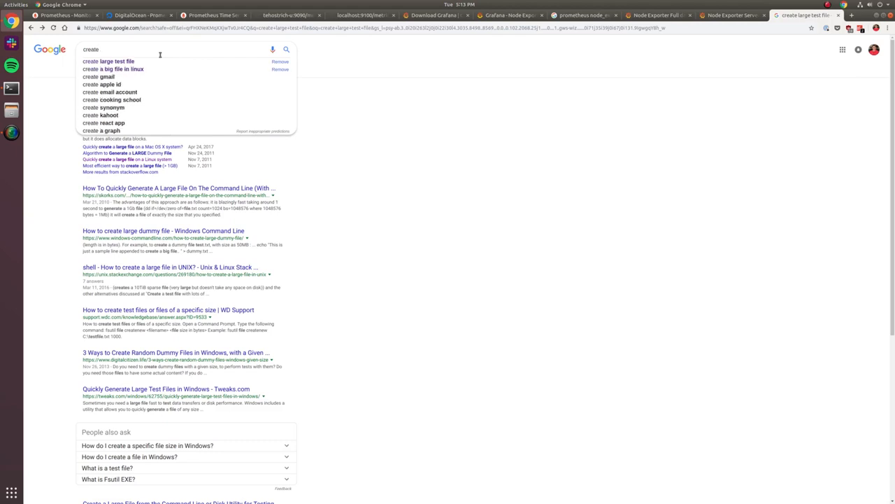
left_click(176, 388)
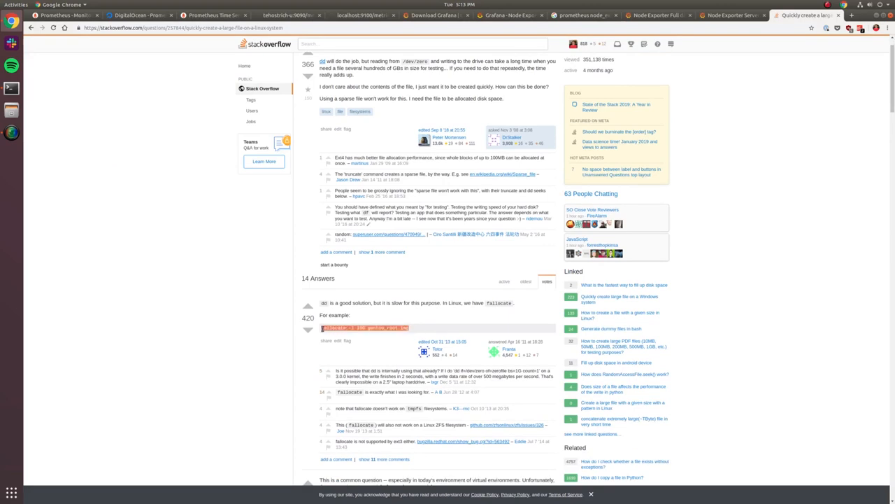
left_click(138, 15)
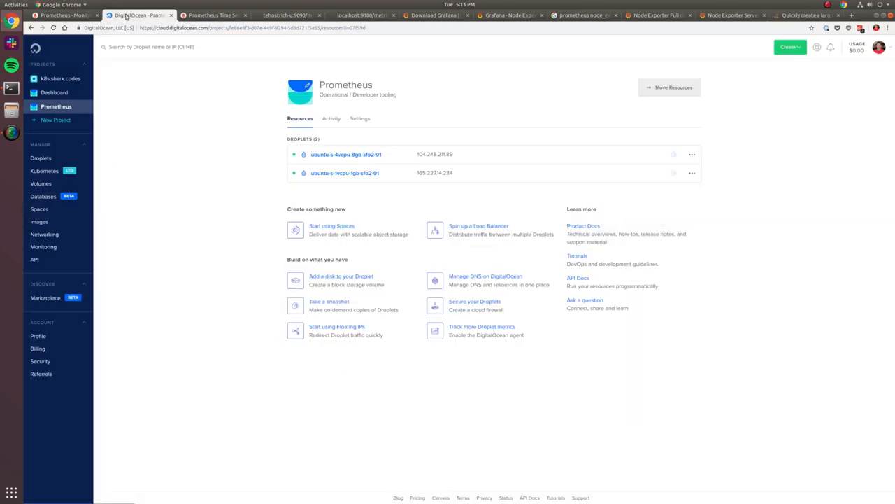
mouse_move(451, 173)
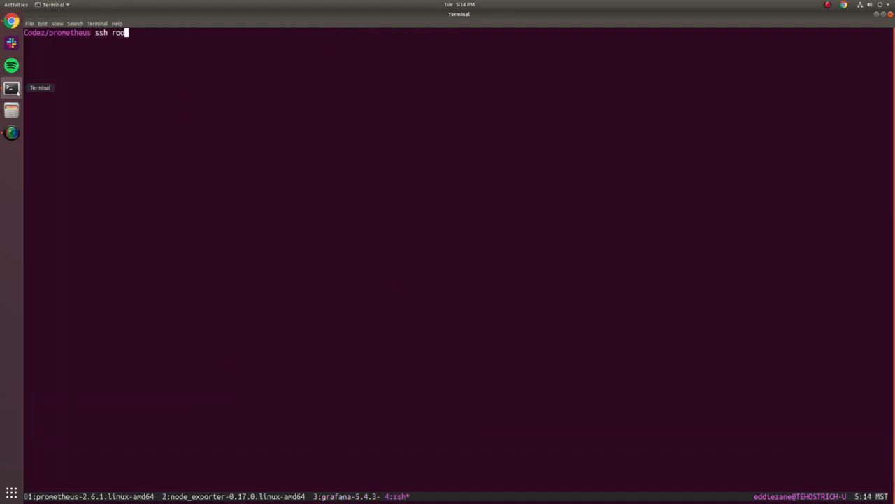
type("t@165.227.14.234")
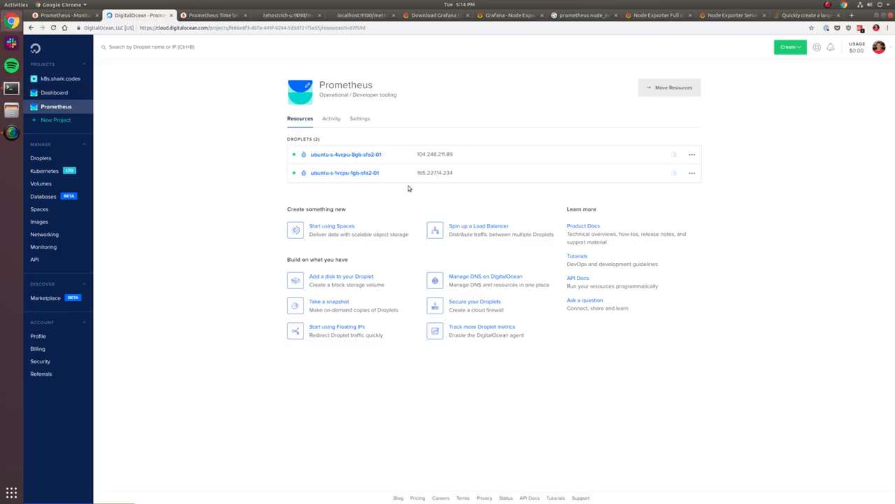
left_click(805, 16)
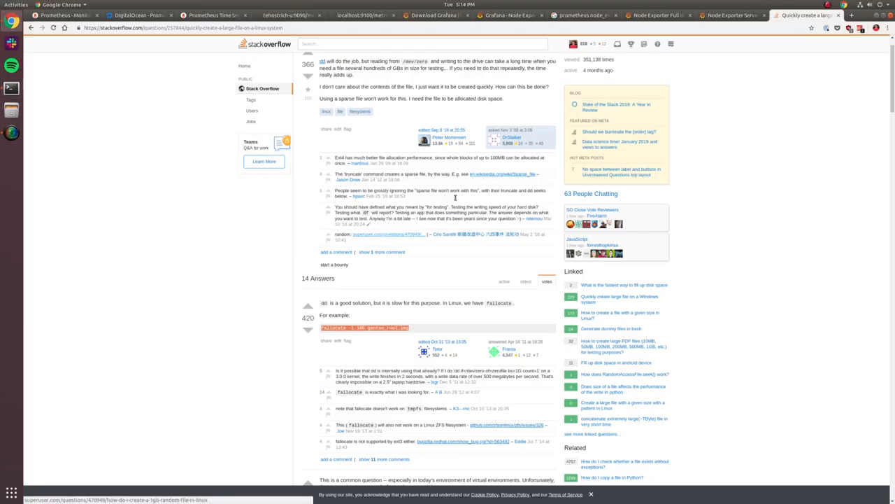
Inspect the ~75% Disk Space Used spike for 165.227.14.234, then switch to Prometheus Targets
left_click(731, 15)
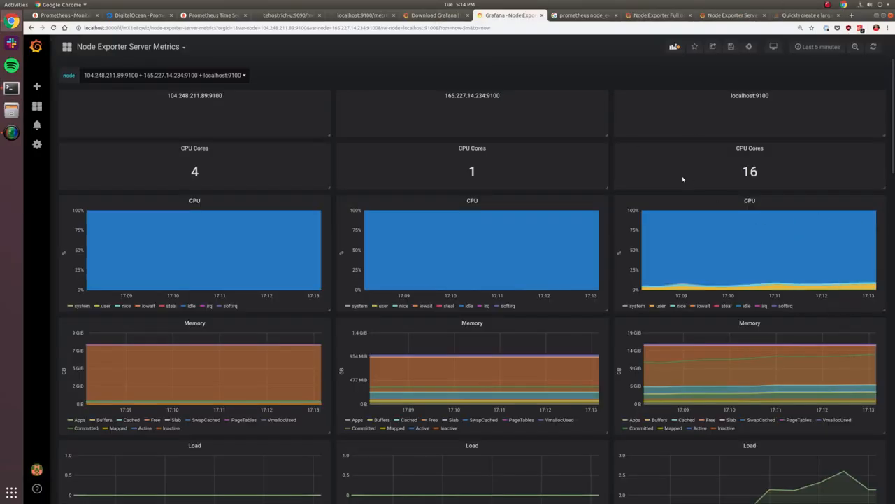
scroll("down", 3)
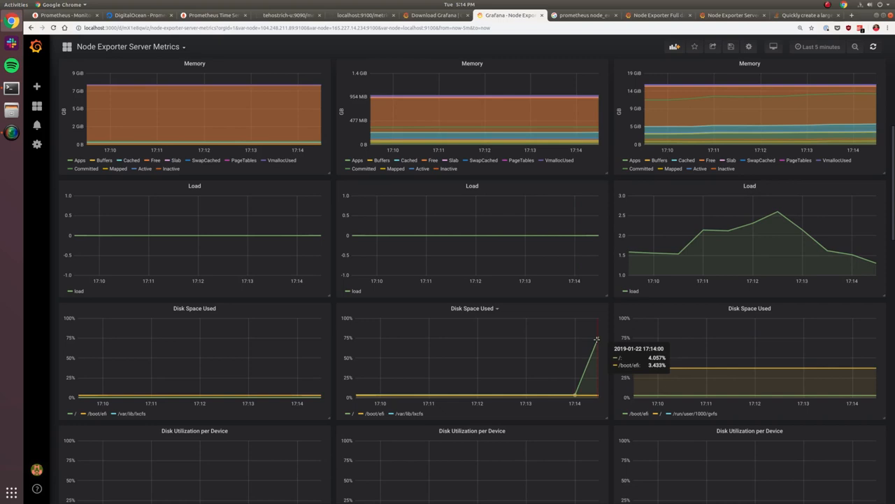
mouse_move(613, 262)
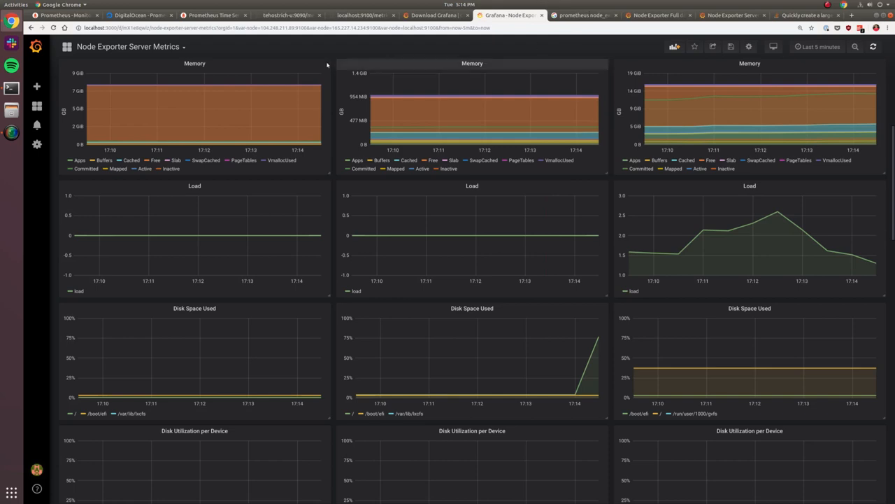
left_click(213, 15)
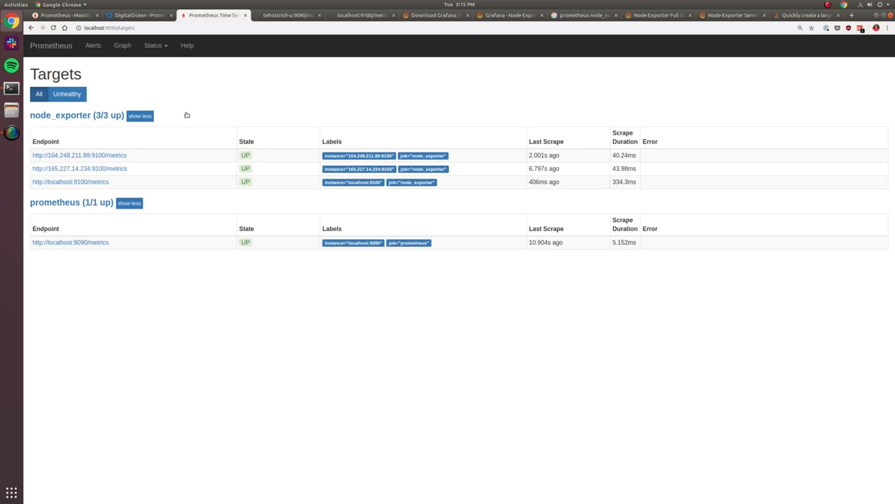
Browse the prometheus.io Community page, then return to the Download page
left_click(63, 14)
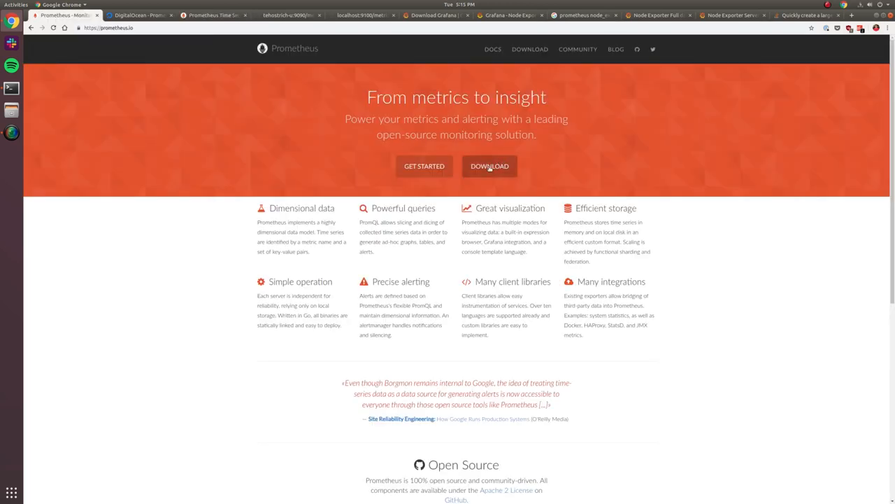
left_click(489, 166)
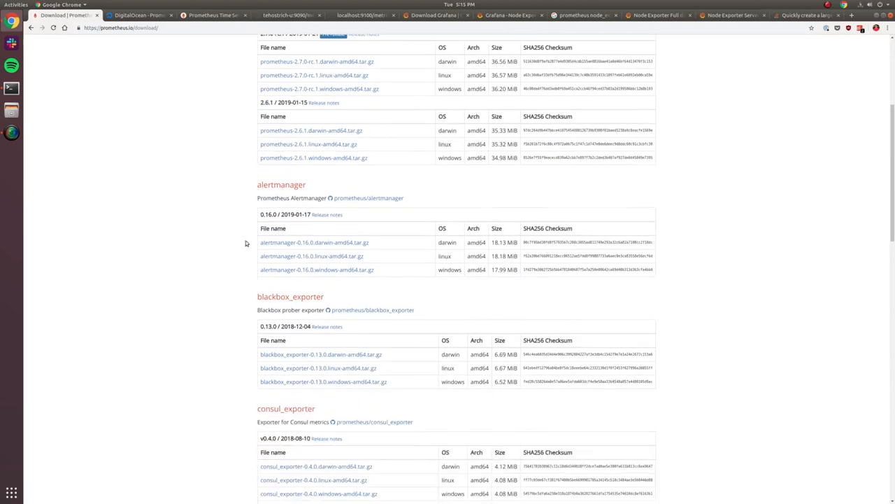
scroll("down", 3)
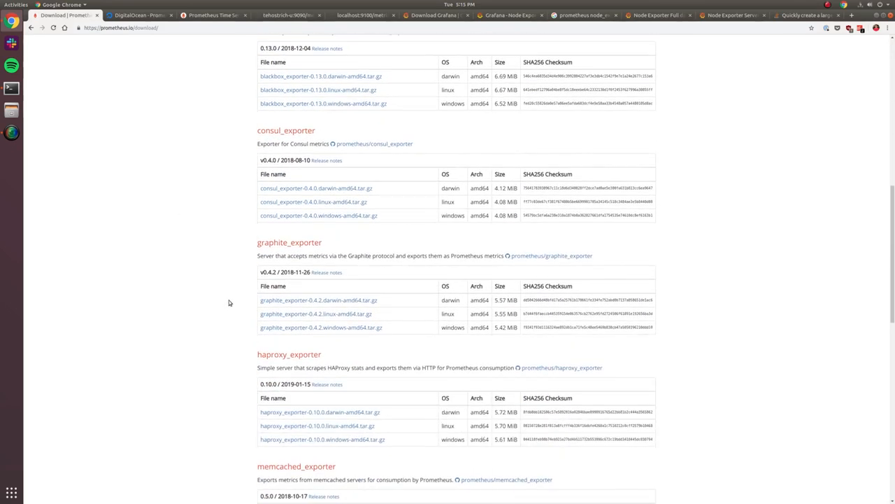
scroll("down", 3)
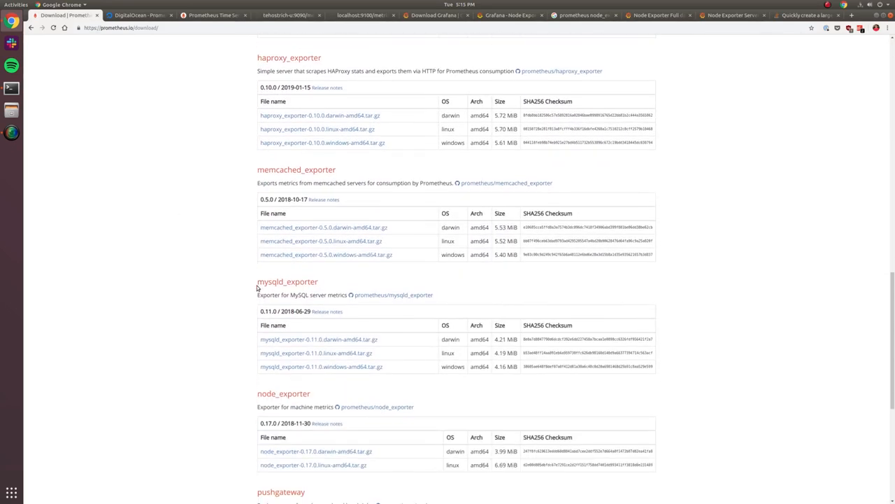
scroll("down", 3)
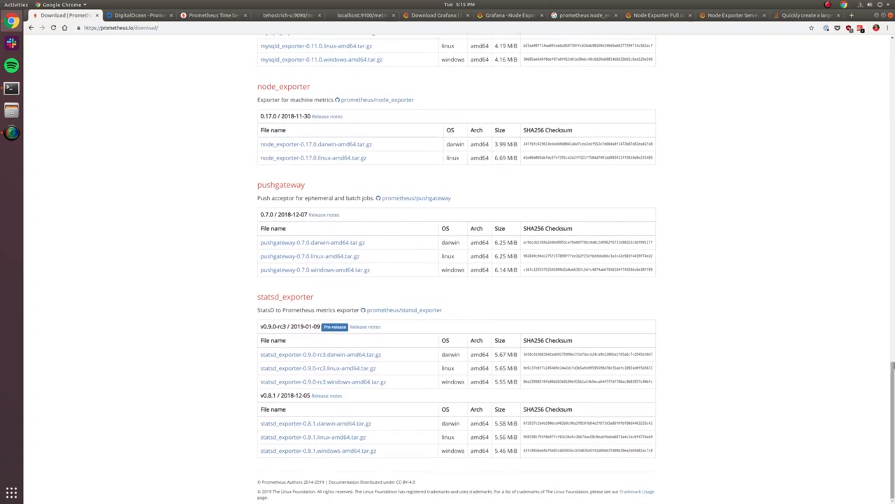
scroll("up", 3)
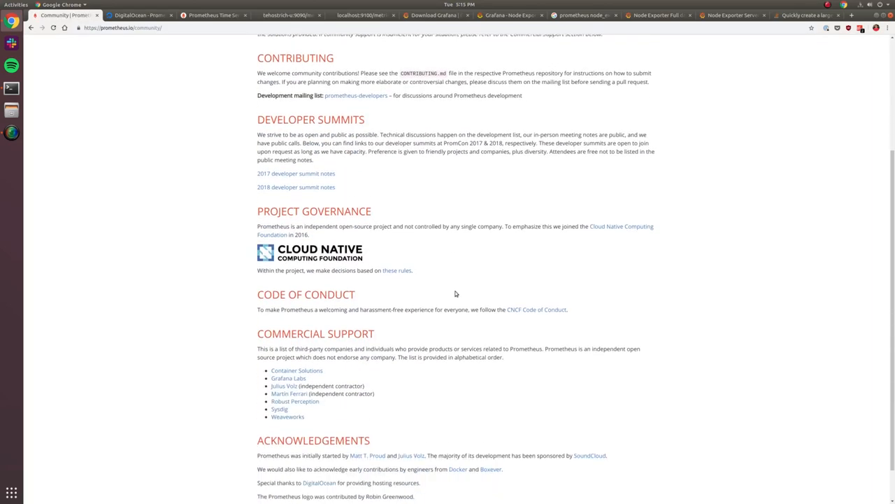
scroll("up", 3)
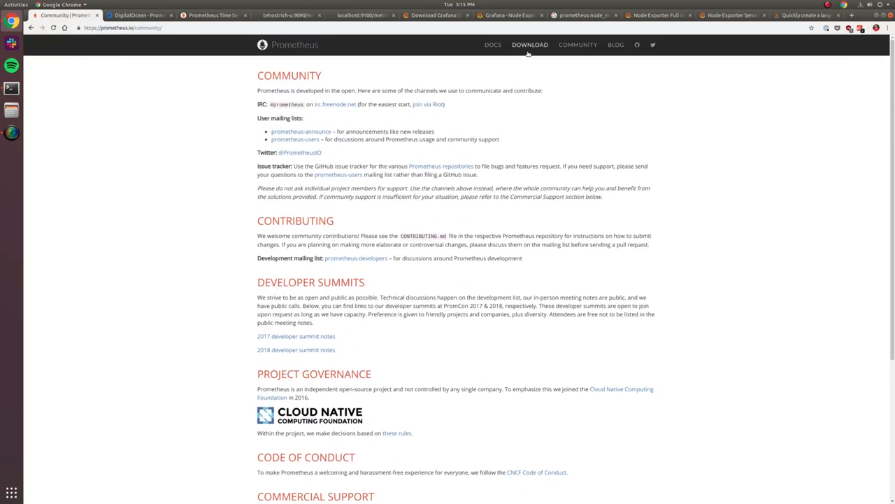
left_click(529, 44)
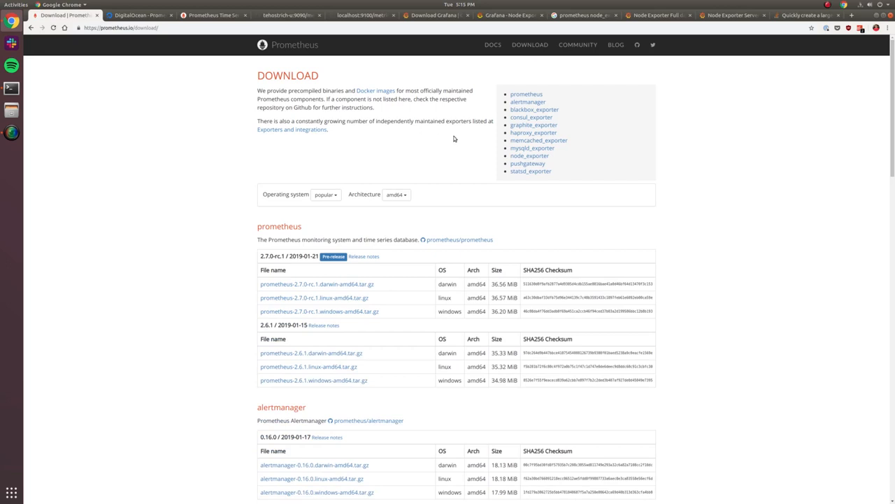
mouse_move(389, 49)
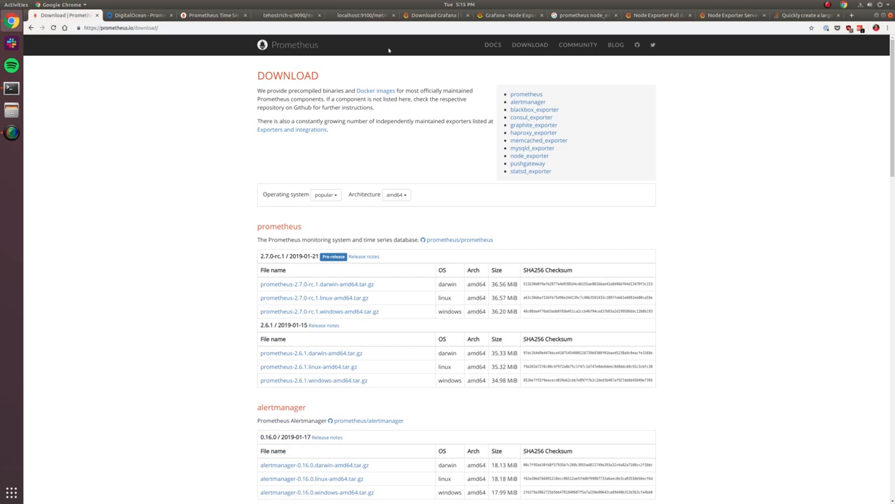
Open the client_golang repository from the Prometheus client libraries documentation
left_click(492, 45)
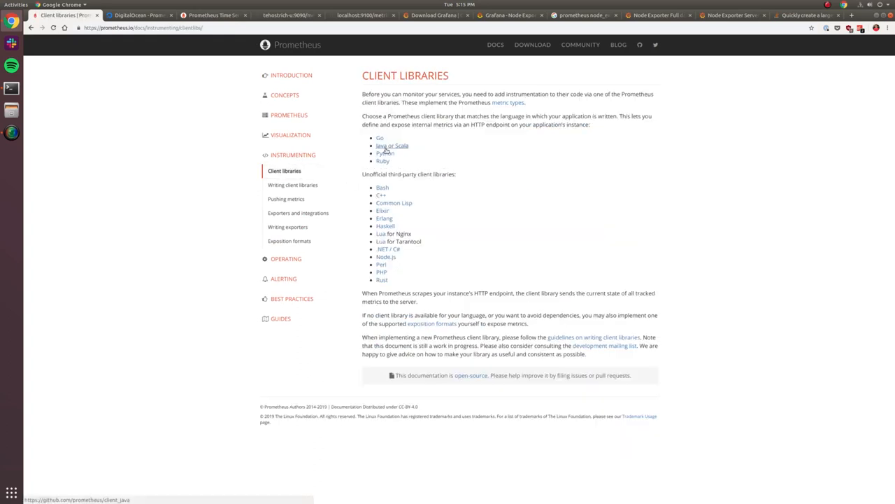
left_click(379, 138)
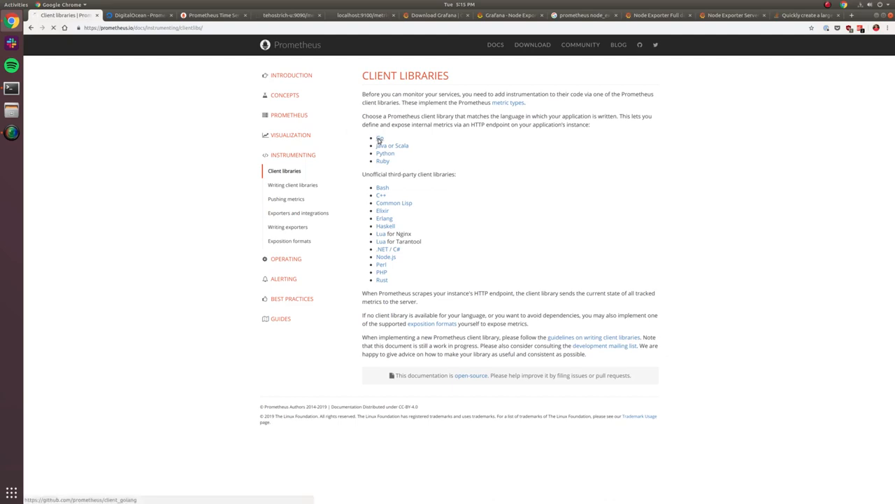
left_click(379, 139)
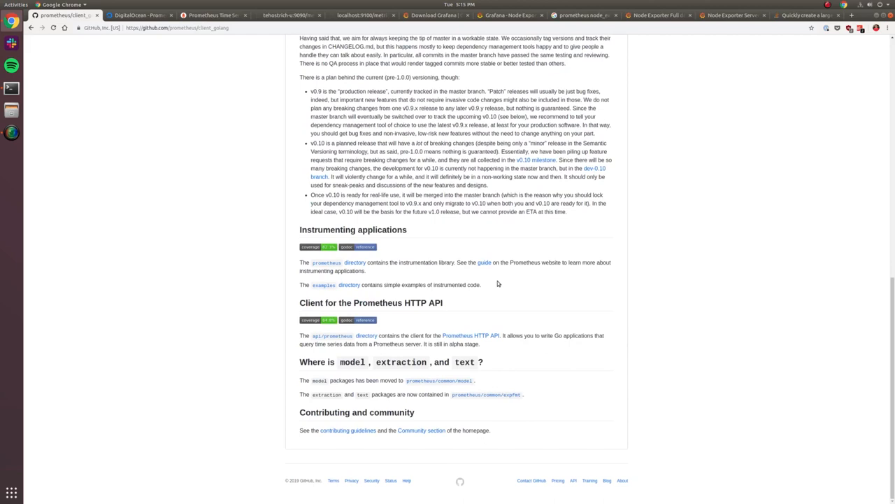
scroll("up", 3)
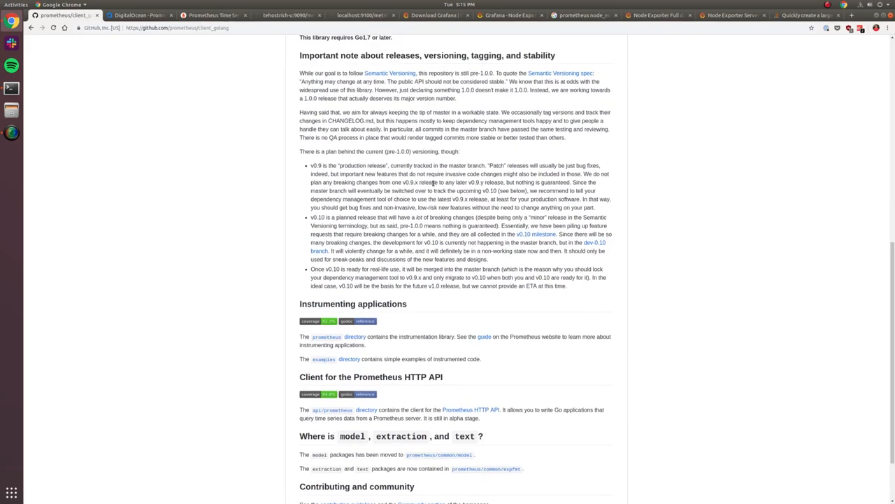
scroll("up", 3)
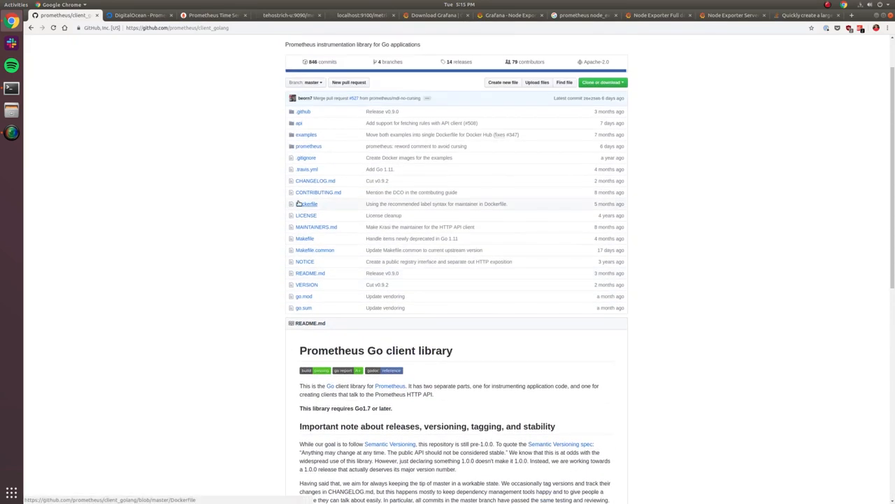
mouse_move(308, 204)
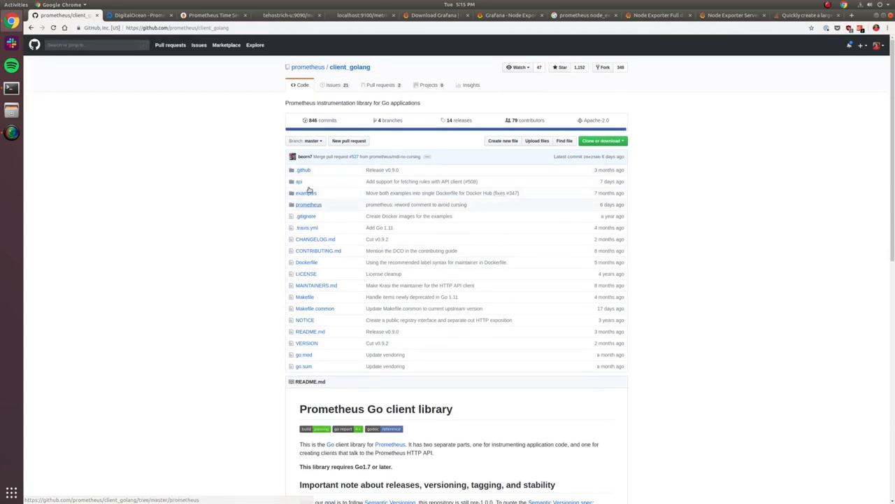
Open the examples folder, view simple/main.go, and return to examples
left_click(306, 192)
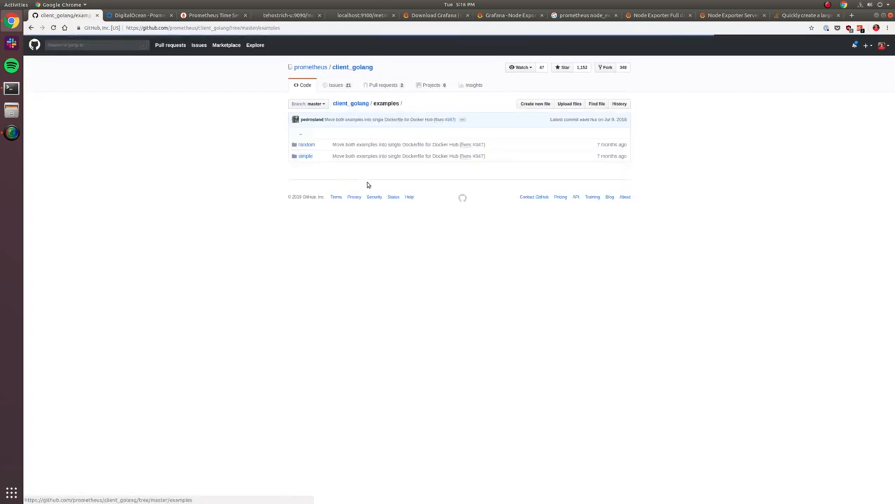
left_click(305, 155)
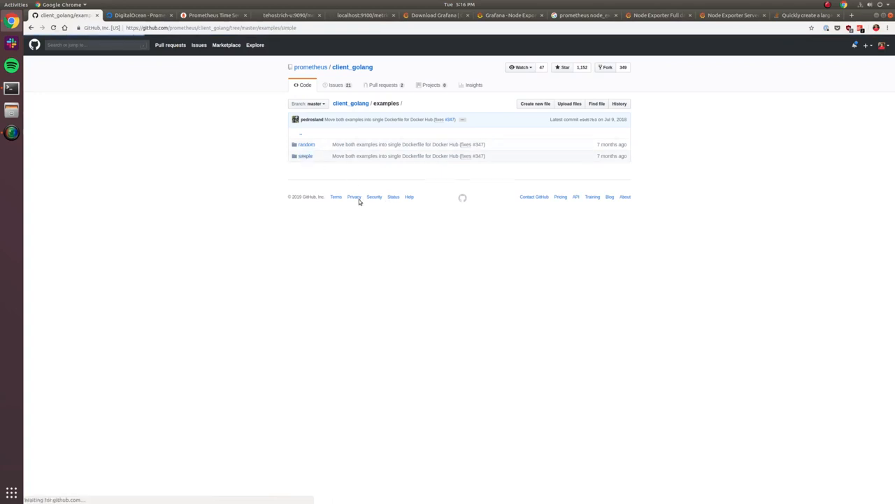
left_click(305, 155)
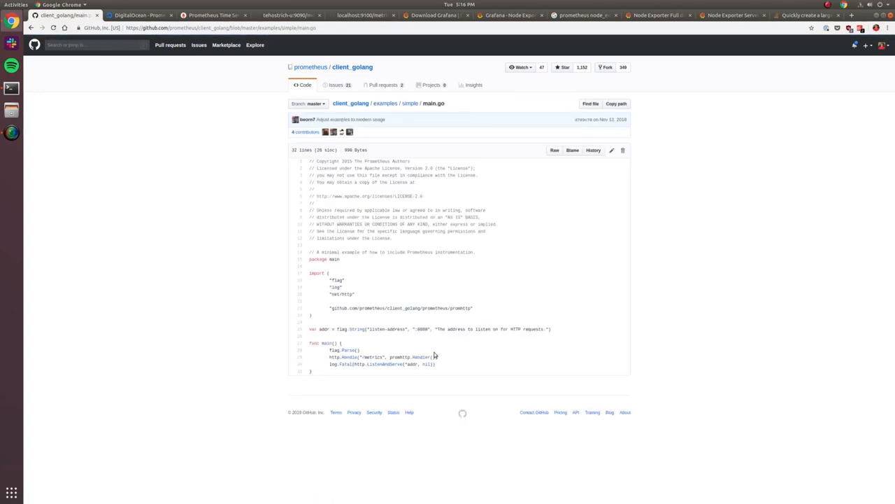
left_click(410, 103)
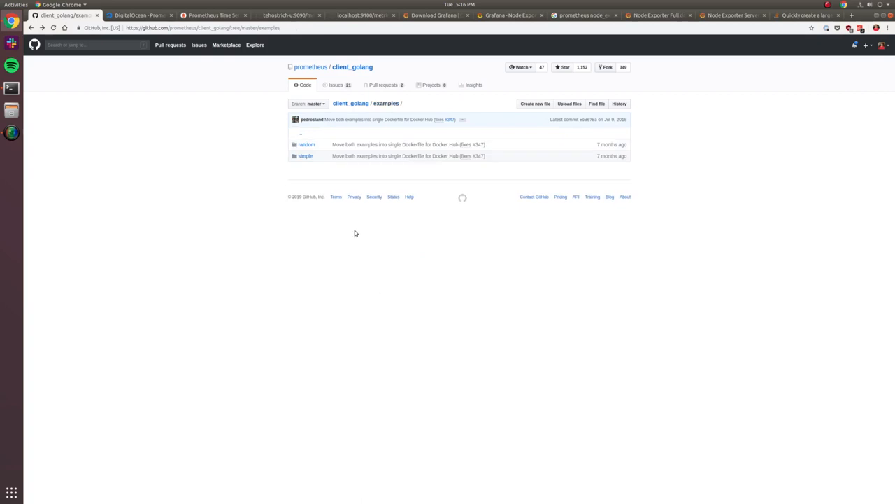
Open random/main.go and read through its rpc_durations_seconds summary and histogram code
left_click(306, 144)
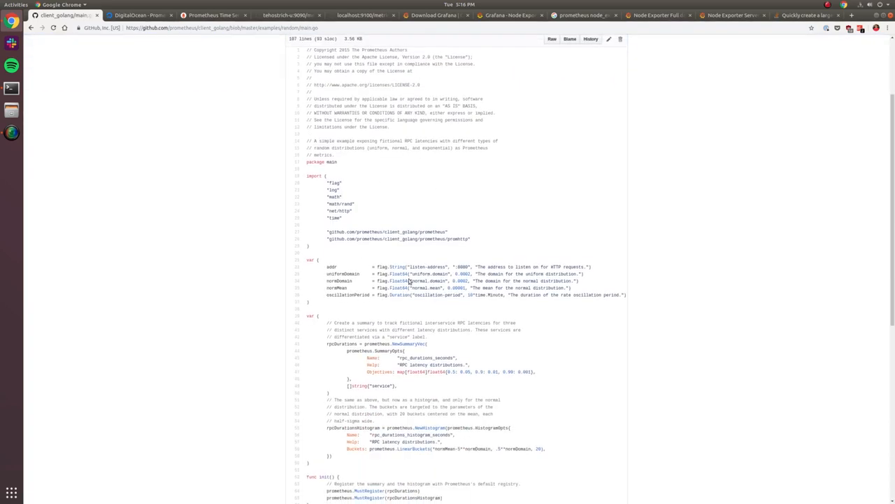
scroll("down", 3)
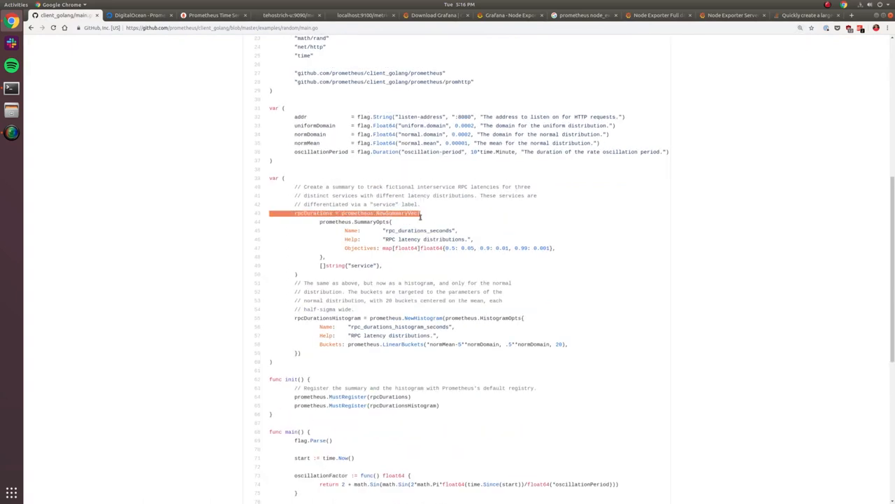
scroll("down", 3)
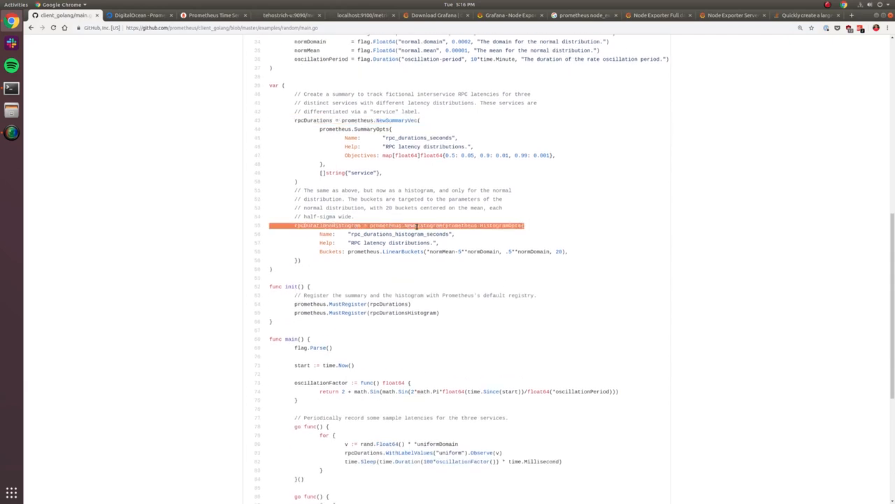
scroll("down", 3)
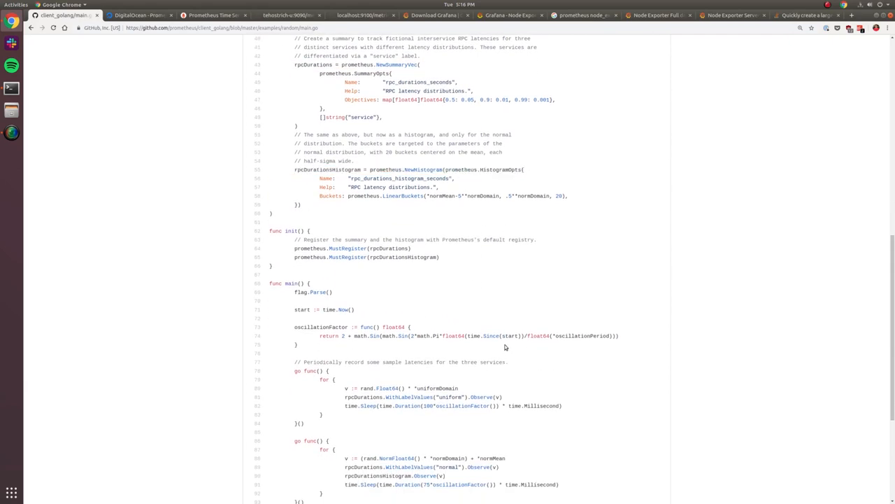
mouse_move(396, 311)
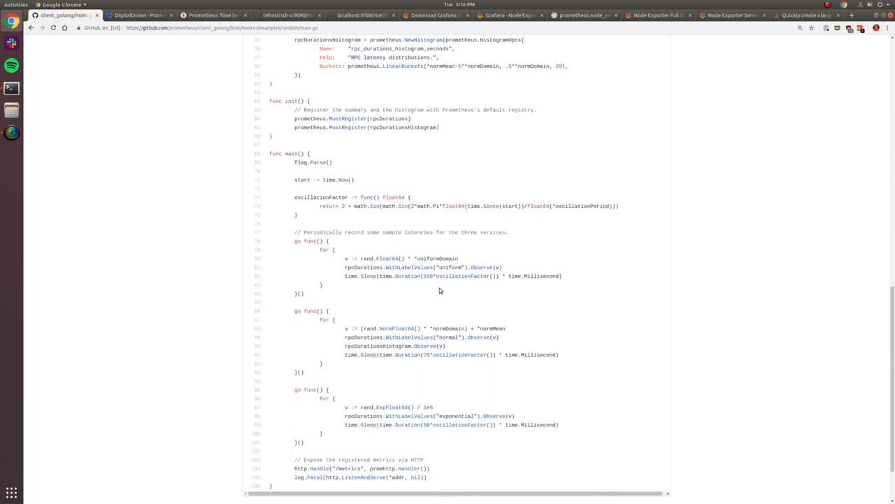
mouse_move(378, 273)
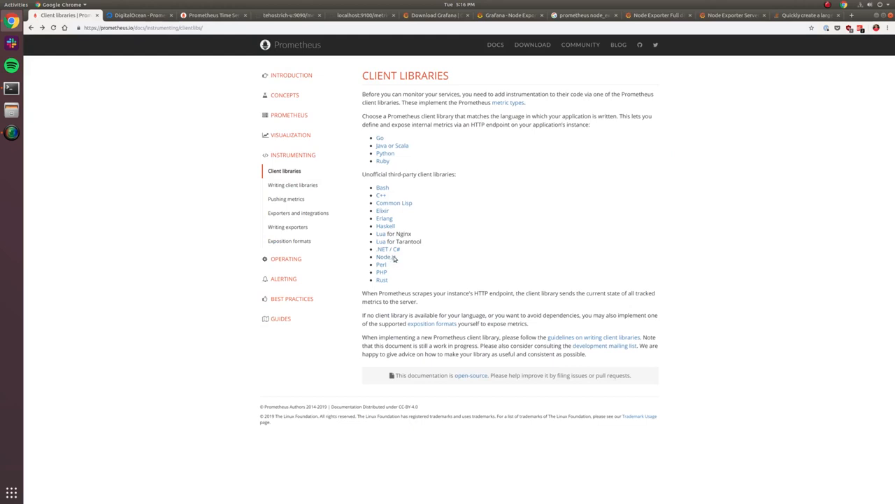
mouse_move(494, 394)
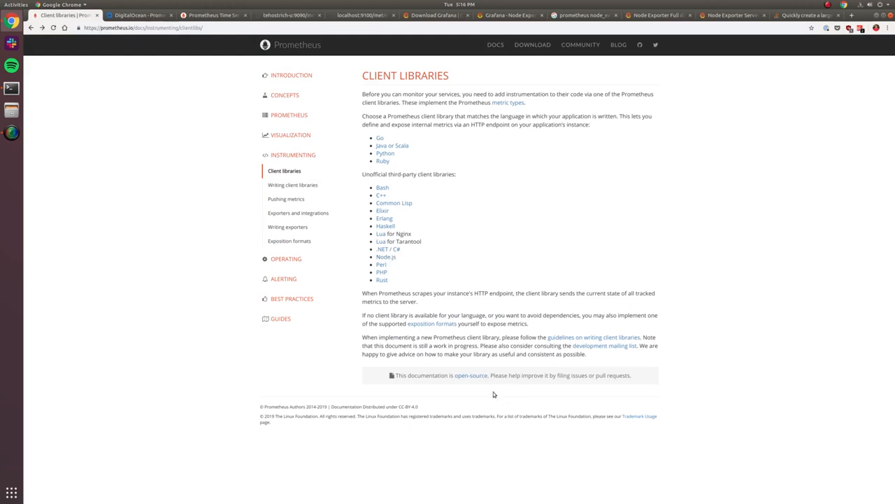
mouse_move(450, 451)
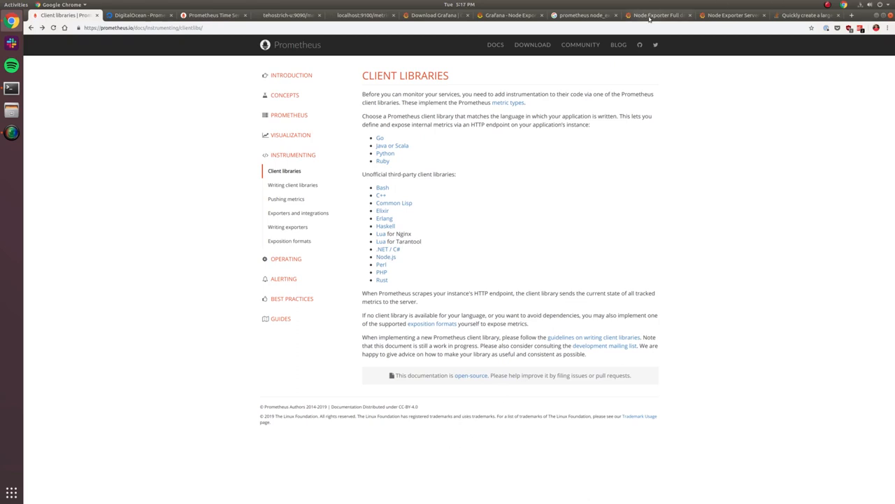
Return to the Grafana Node Exporter Server Metrics dashboard and scroll to the Disk Space Used panels
left_click(508, 15)
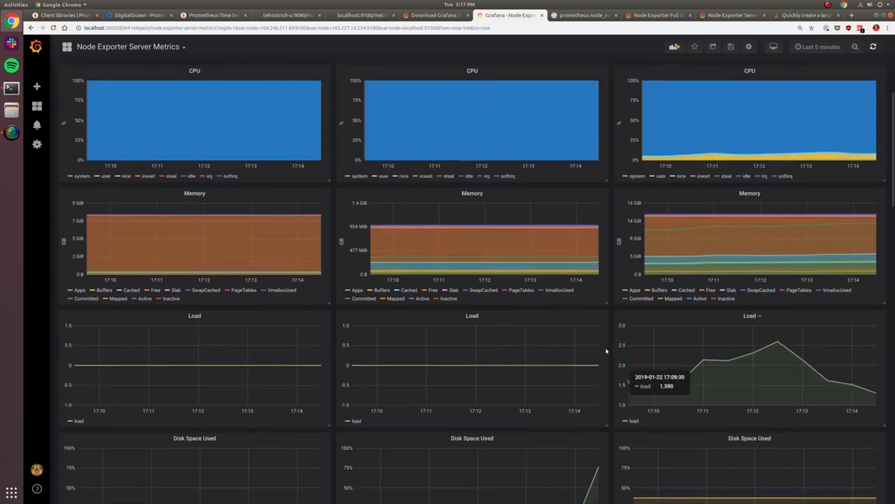
scroll("down", 3)
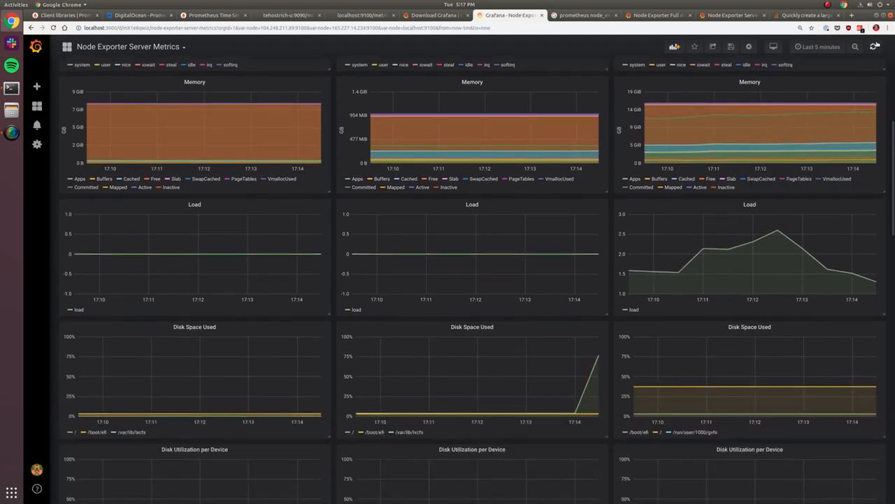